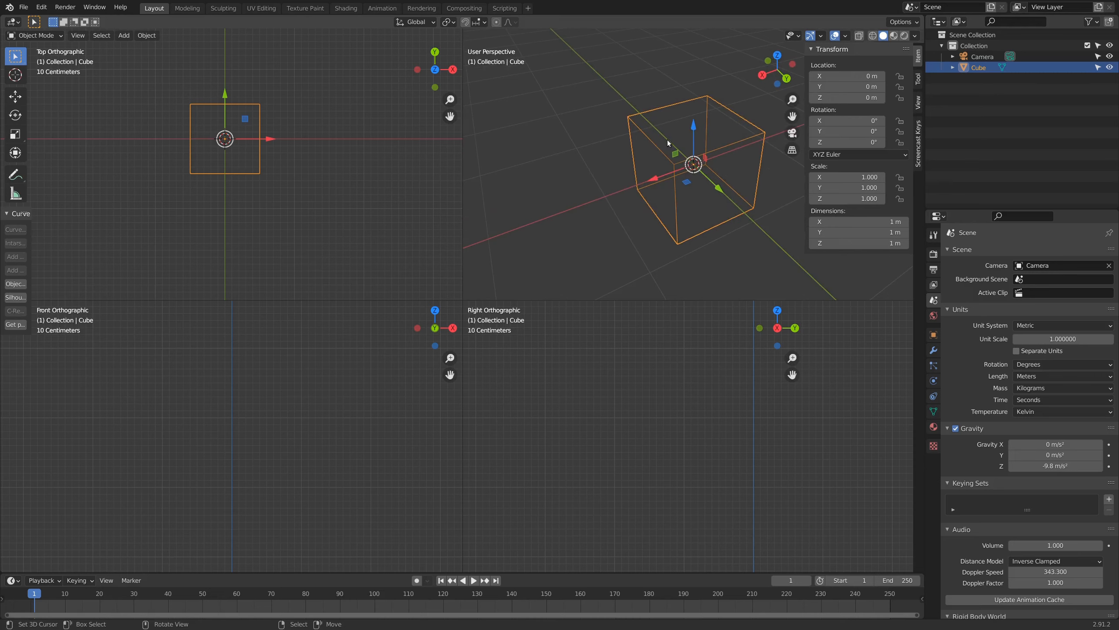
mouse_move(668, 155)
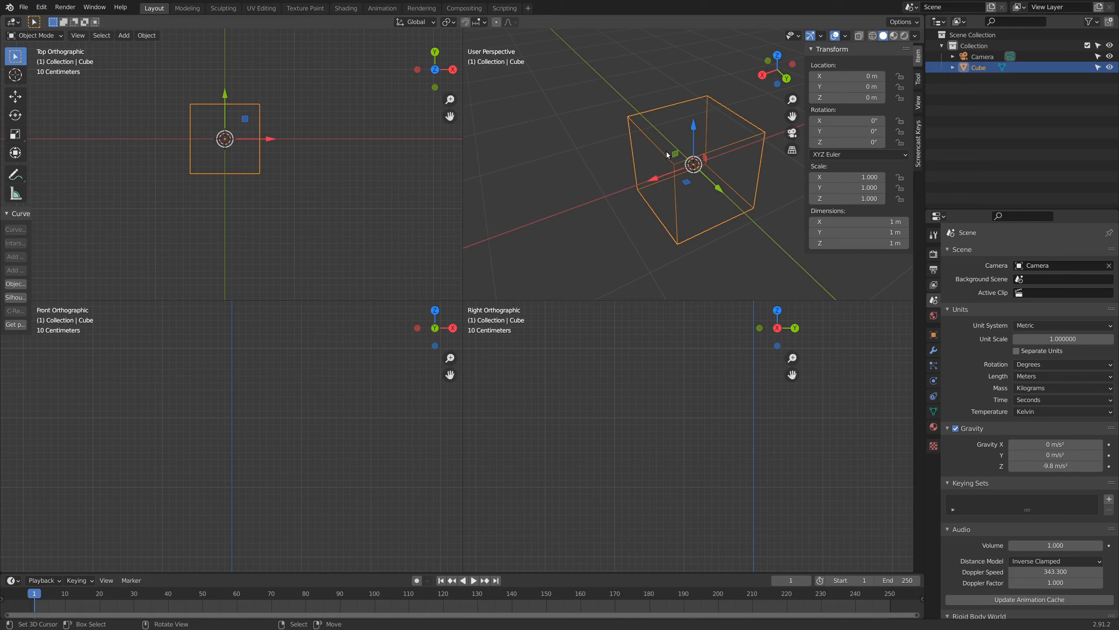
mouse_move(686, 175)
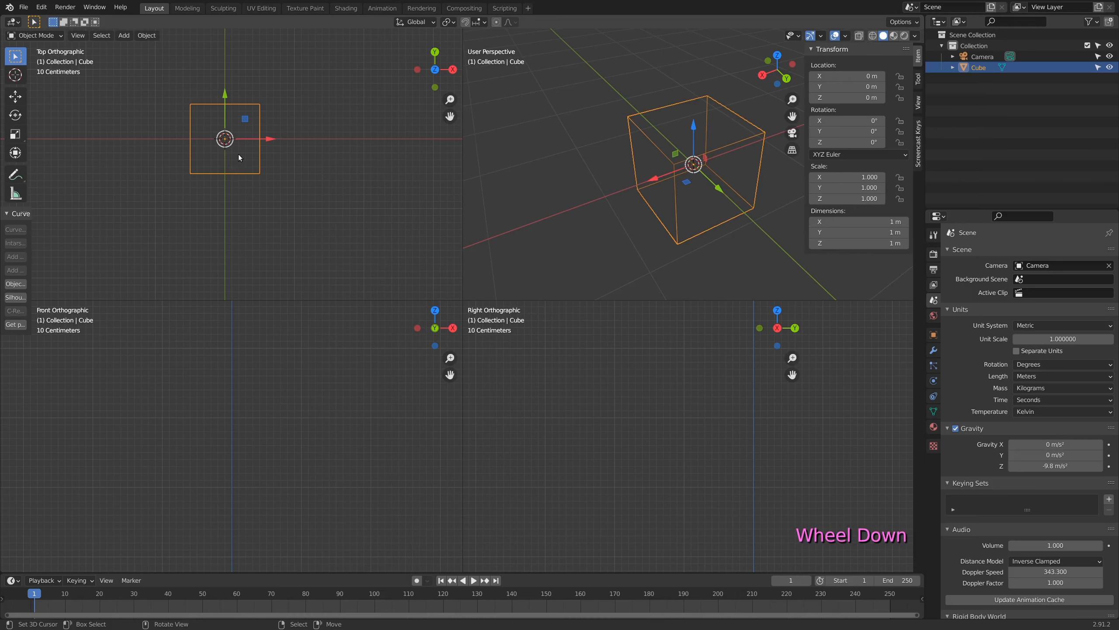
Step: Adjust the grid subdivisions value in the Viewport Overlays settings
scroll(up, 3)
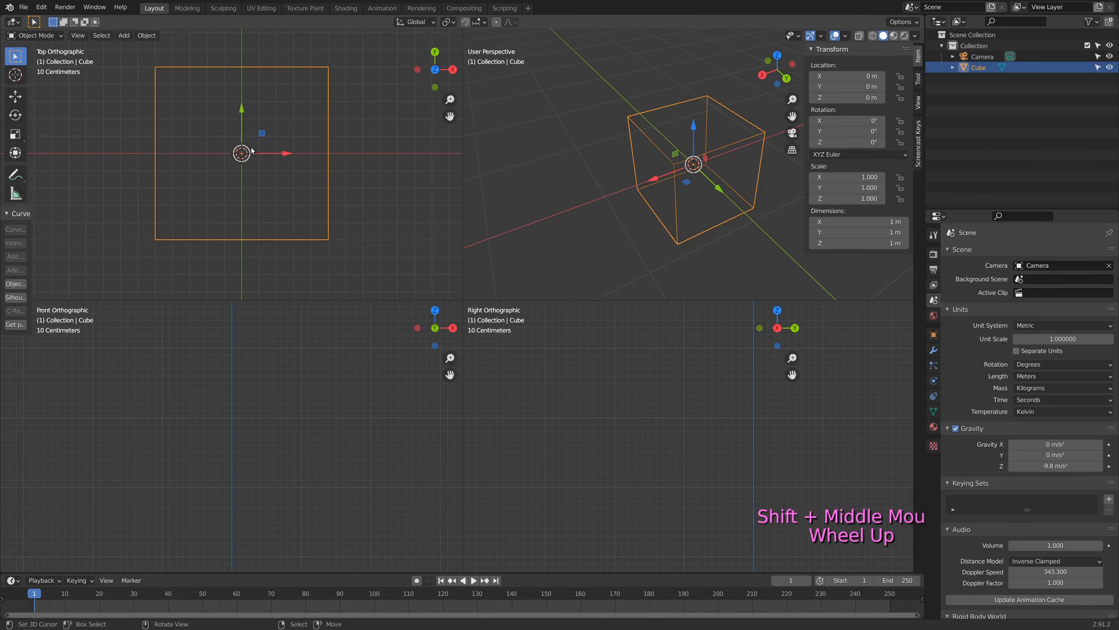
scroll(down, 3)
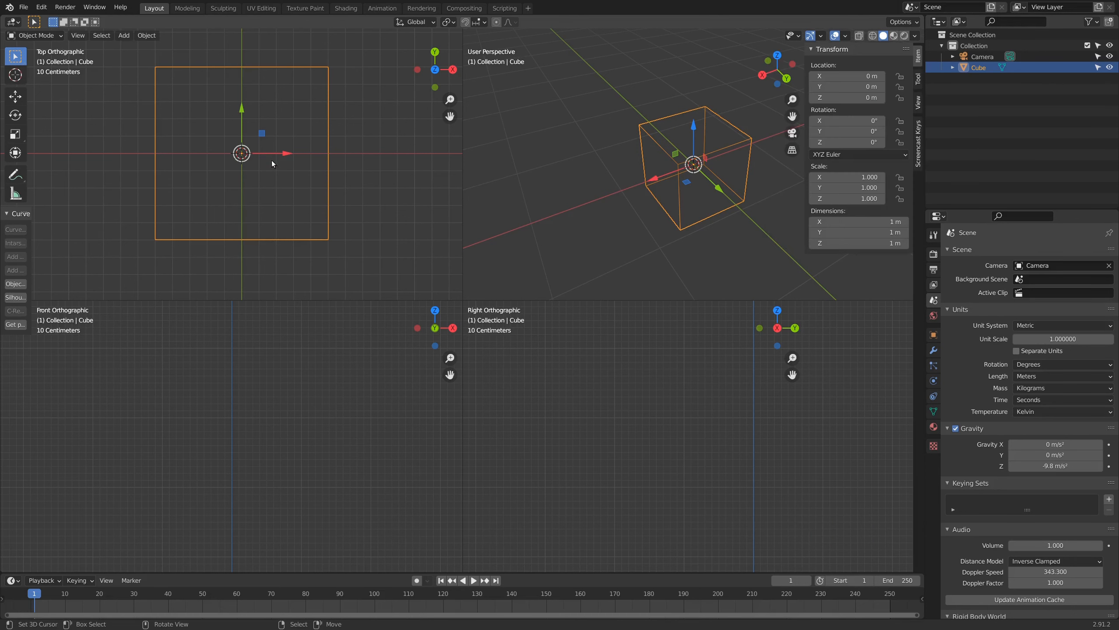
click(844, 36)
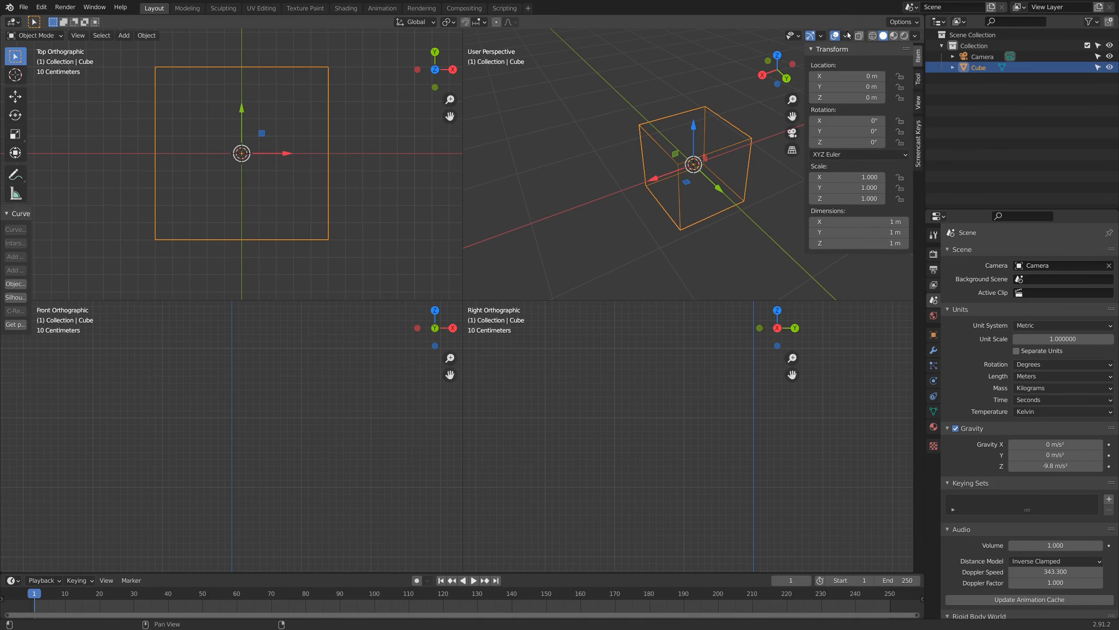
click(846, 36)
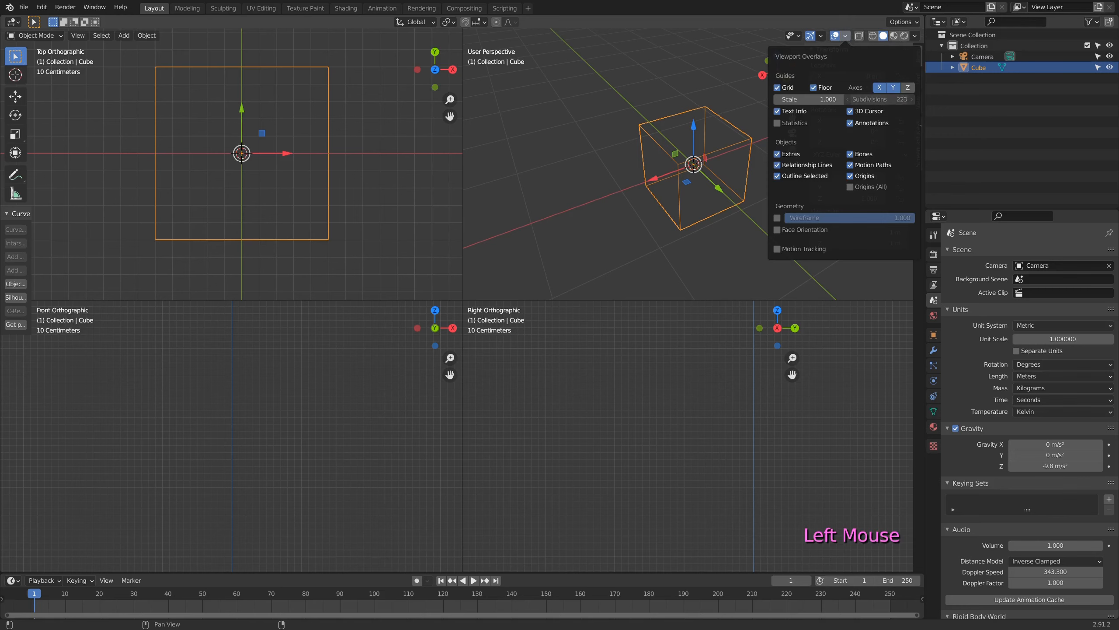
drag(885, 98, 857, 98)
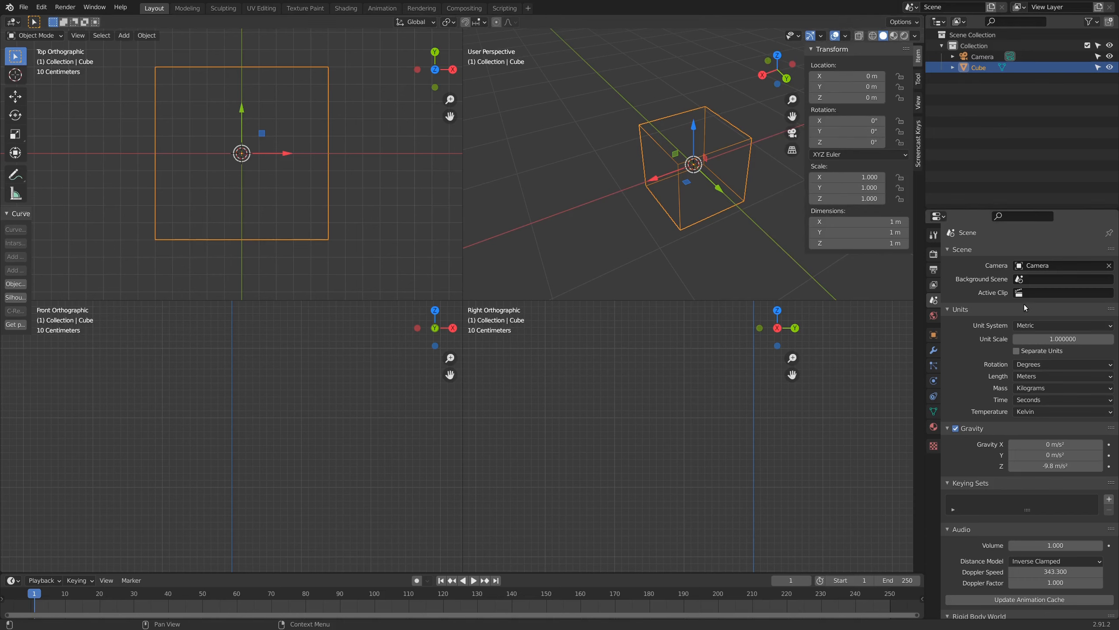
Step: Set the scene Unit System to None and re-edit the overlay grid subdivisions
click(1061, 324)
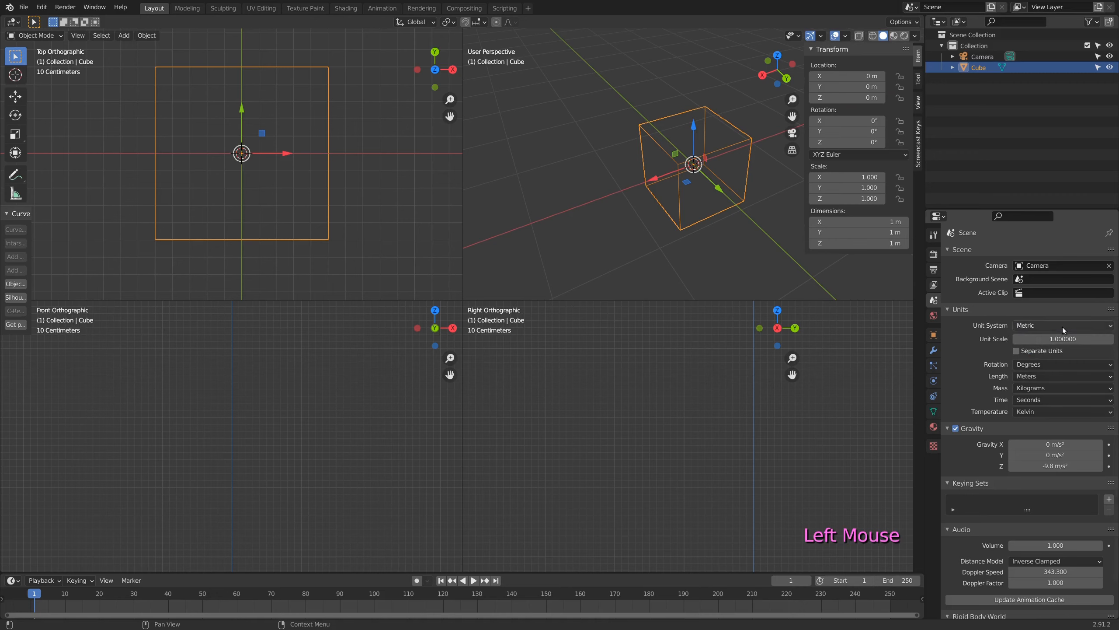
click(1062, 325)
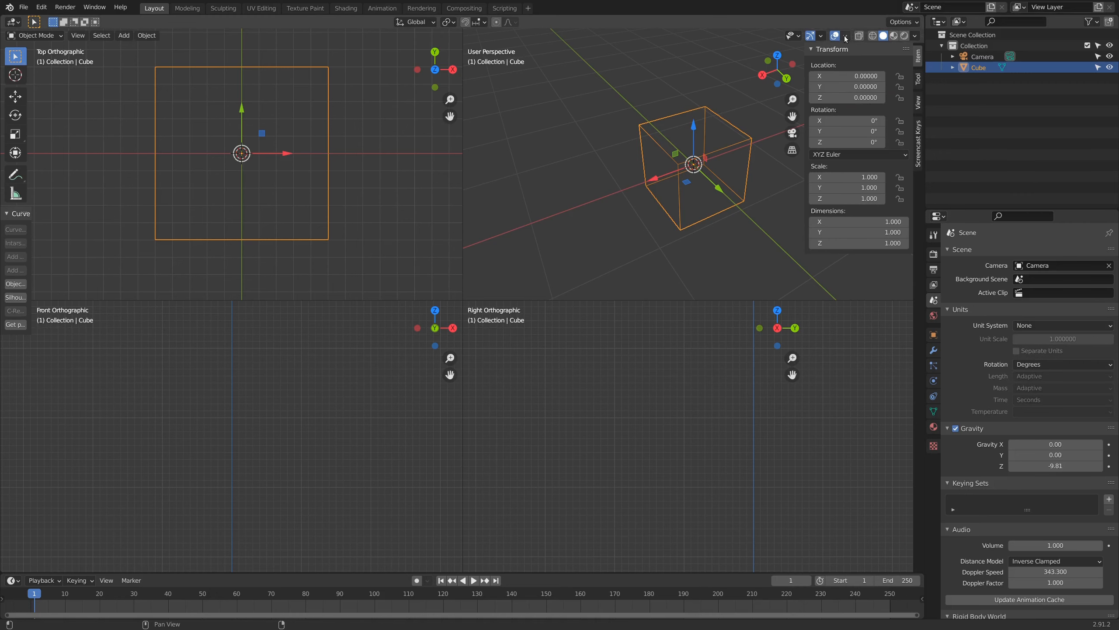
click(840, 36)
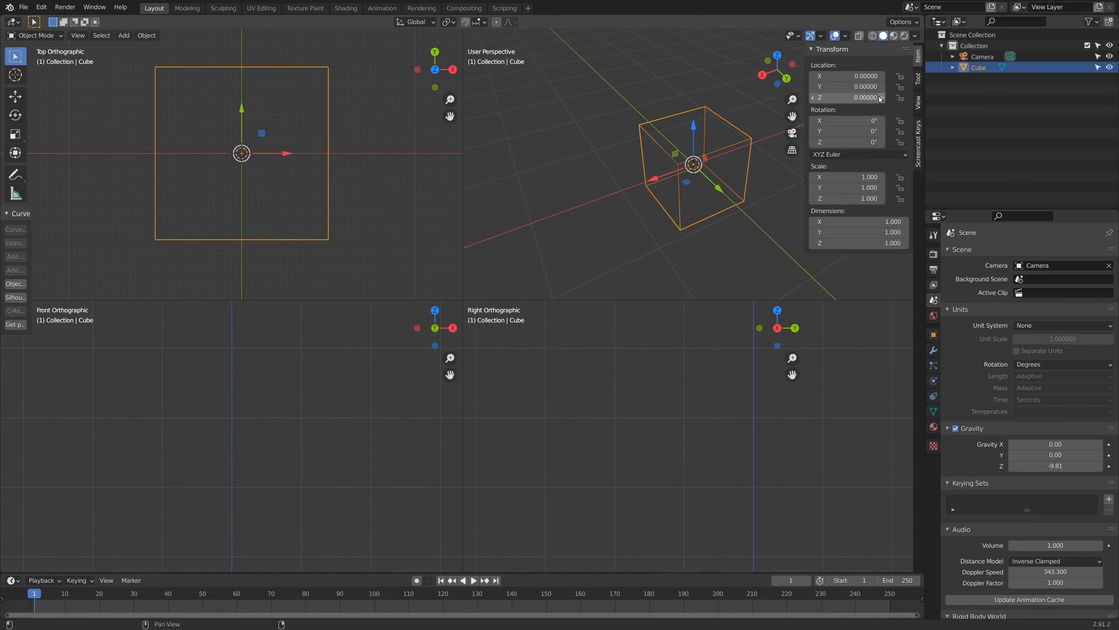
click(848, 34)
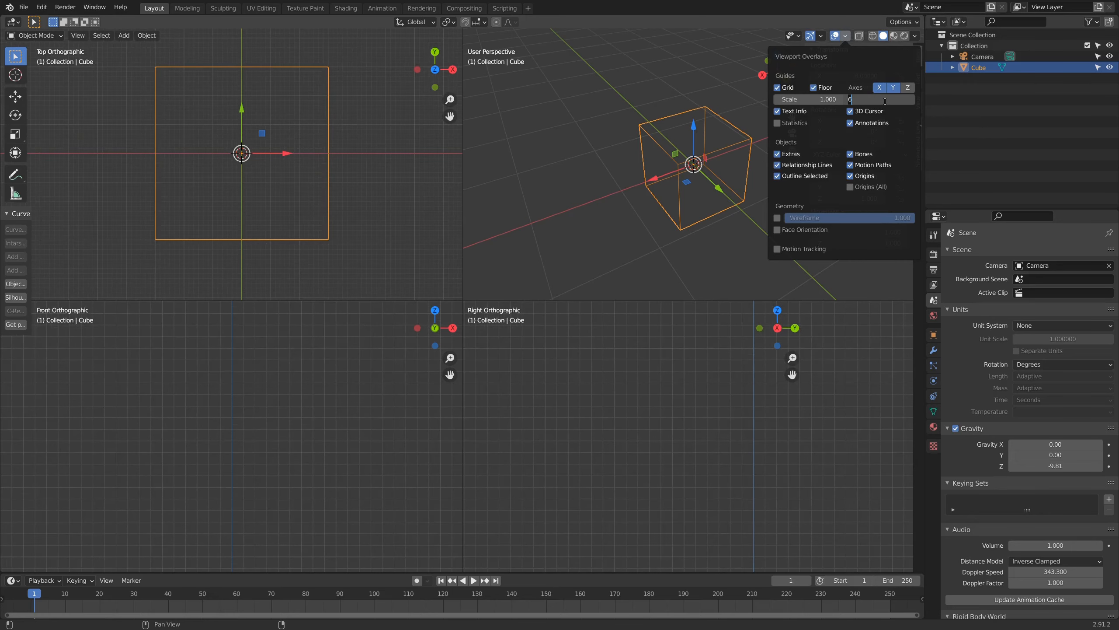
click(881, 99)
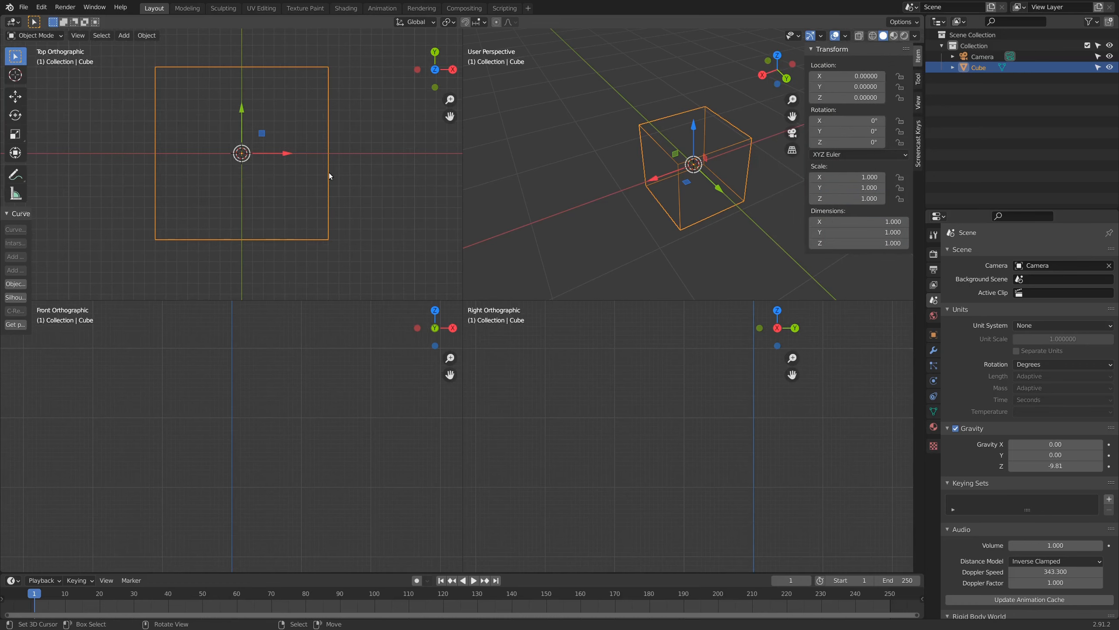
scroll(up, 3)
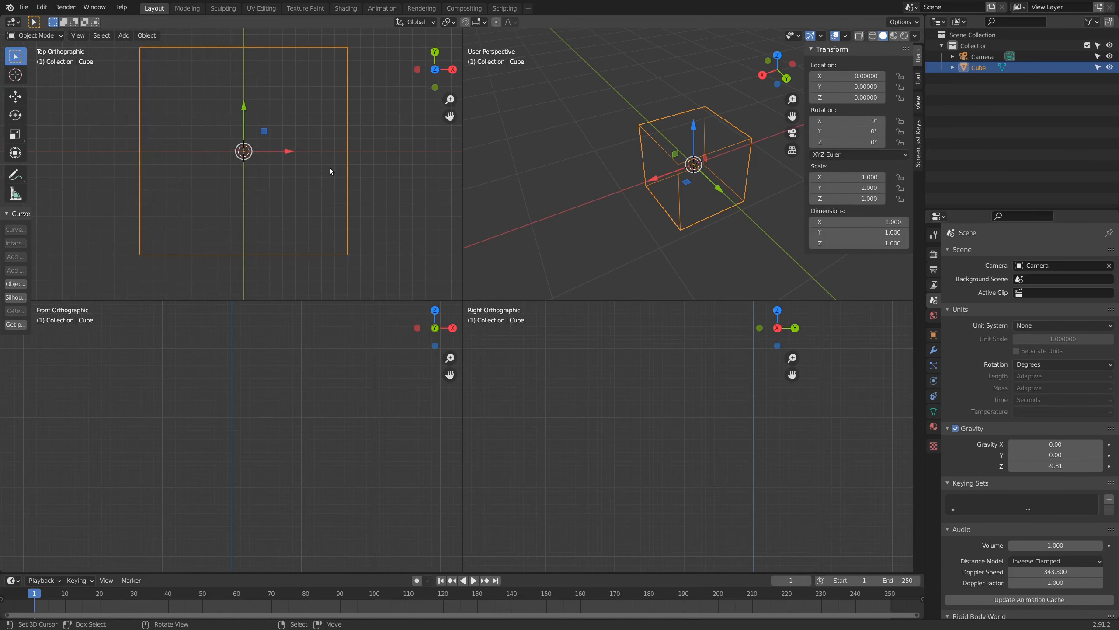
click(843, 36)
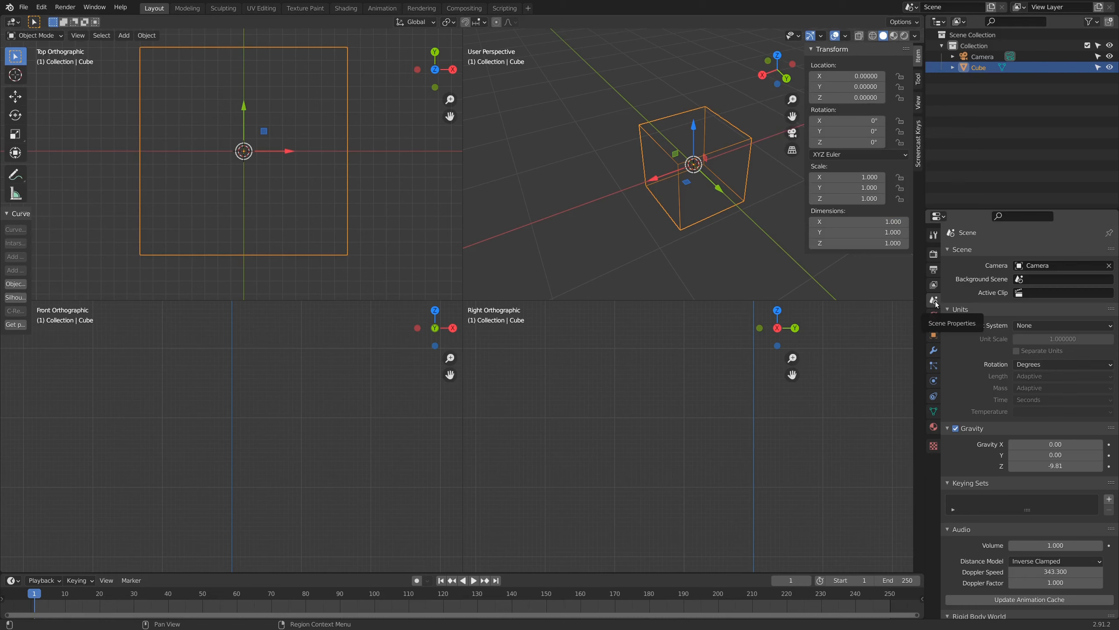
mouse_move(980, 312)
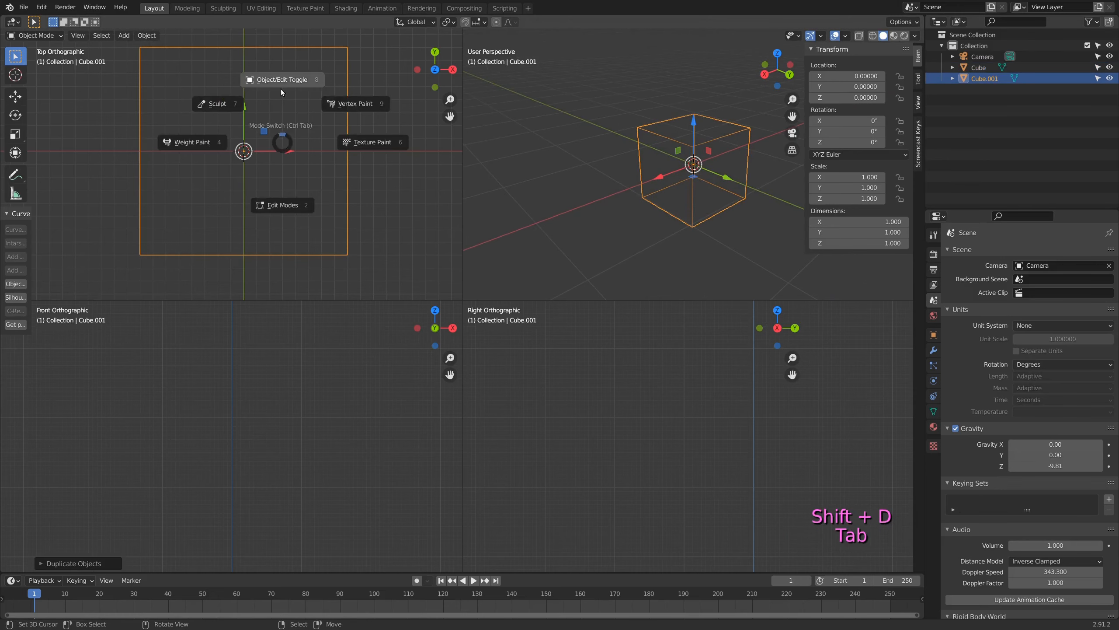
Step: In Edit Mode, pull in both sides of the duplicated cube to form the bottom slab
key(Tab)
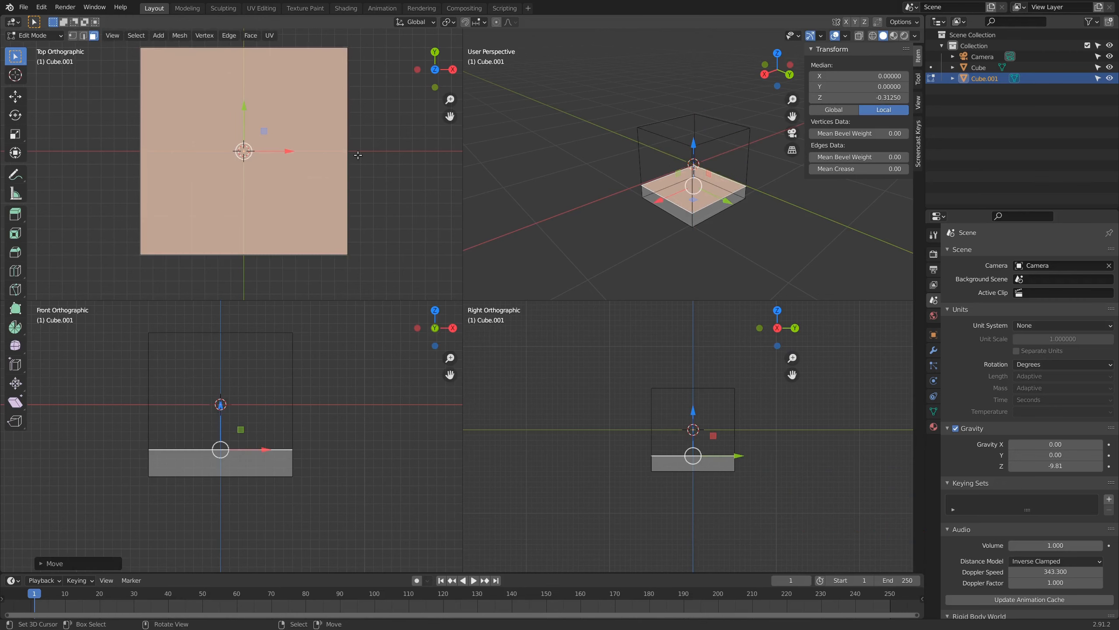
right_click(280, 161)
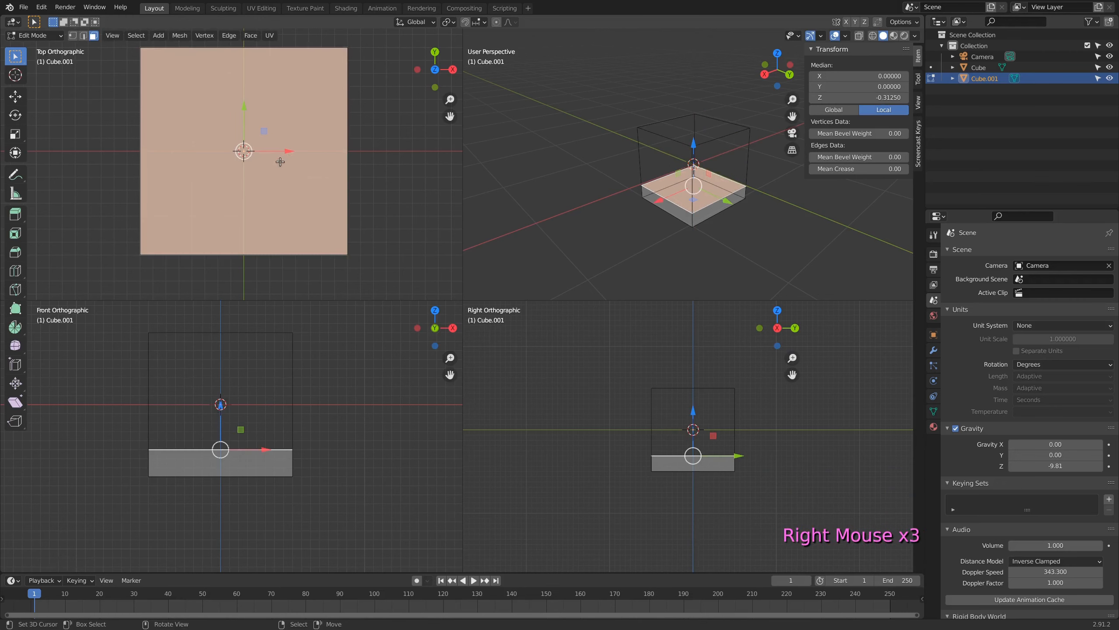
key(z)
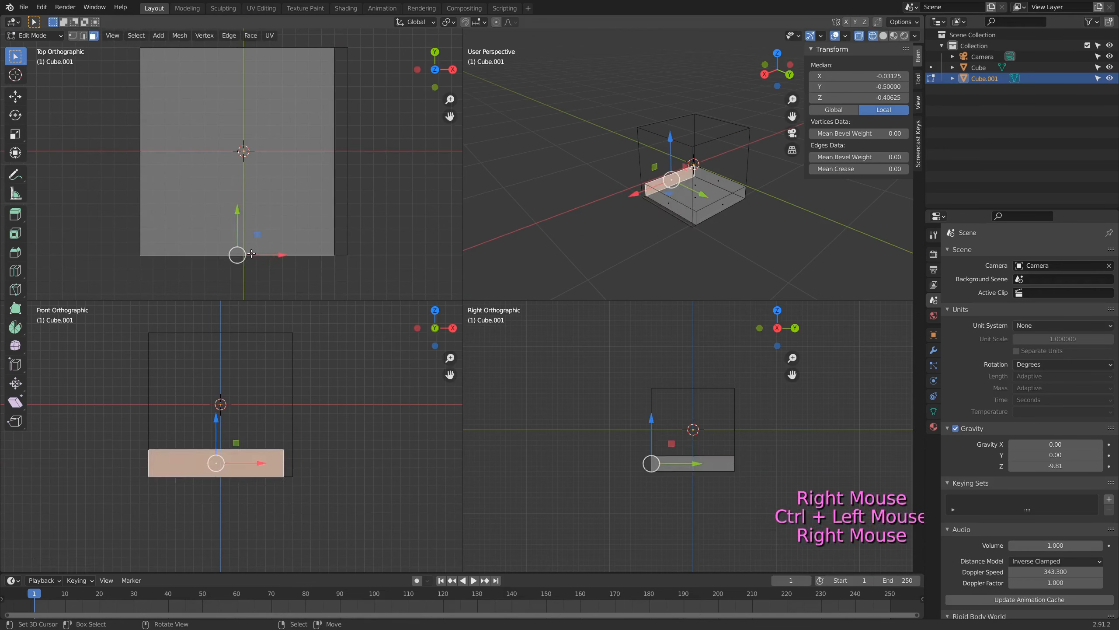
key(g)
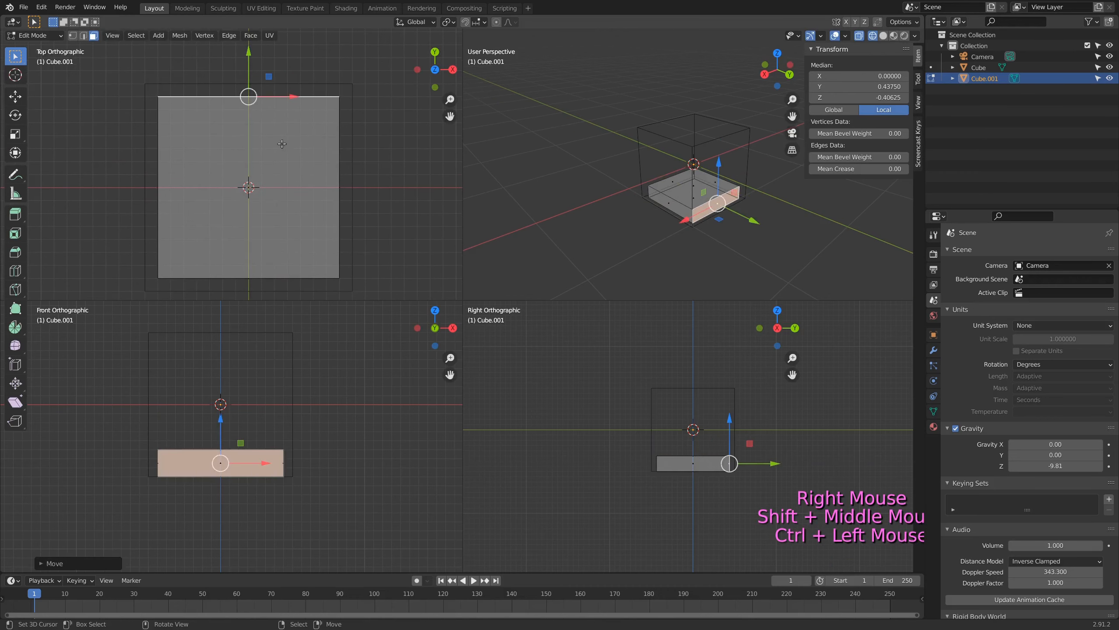
key(a)
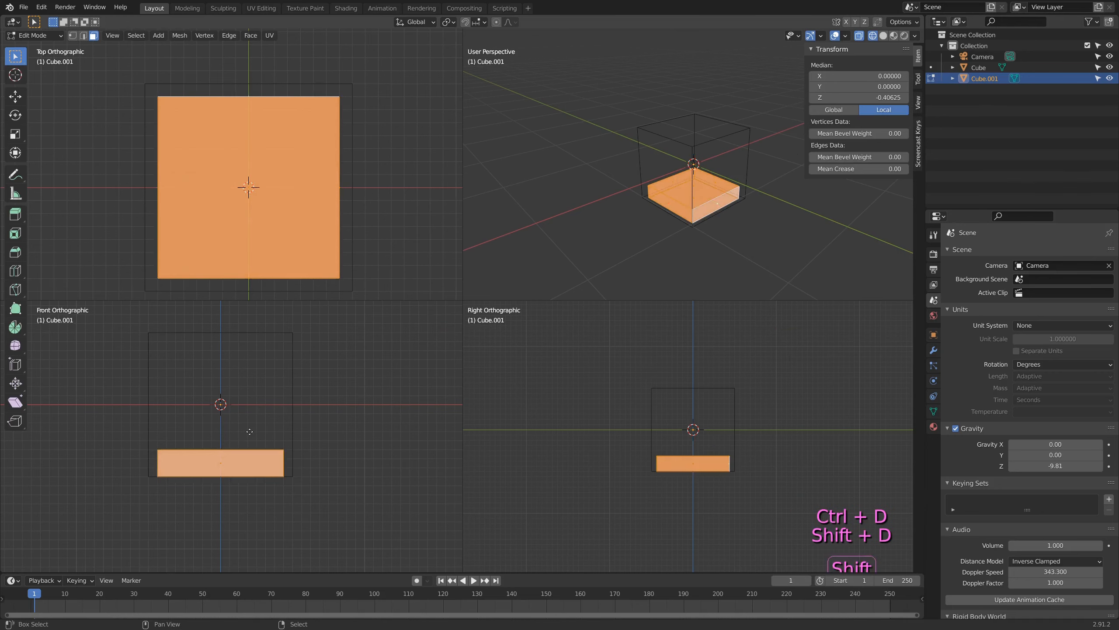
Step: Duplicate the slab to build the narrower middle column and the matching top slab
key(shift+d)
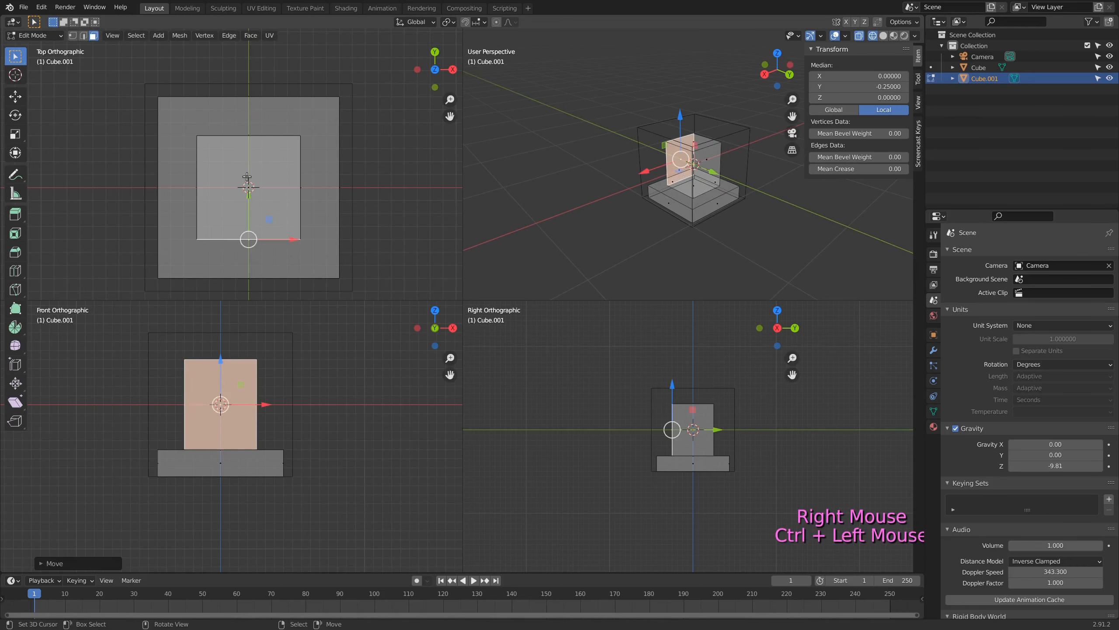
key(x)
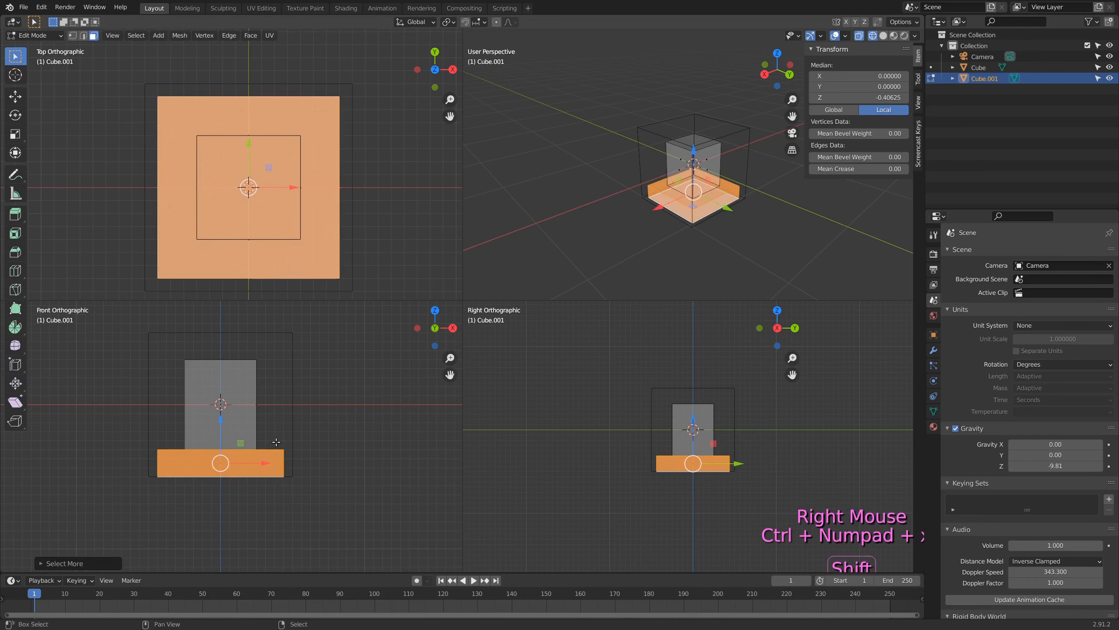
key(shift+d)
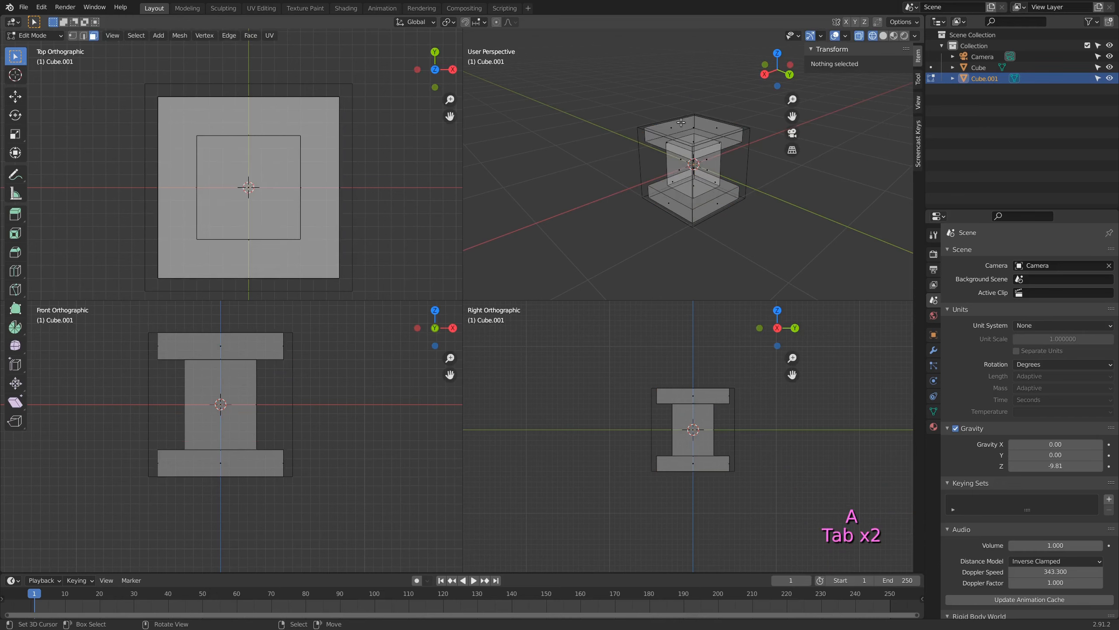
Step: Disable the object's wireframe, set Display As to Textured, and use Solid viewport shading
key(Tab)
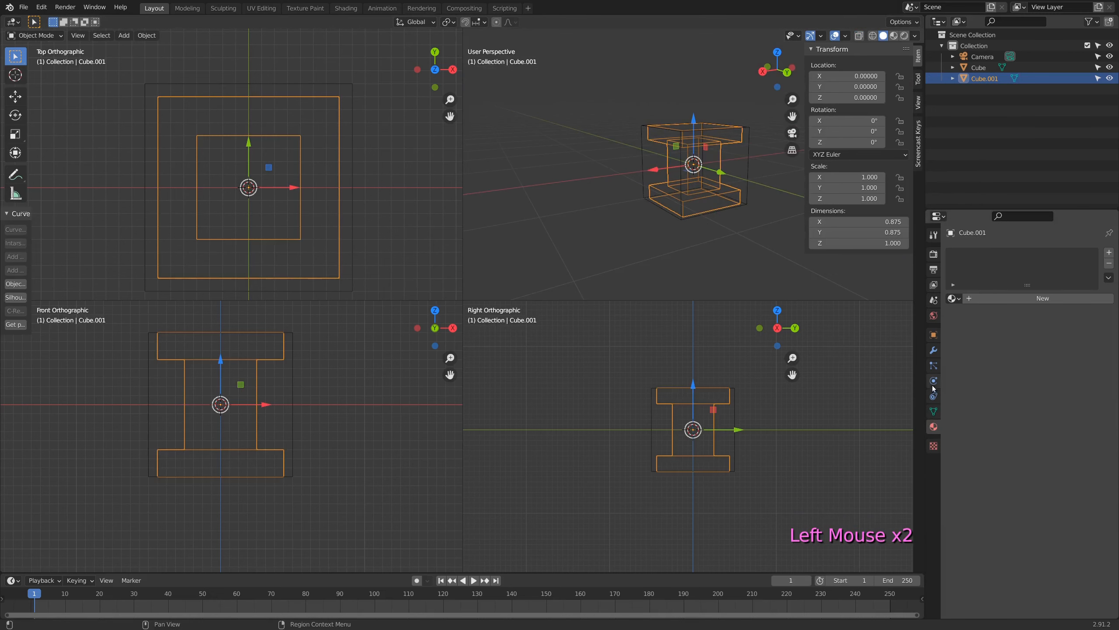
click(933, 350)
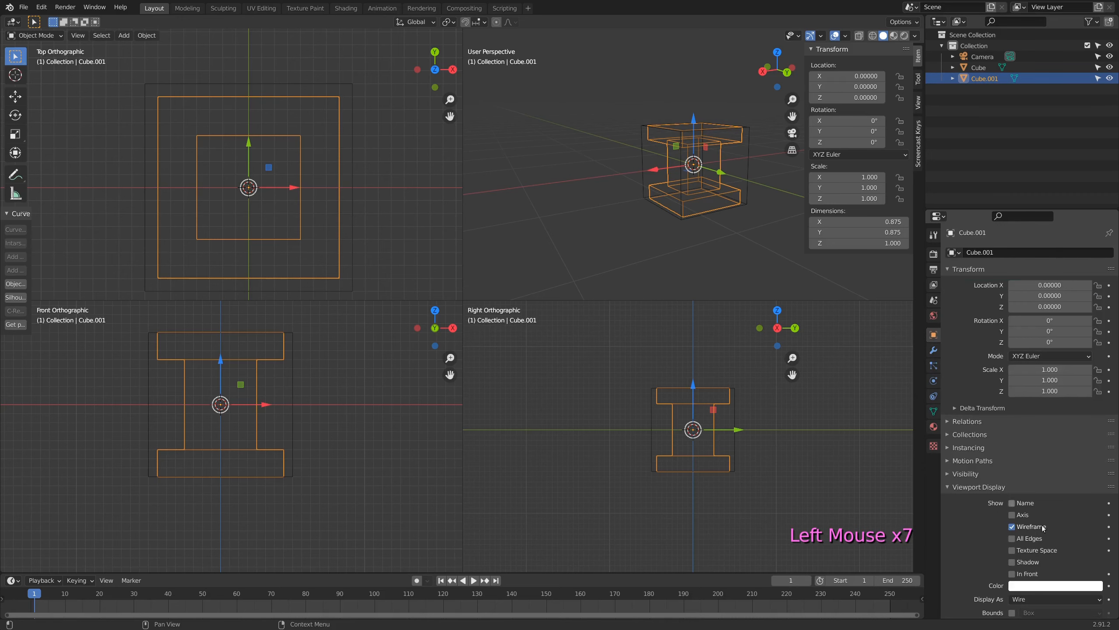
click(1012, 527)
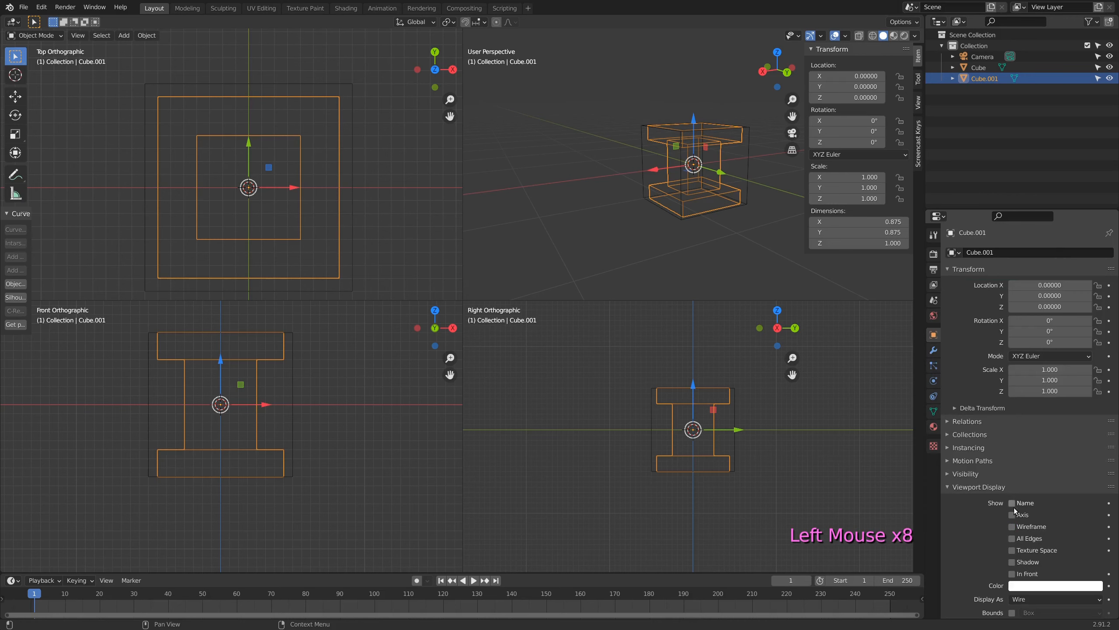
scroll(down, 3)
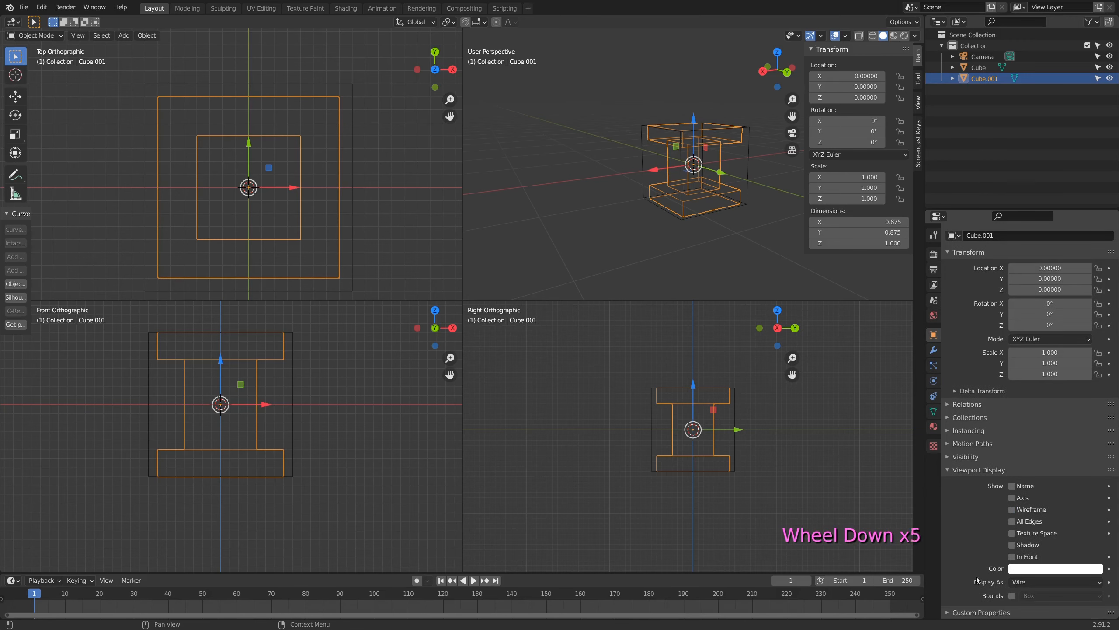
scroll(down, 3)
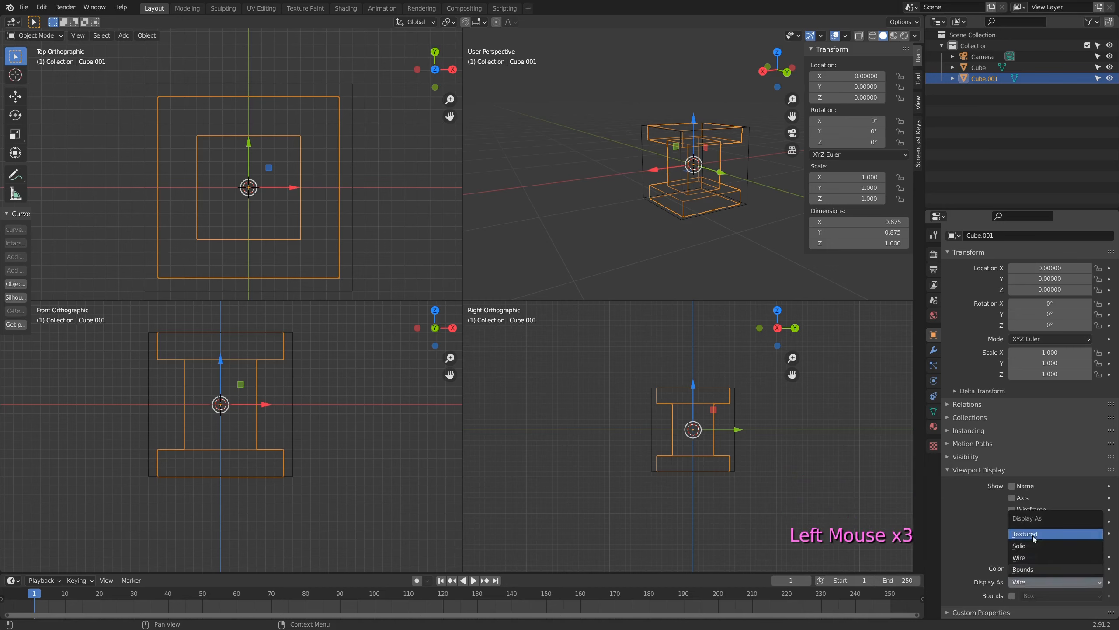
click(1019, 545)
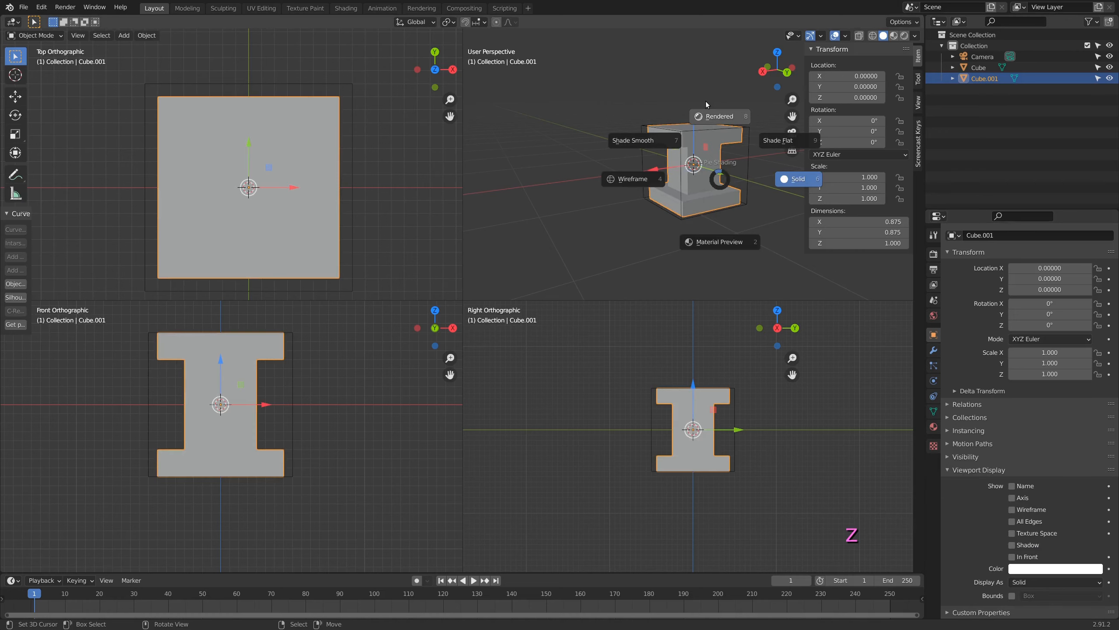
click(631, 178)
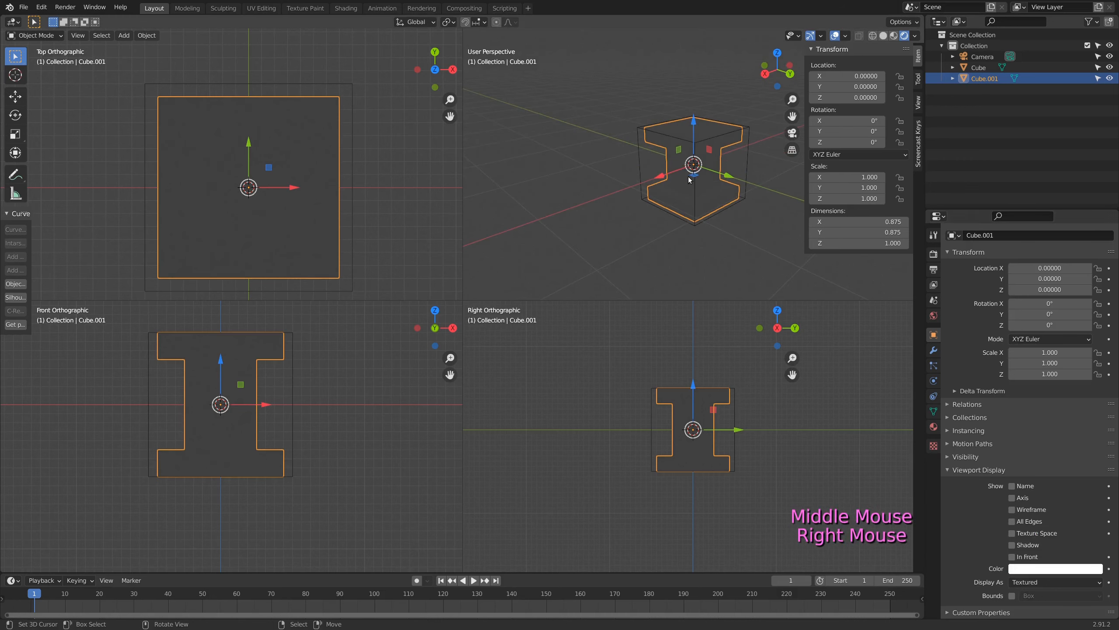
mouse_move(691, 166)
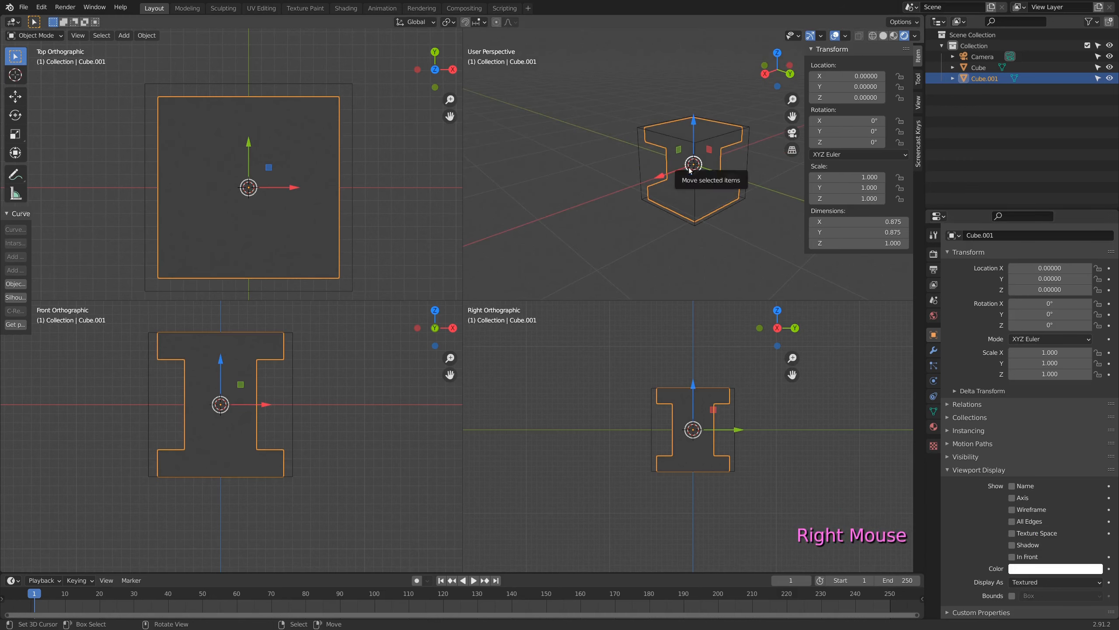
Step: Select all of the pedestal's geometry and unwrap it into UV islands along the marked seams
key(Tab)
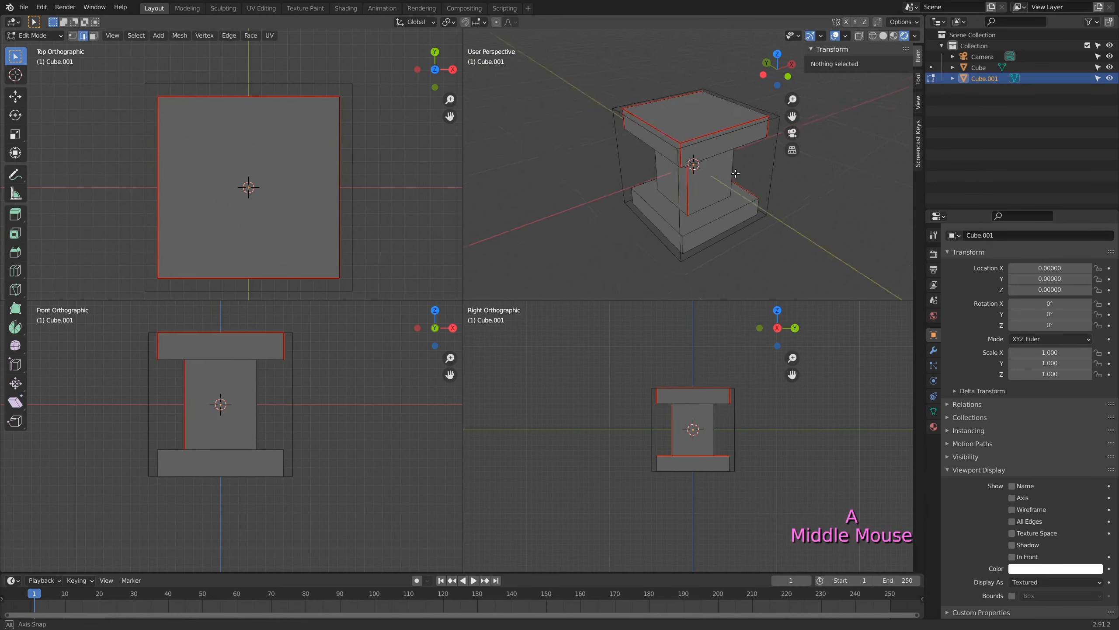
drag(735, 173, 597, 184)
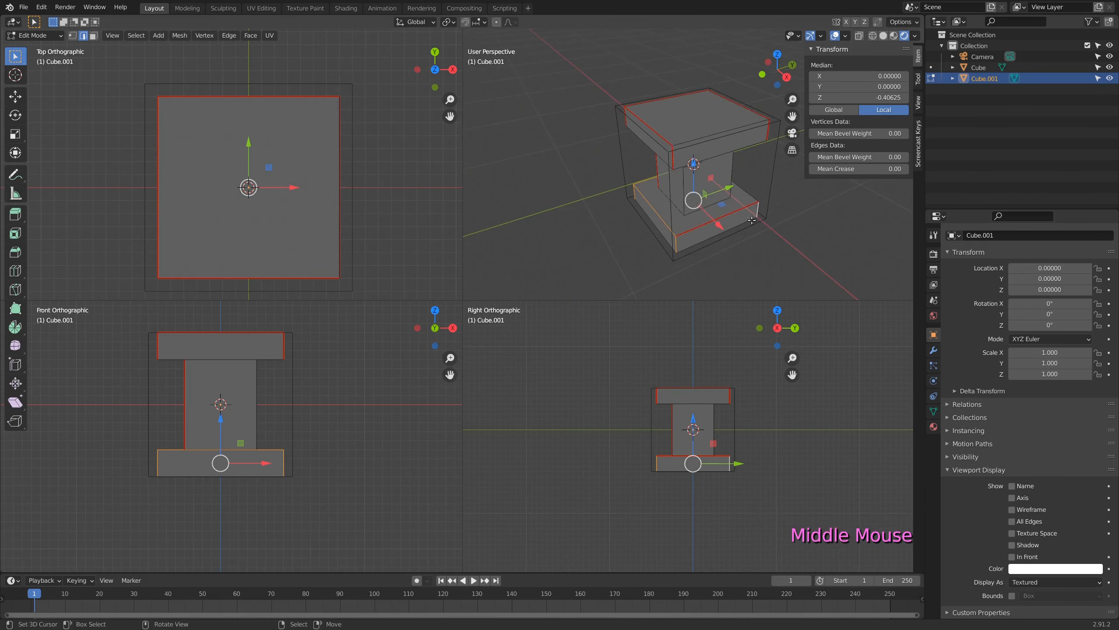
key(a)
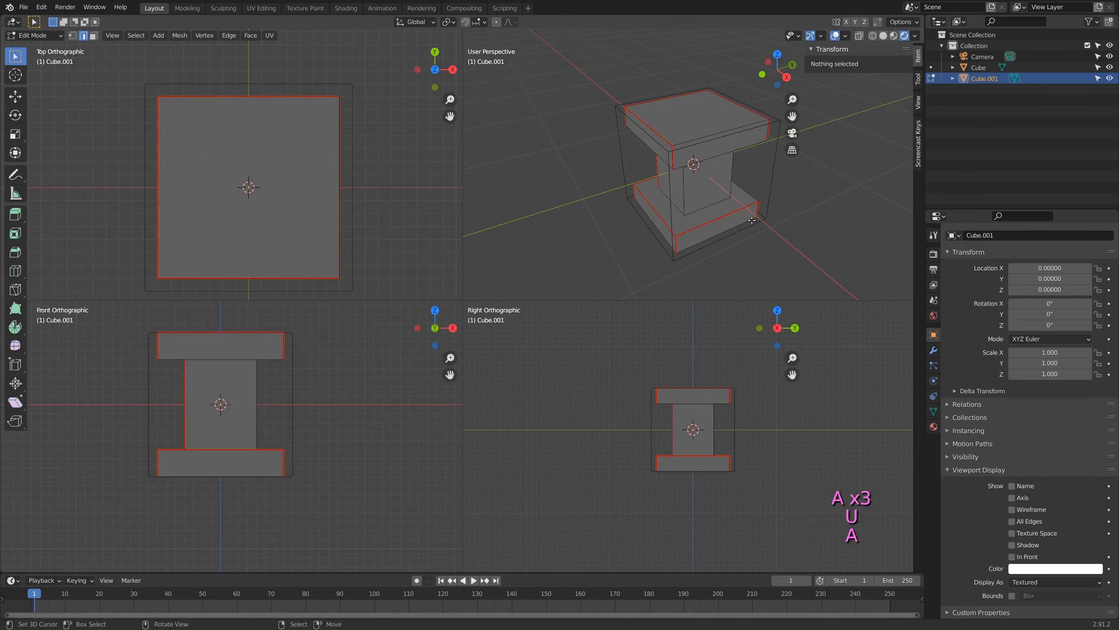
key(Tab)
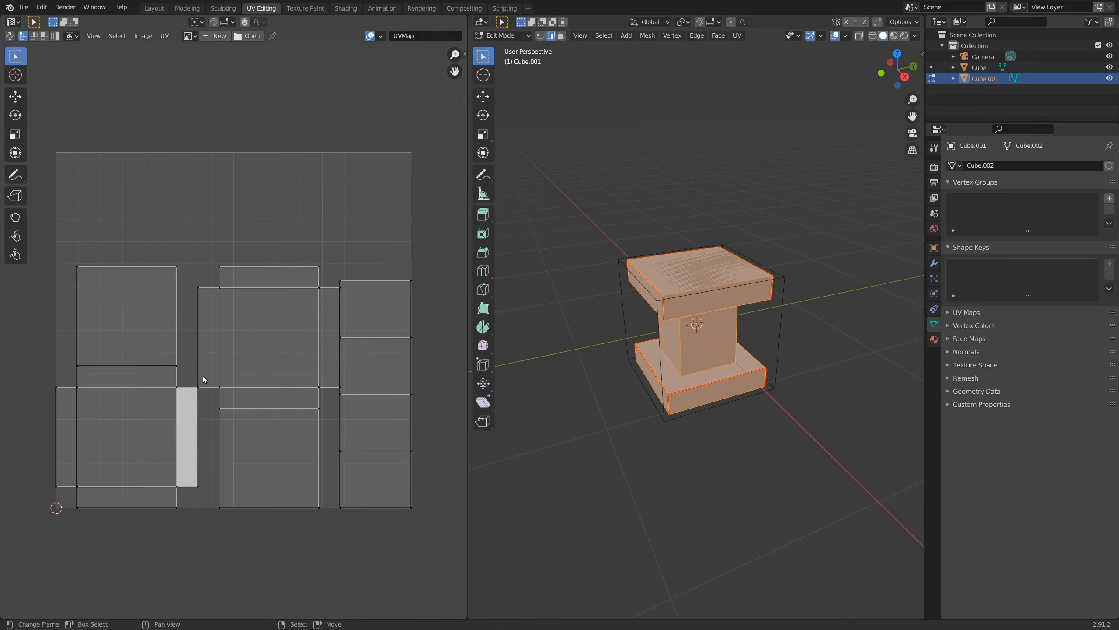
Step: View the pedestal in Right Orthographic and bring up the TexTools options in the UV editor
key(KP_3)
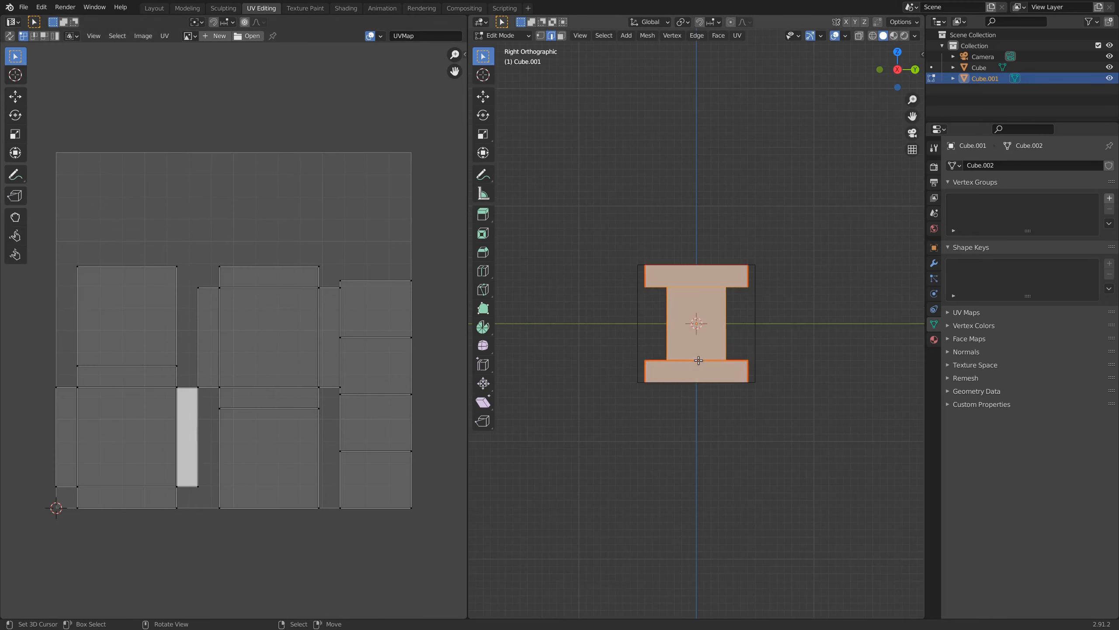
scroll(up, 3)
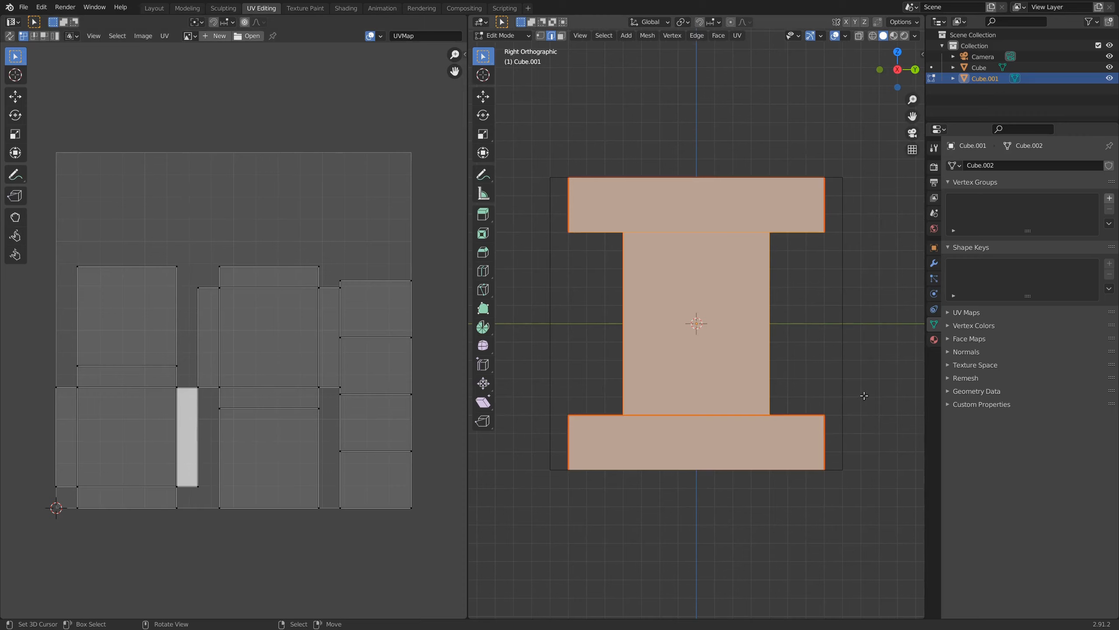
mouse_move(336, 321)
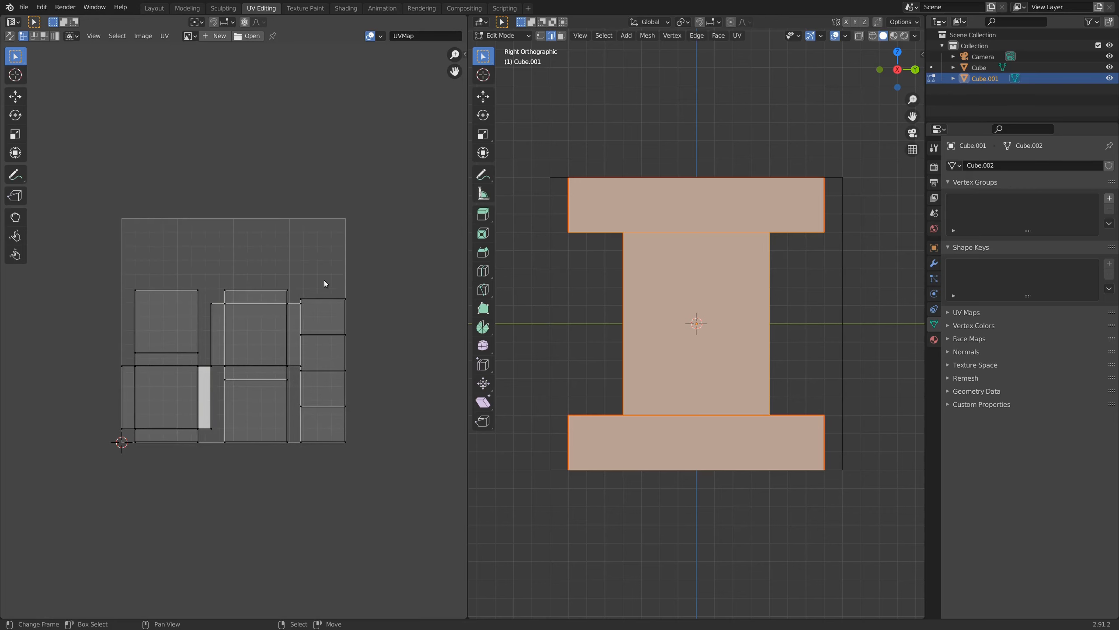
click(461, 139)
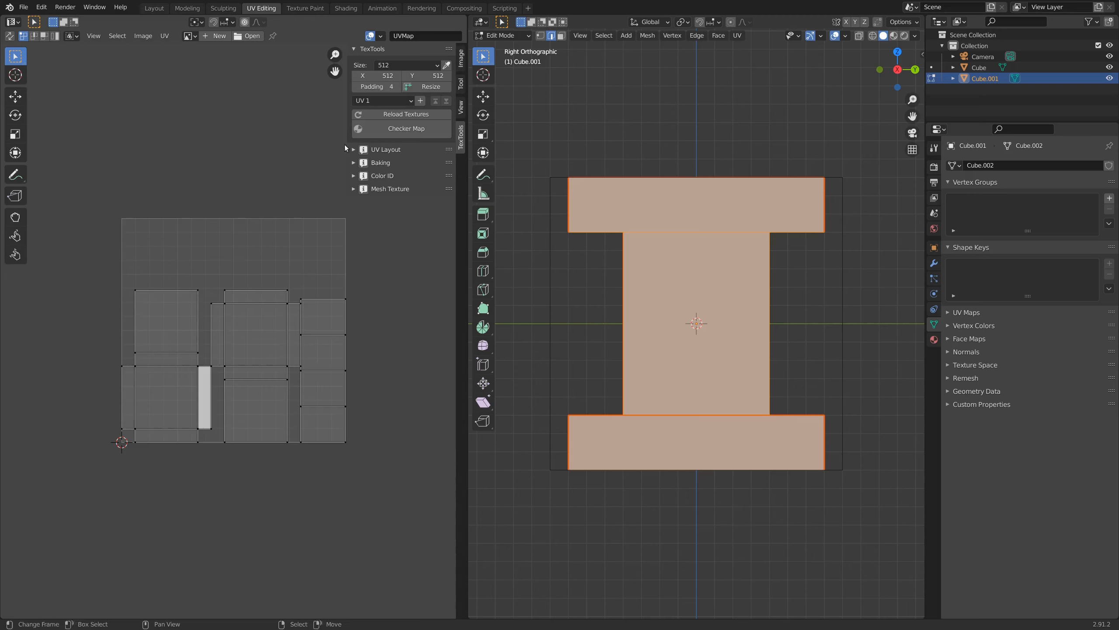
Step: Reopen the TexTools sidebar and expand its UV Layout tools for the pedestal's islands
click(353, 150)
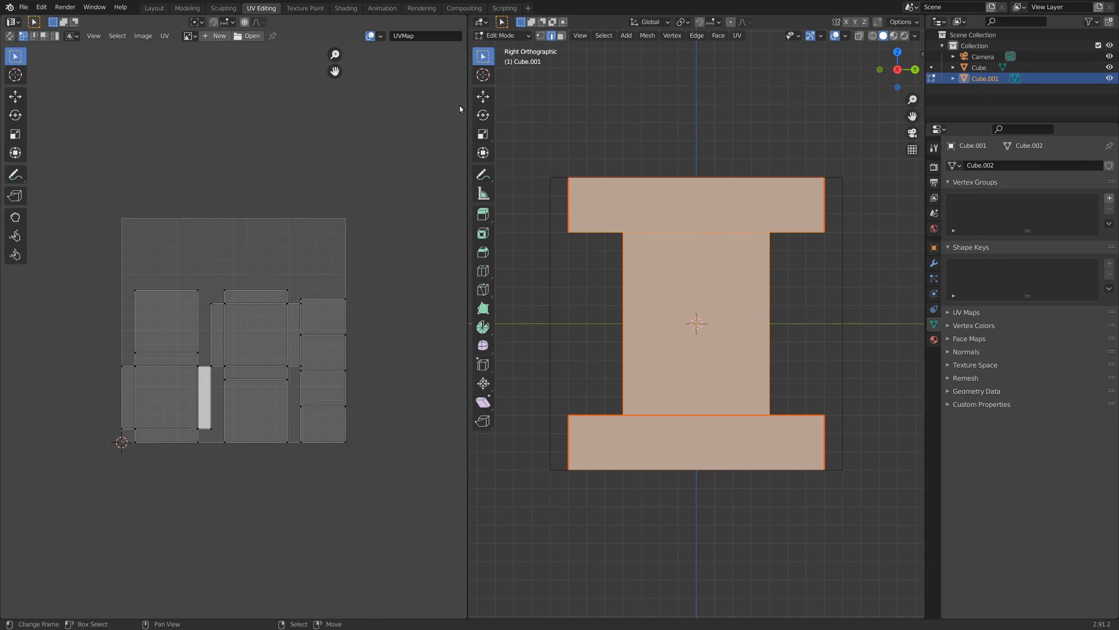
click(461, 136)
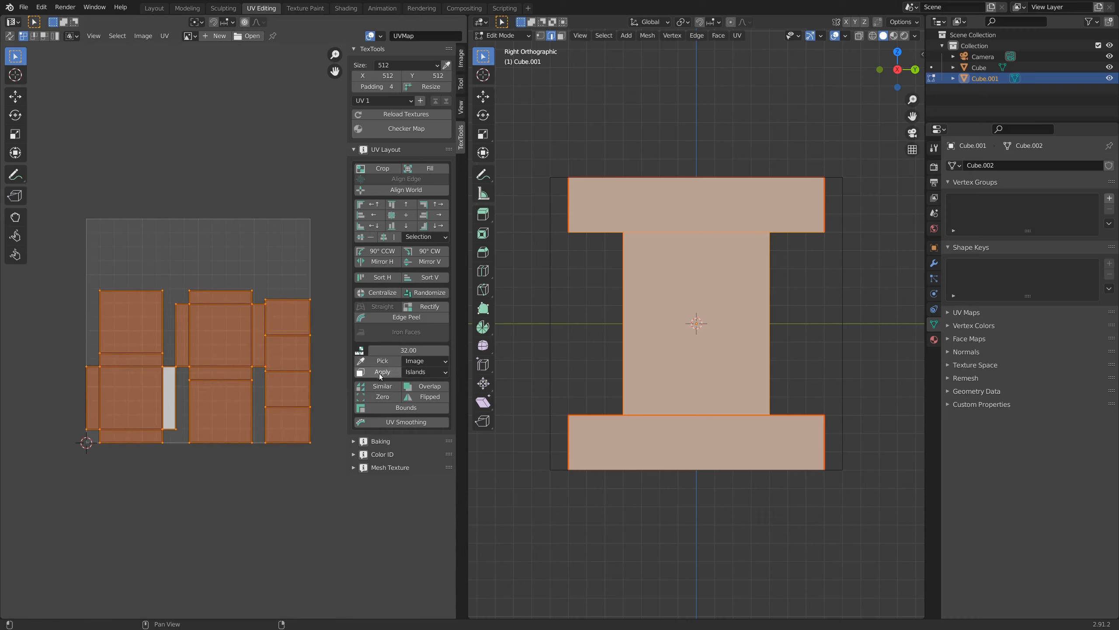
click(383, 371)
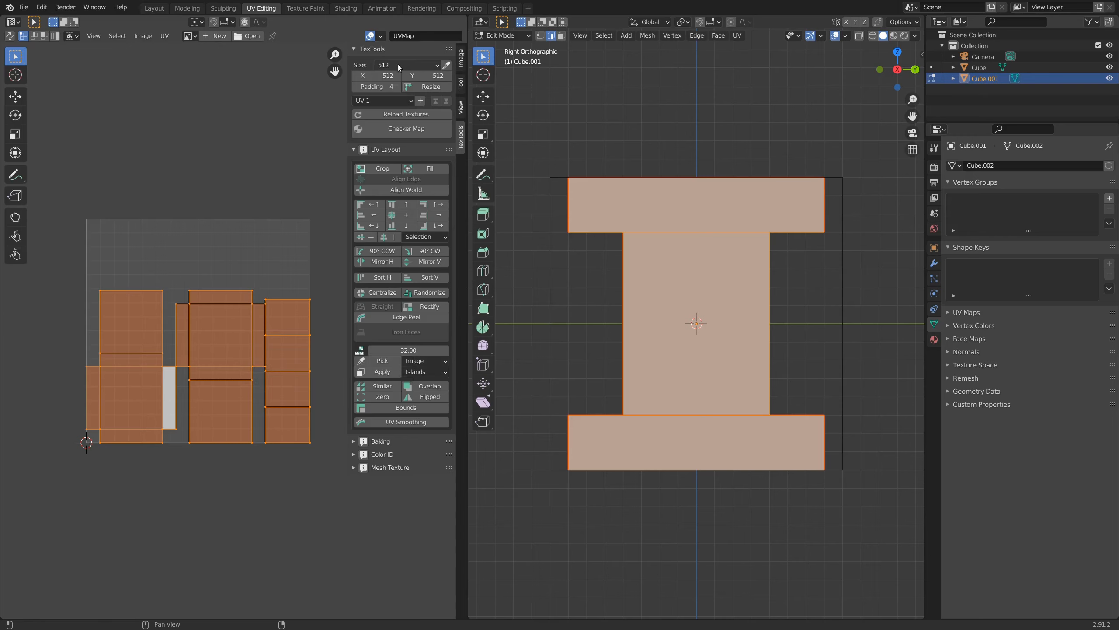
Step: Set the TexTools texture size to 32 and apply a checker map to the pedestal
click(406, 65)
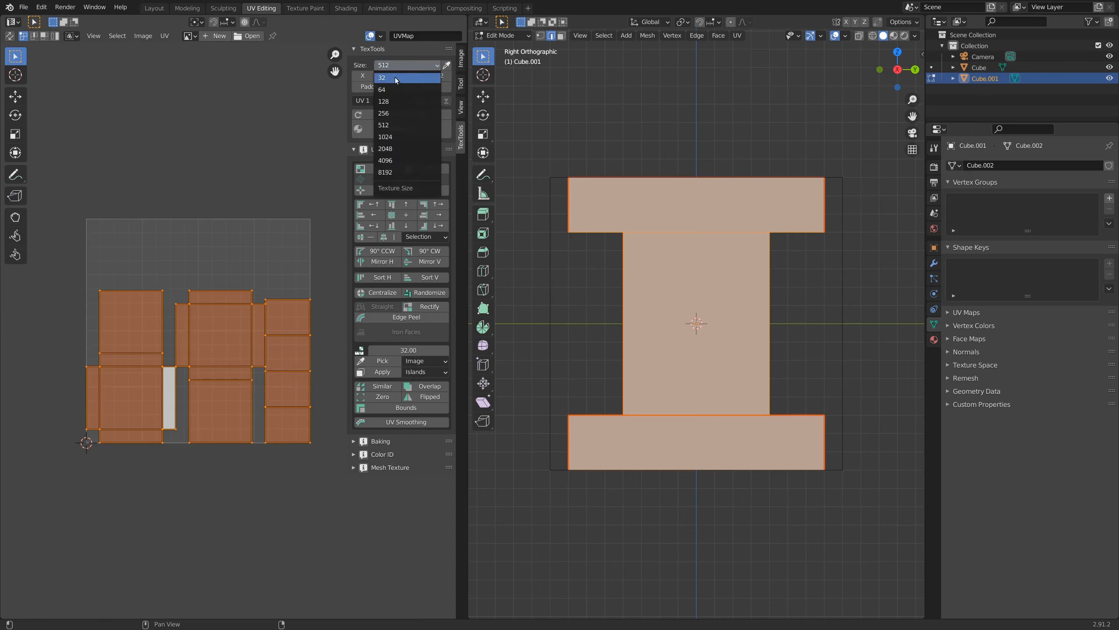
click(383, 77)
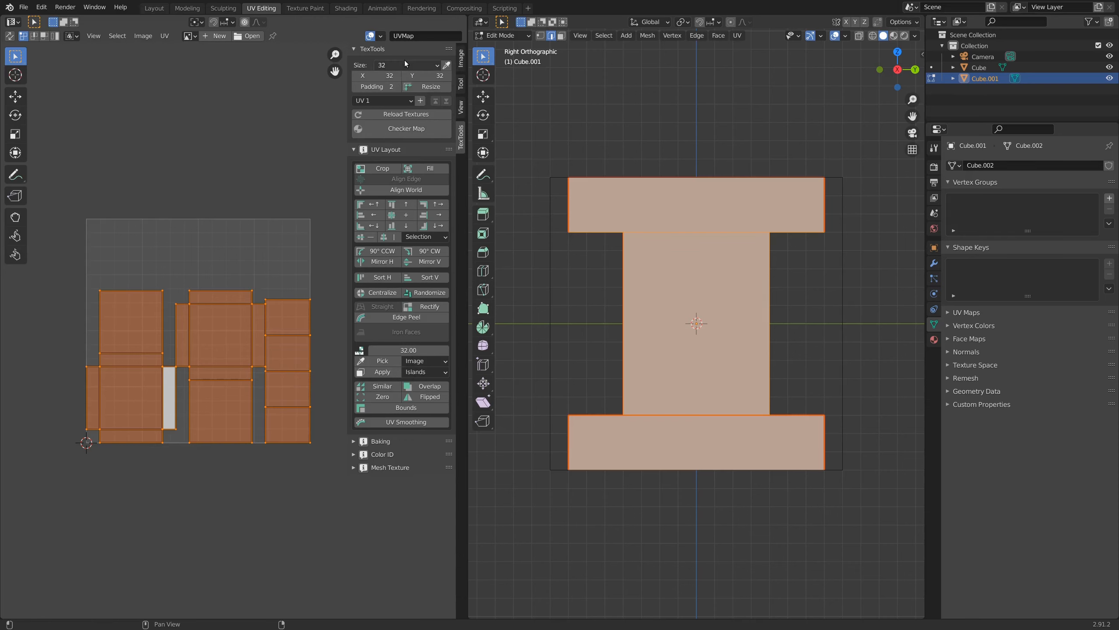
mouse_move(391, 129)
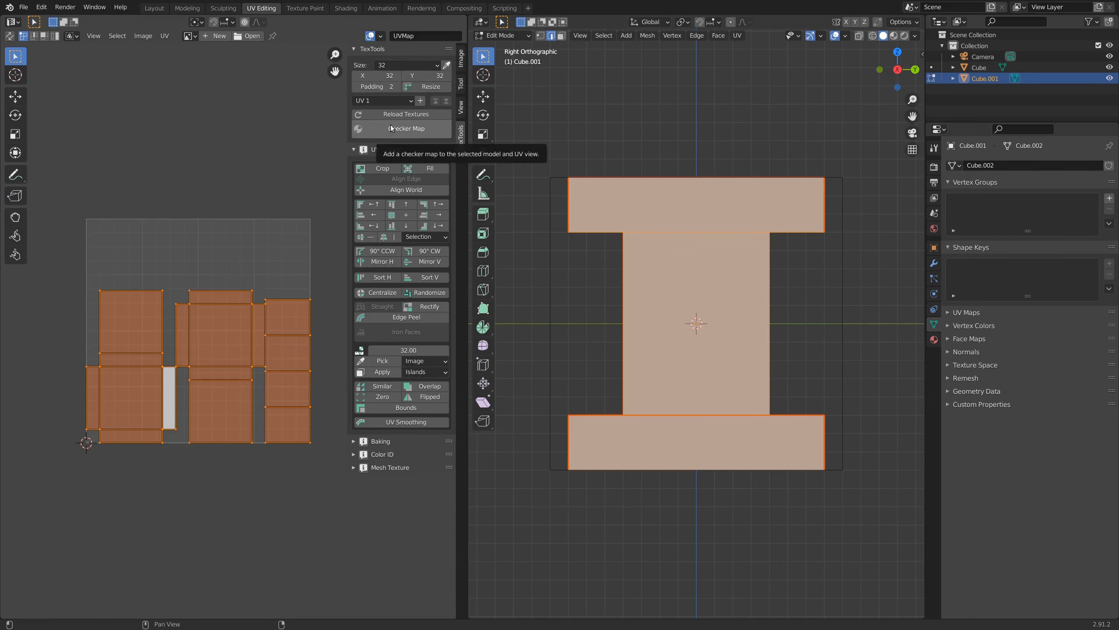
click(405, 129)
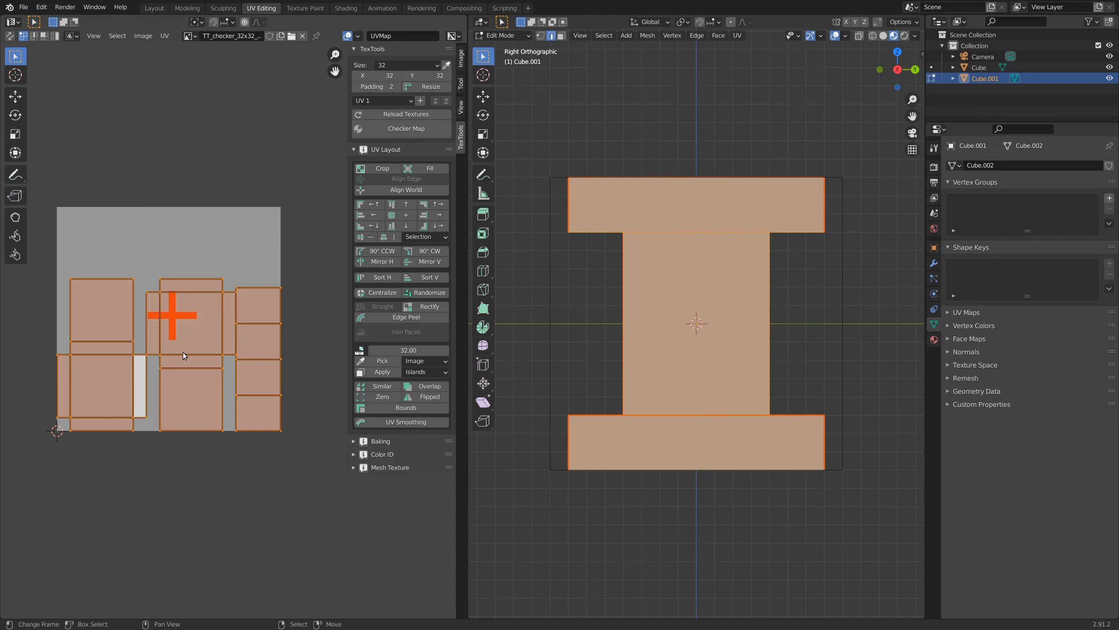
click(407, 65)
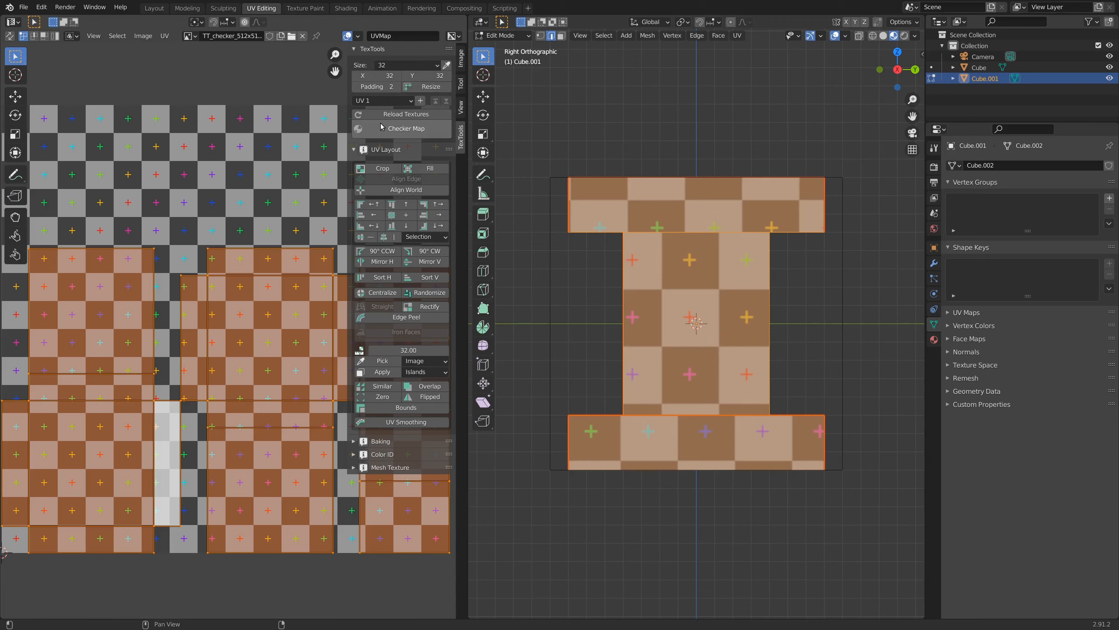
Step: Return to the 32×32 checker pattern and move the UV islands across it
click(406, 129)
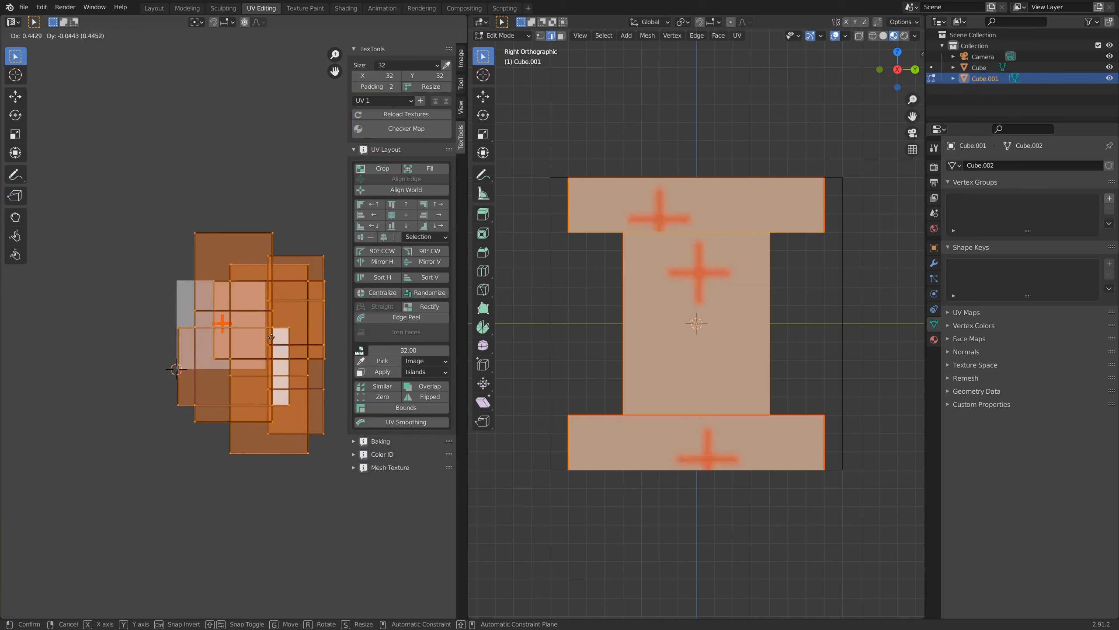
drag(224, 336, 254, 343)
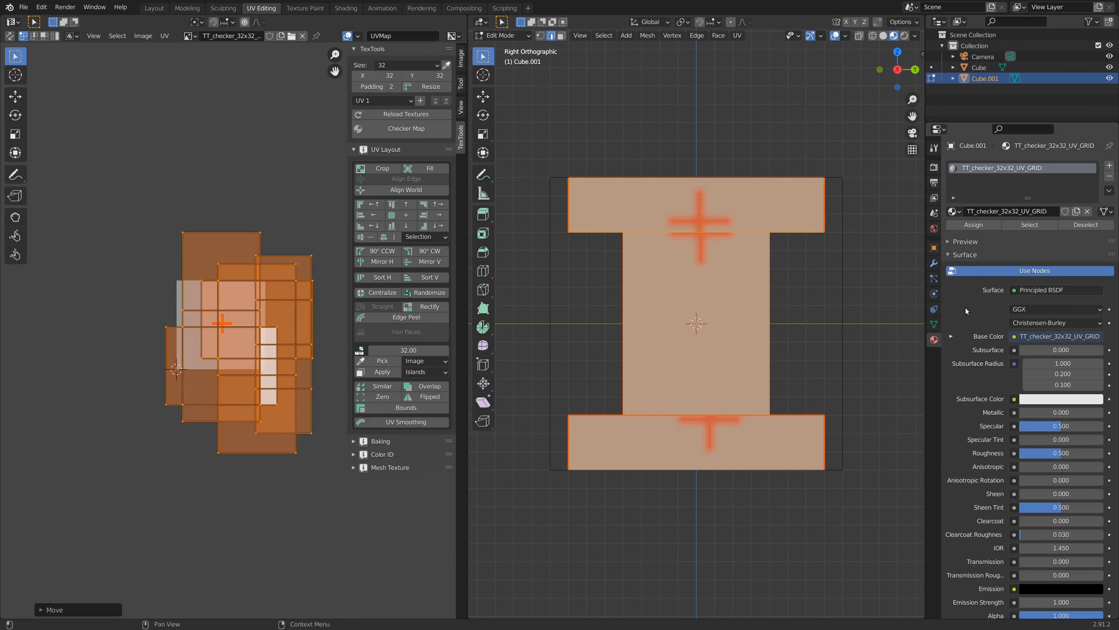
Step: Set the Base Color checker texture's interpolation to Closest for crisp pixels
click(950, 336)
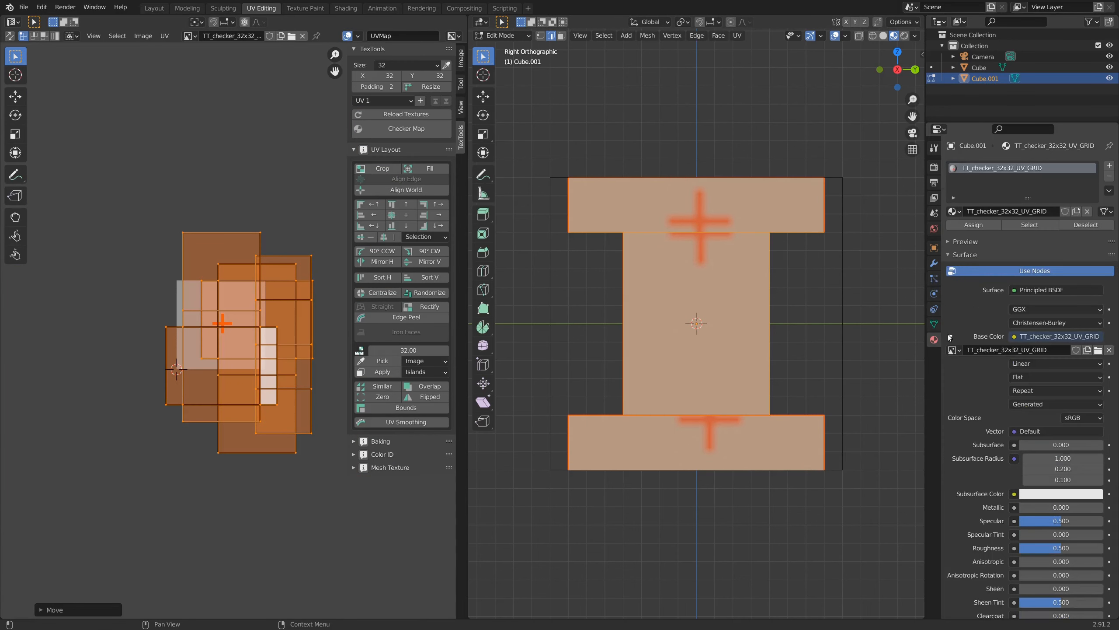
click(1055, 364)
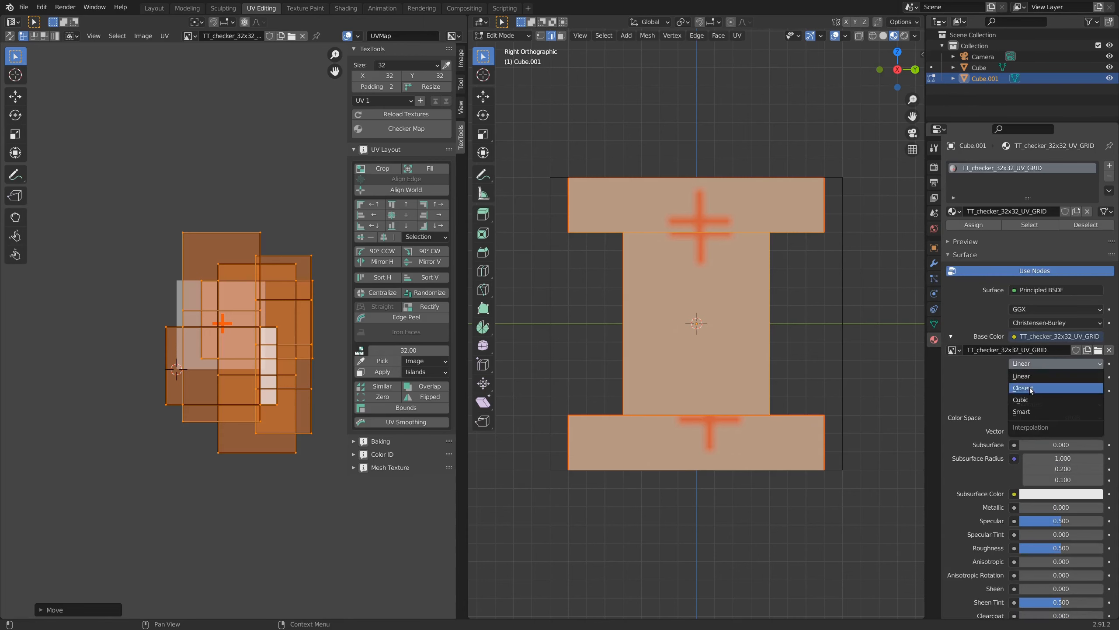
click(1024, 388)
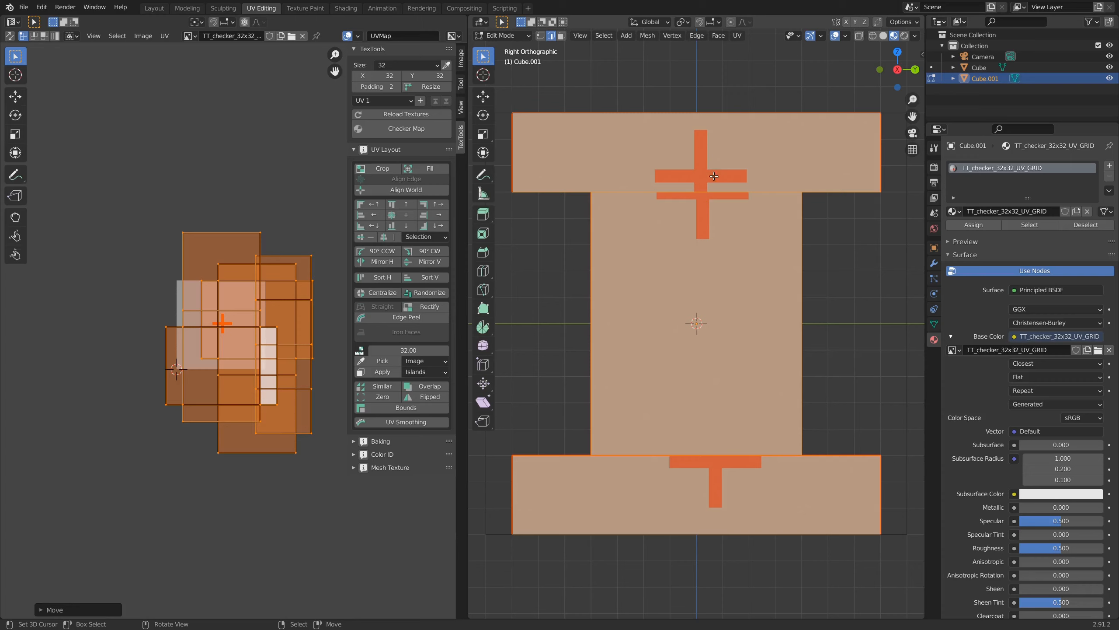
mouse_move(696, 235)
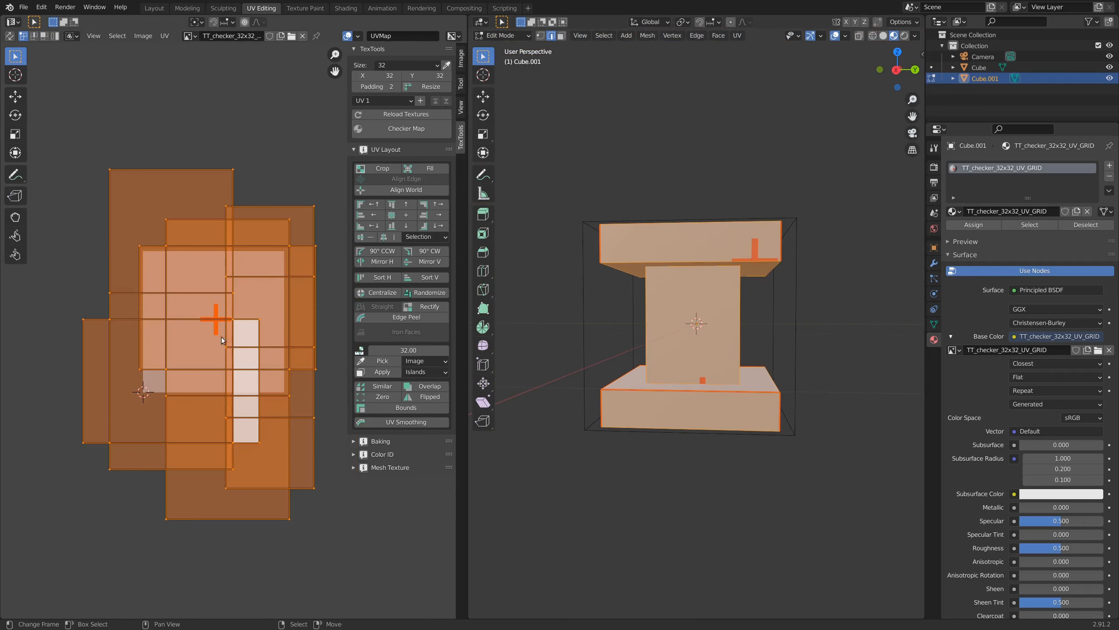
Step: Zoom into the orthographic views to inspect the pedestal's checker edges
click(165, 36)
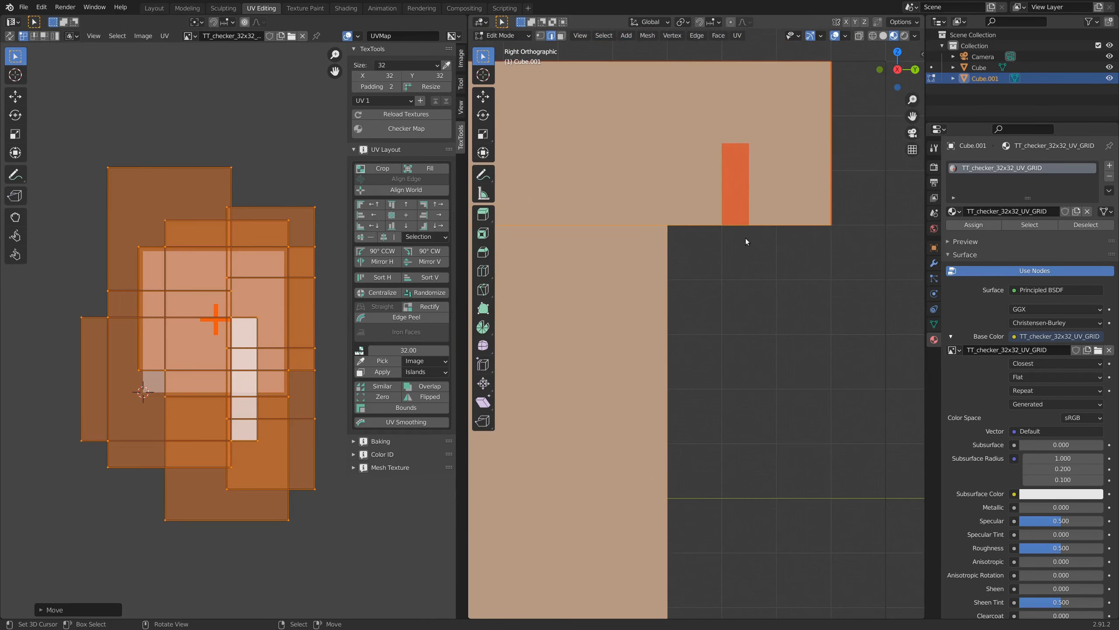
mouse_move(794, 270)
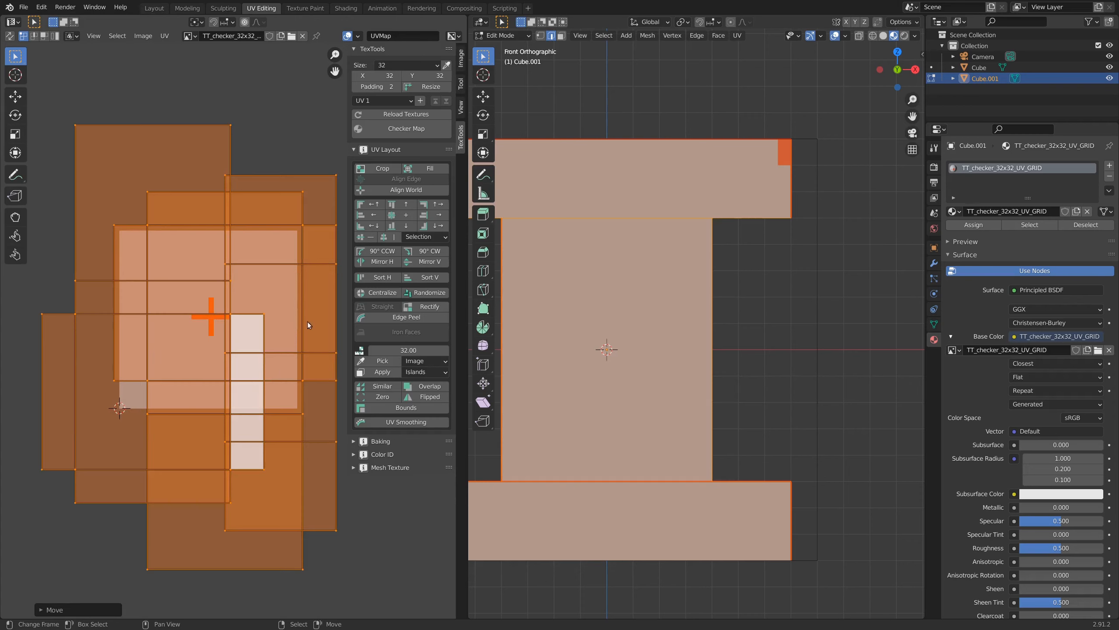
mouse_move(461, 34)
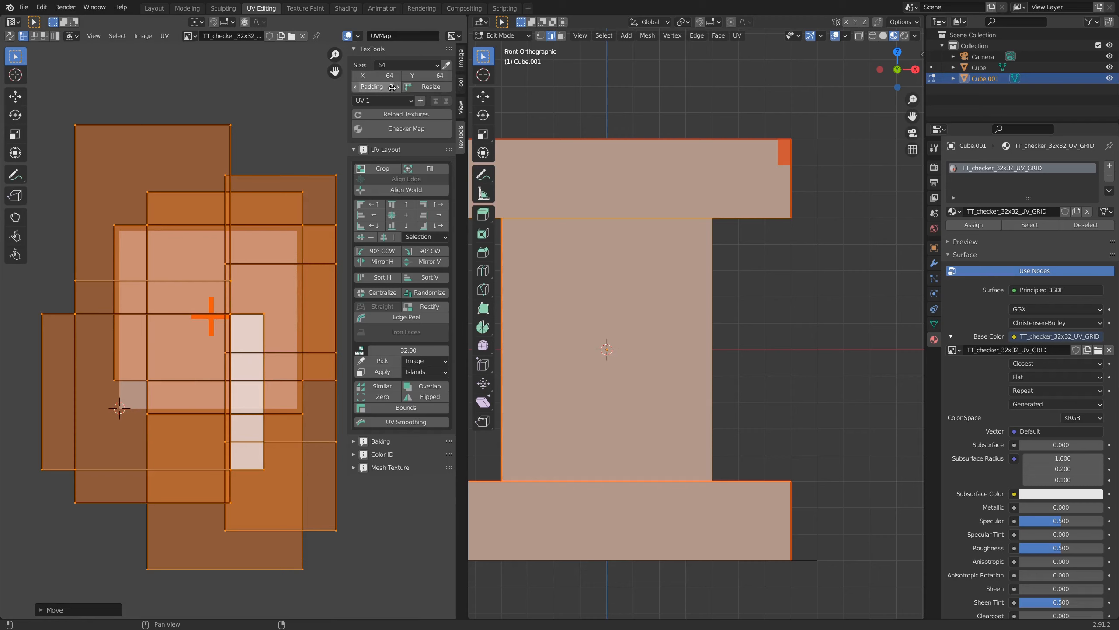
Step: Resize the UV layout via TexTools to the 128 checker map and drag the islands over it
click(374, 87)
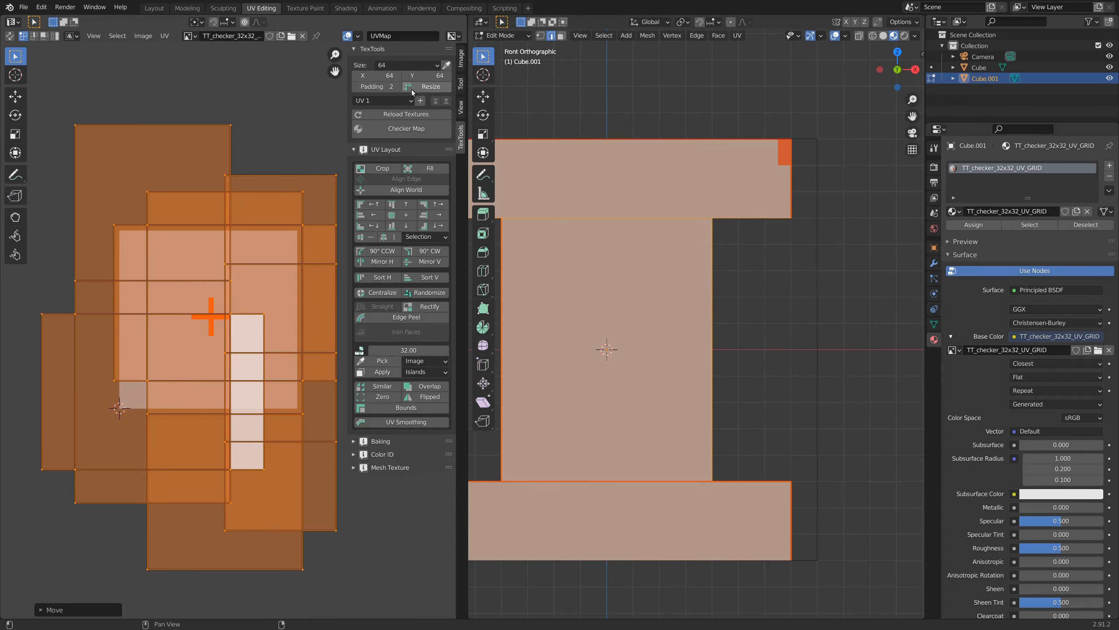
click(430, 87)
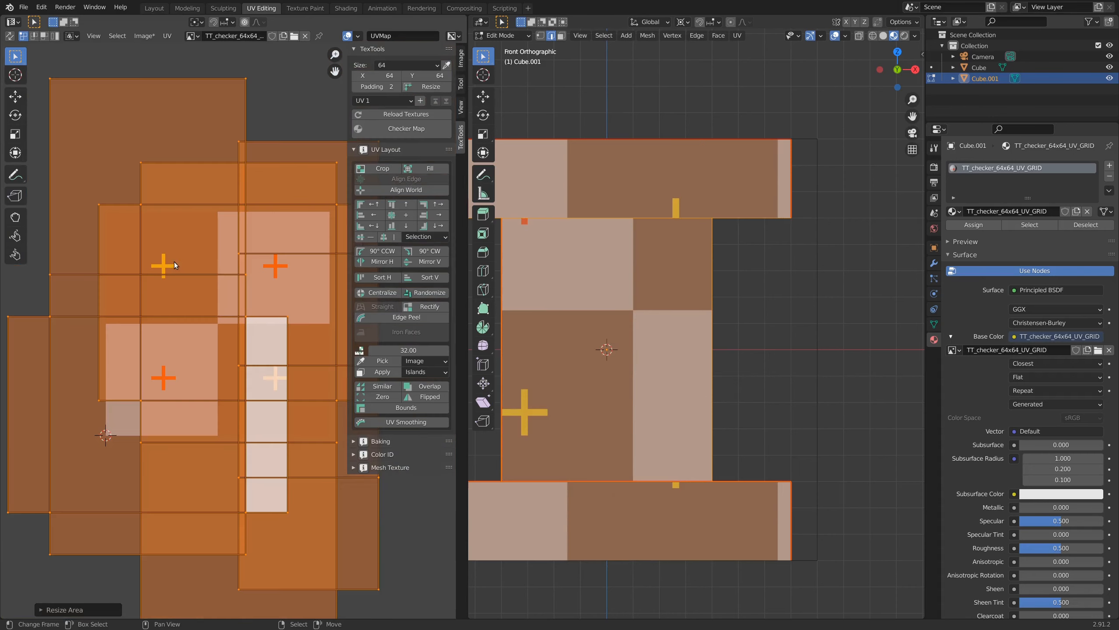
mouse_move(219, 308)
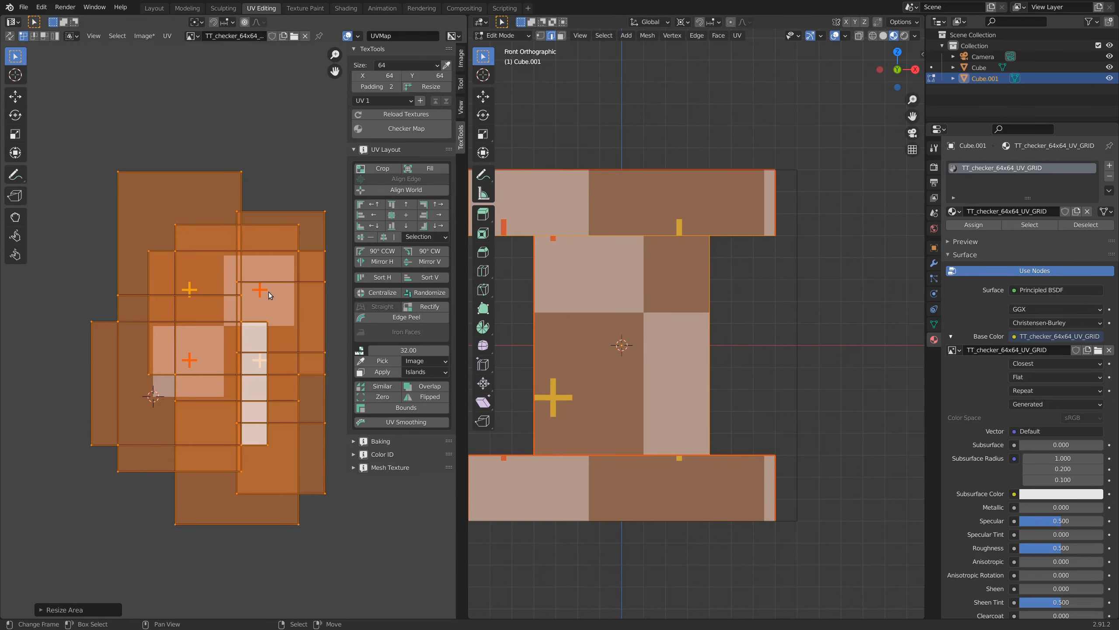
mouse_move(266, 297)
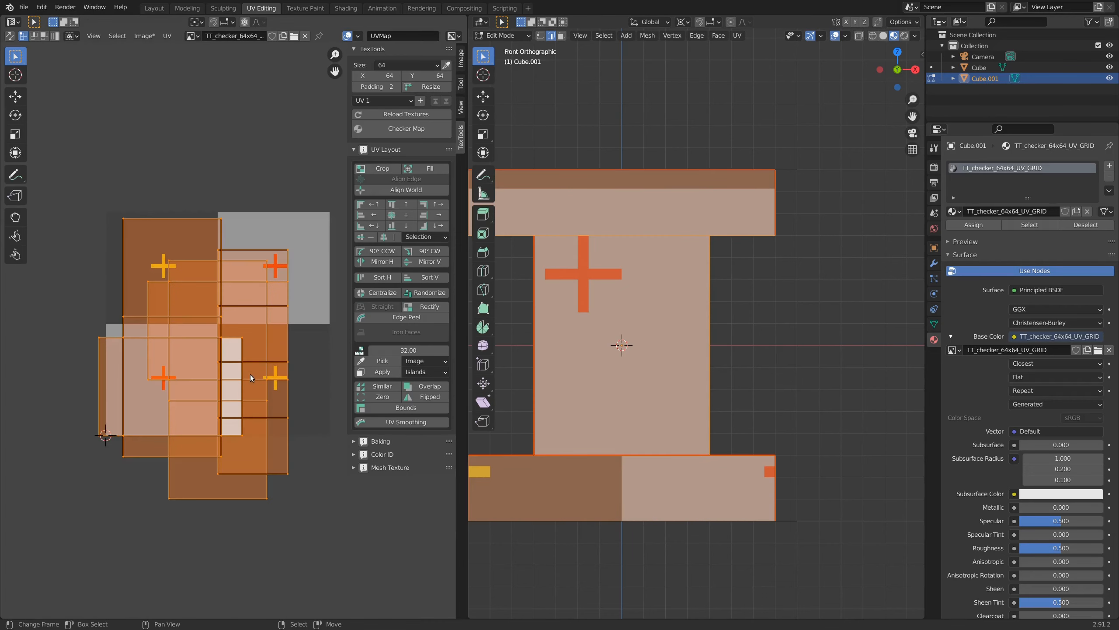
drag(250, 378, 189, 344)
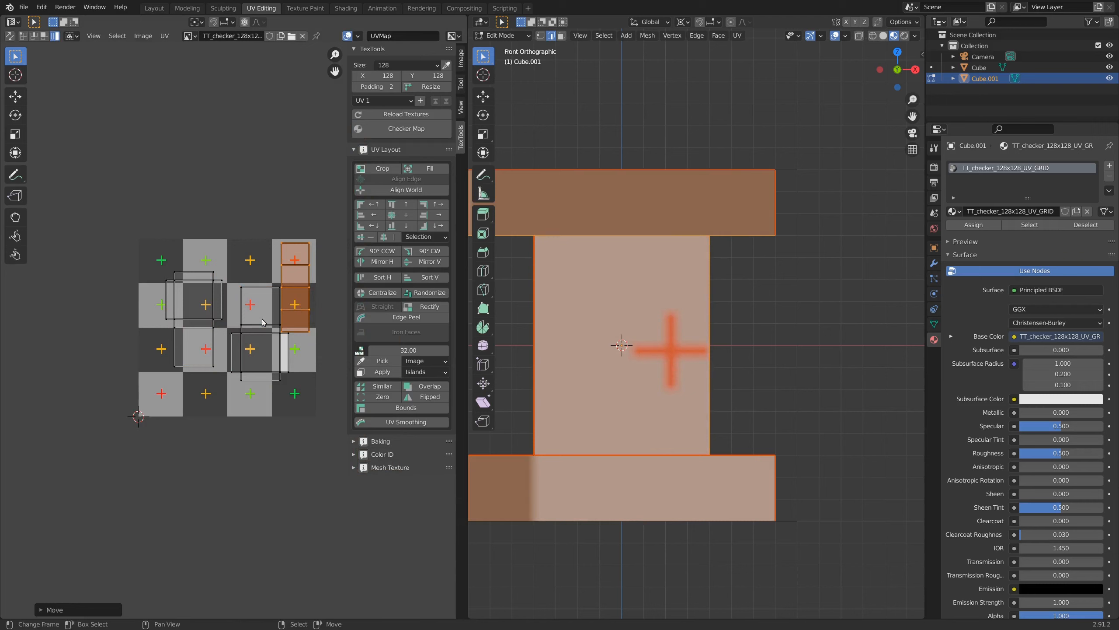
Step: Nudge the remaining UV islands onto grid squares and switch the checker to Closest interpolation
drag(293, 300, 293, 286)
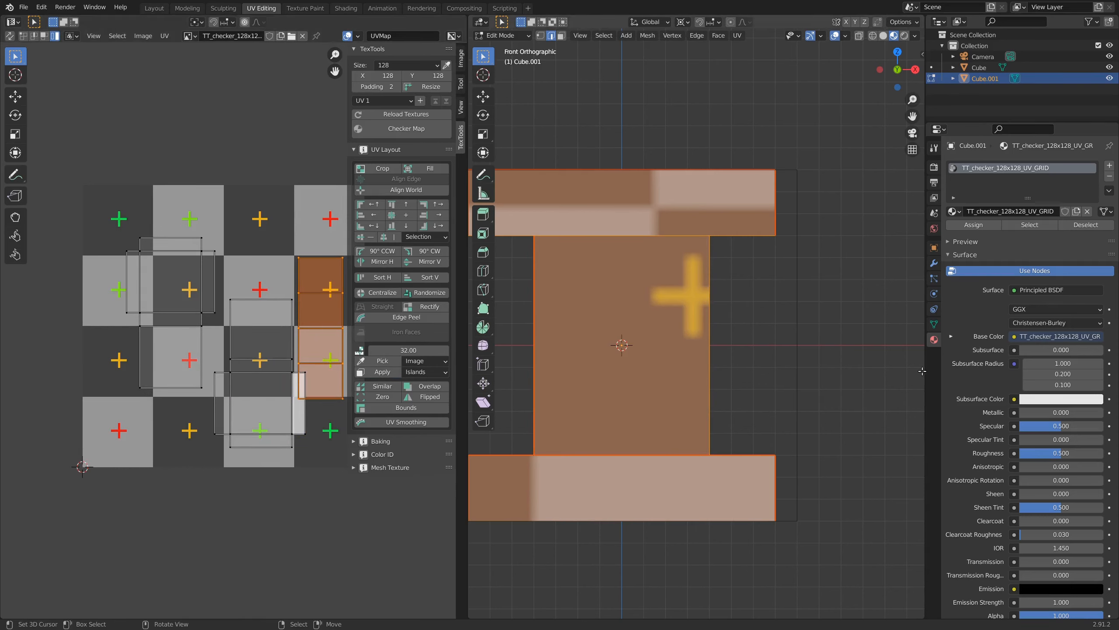
scroll(down, 3)
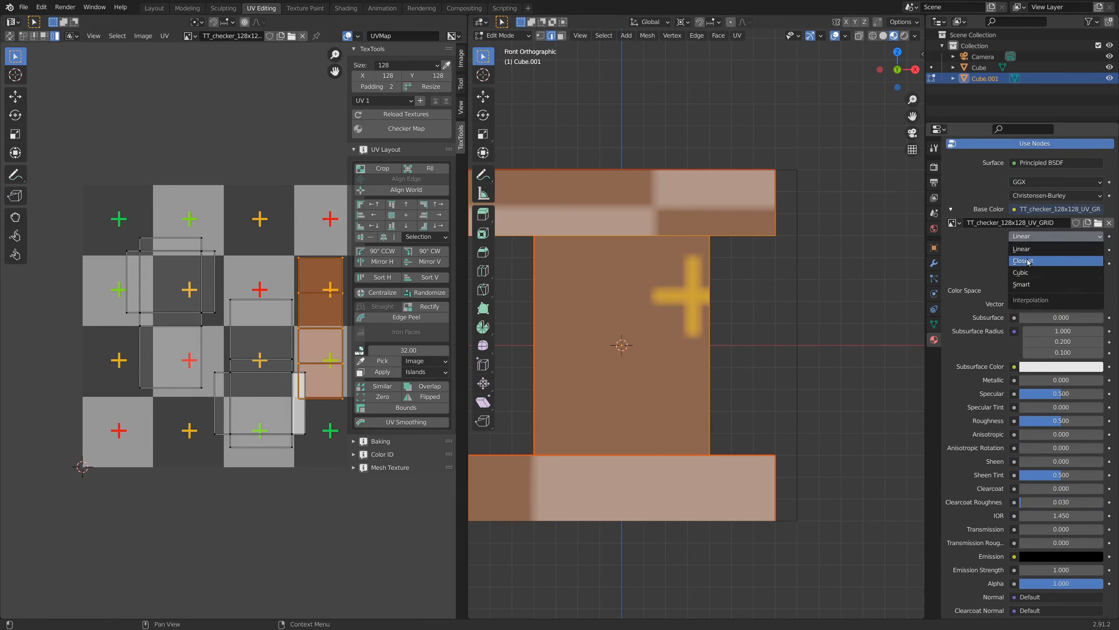
click(1024, 261)
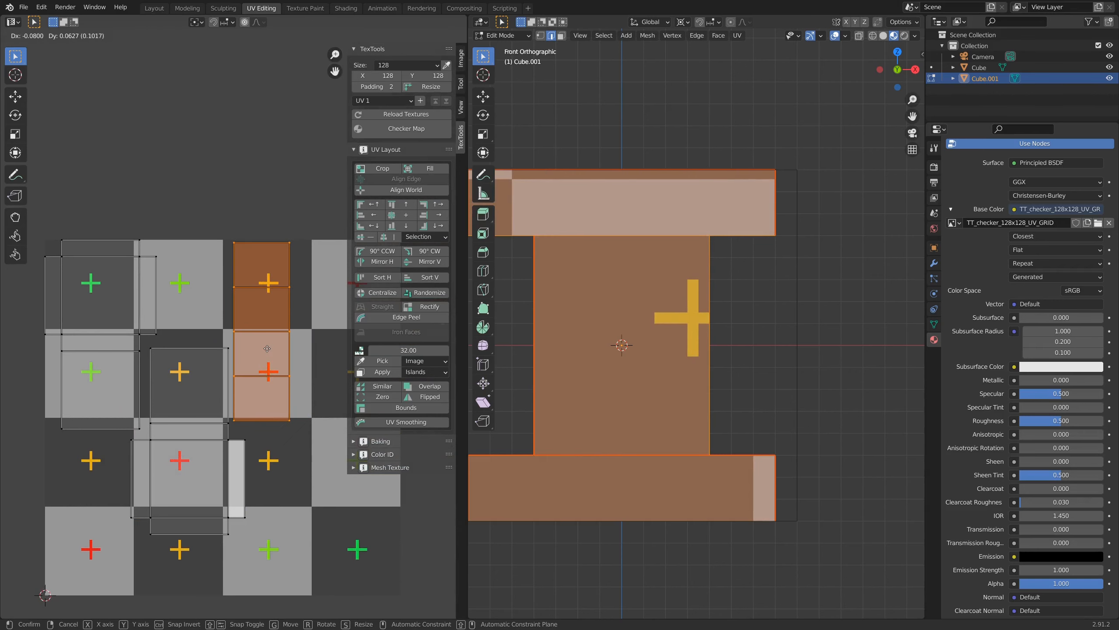
click(712, 384)
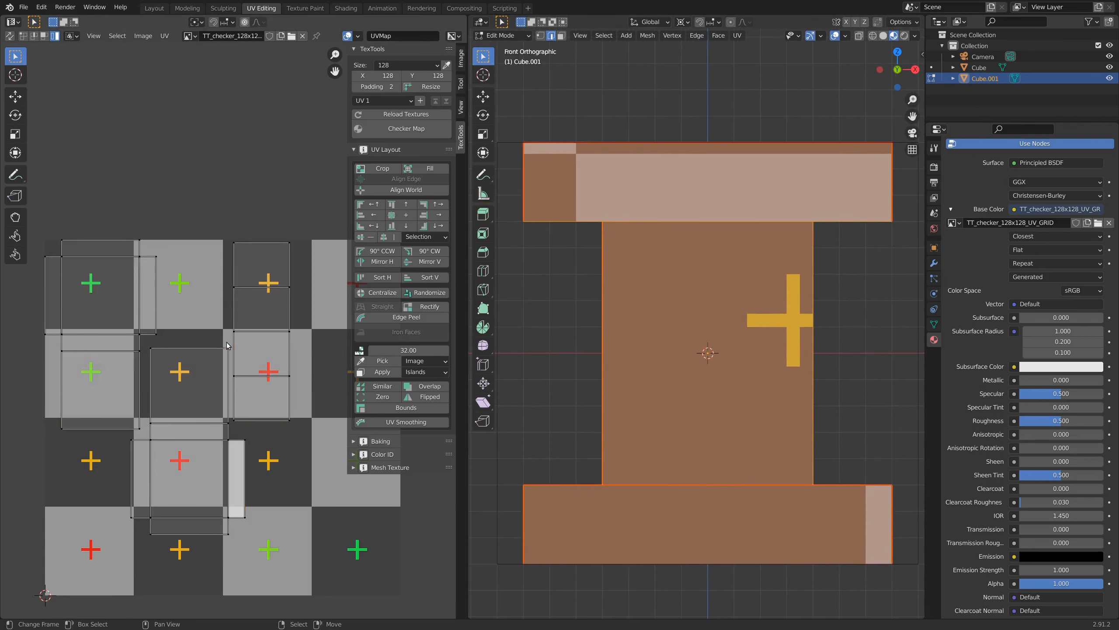
click(164, 36)
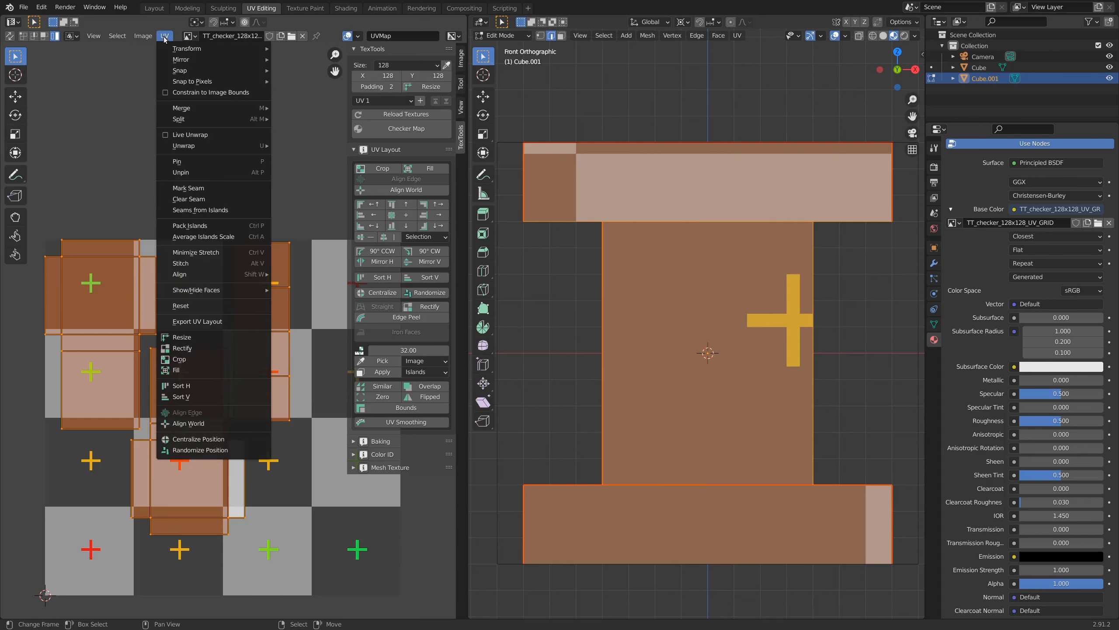
mouse_move(181, 173)
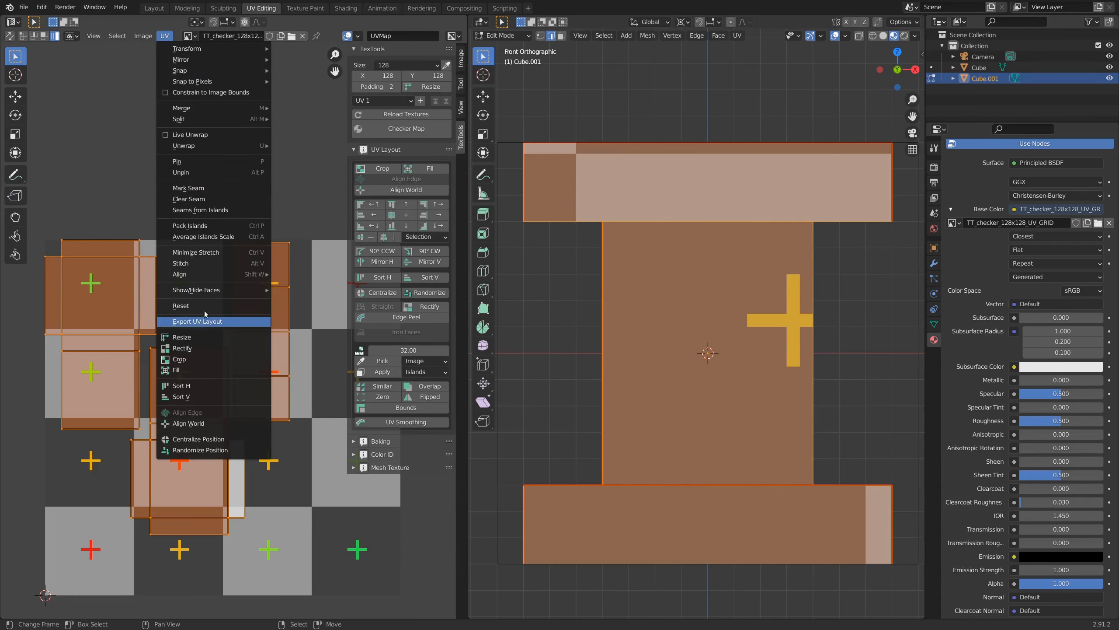
mouse_move(179, 119)
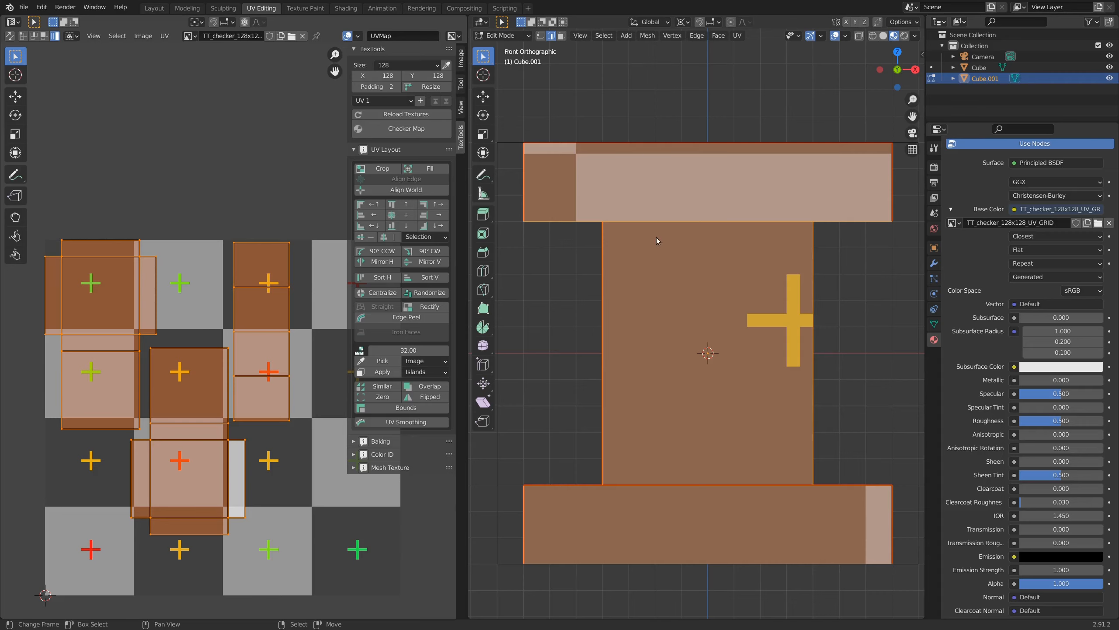
mouse_move(829, 125)
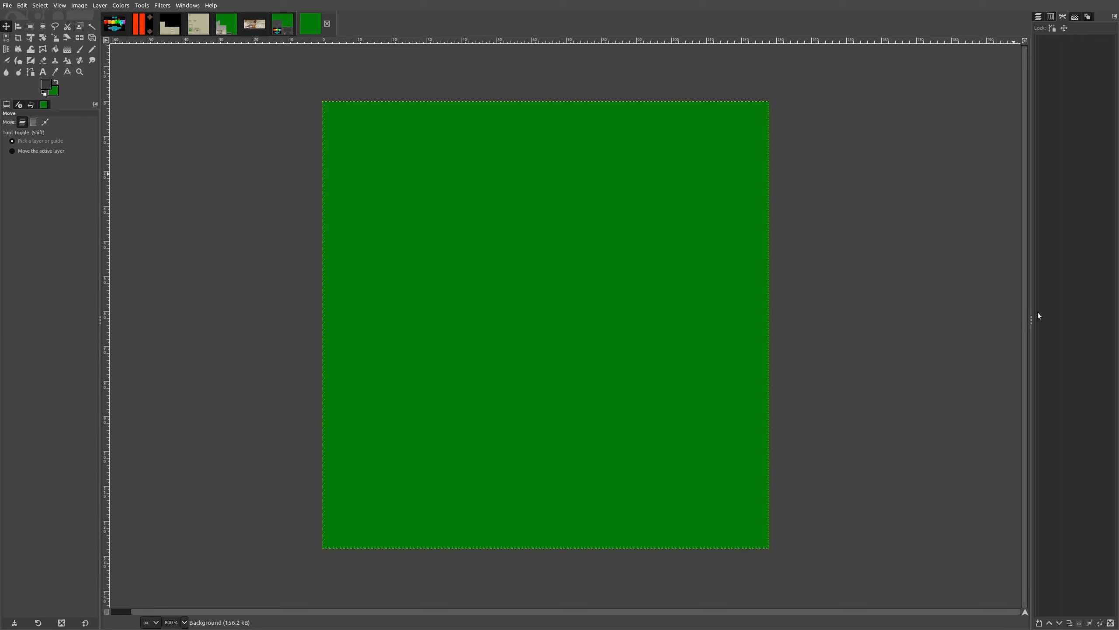
mouse_move(1039, 321)
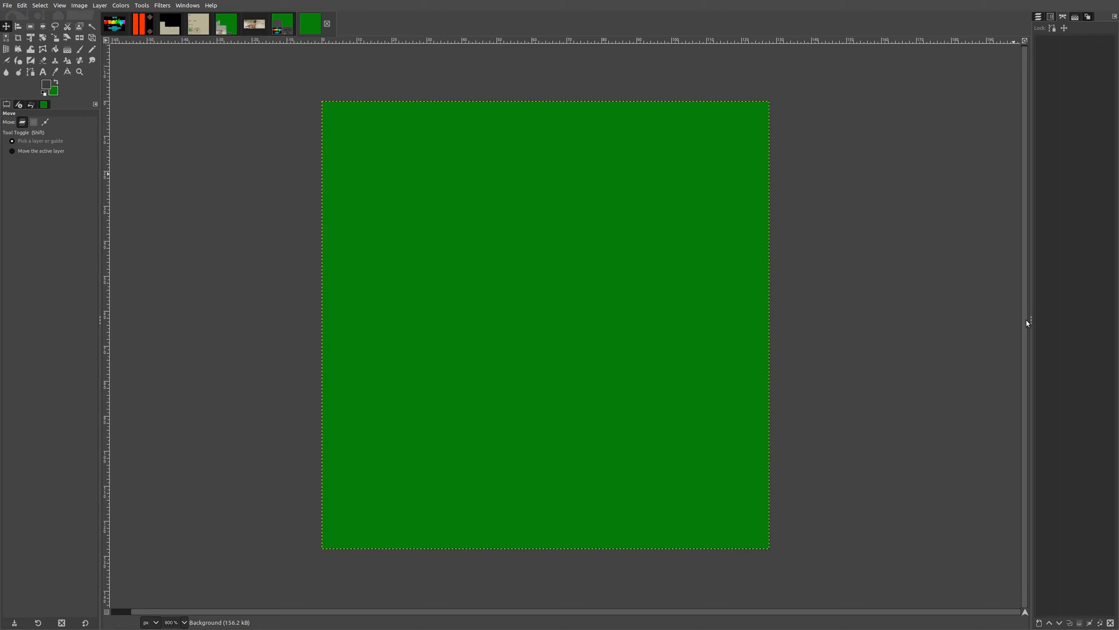
mouse_move(1029, 322)
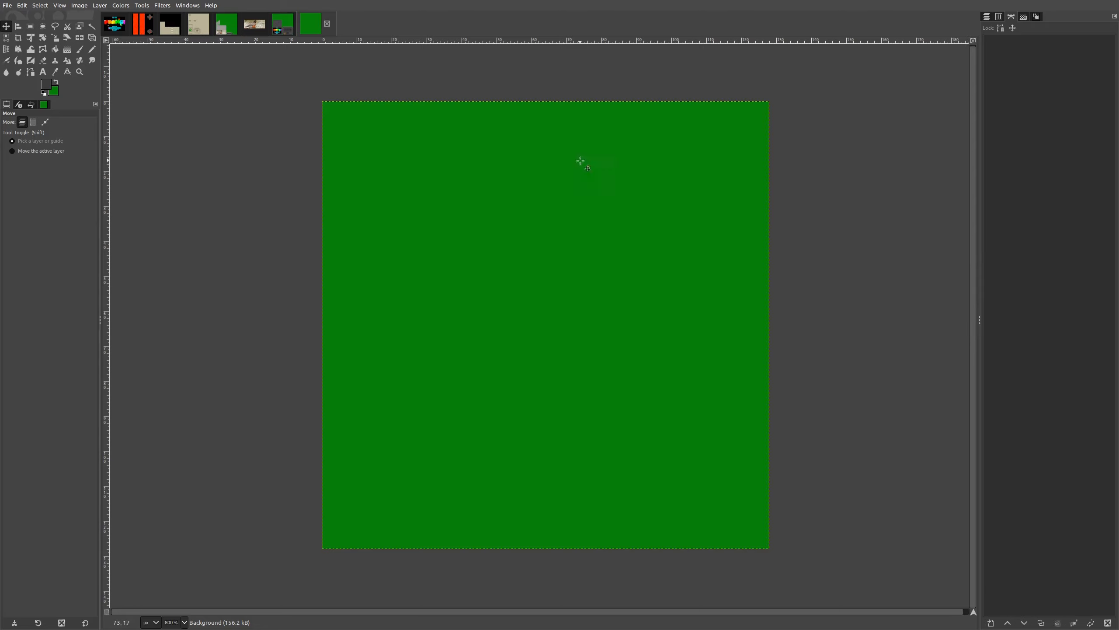
mouse_move(1026, 88)
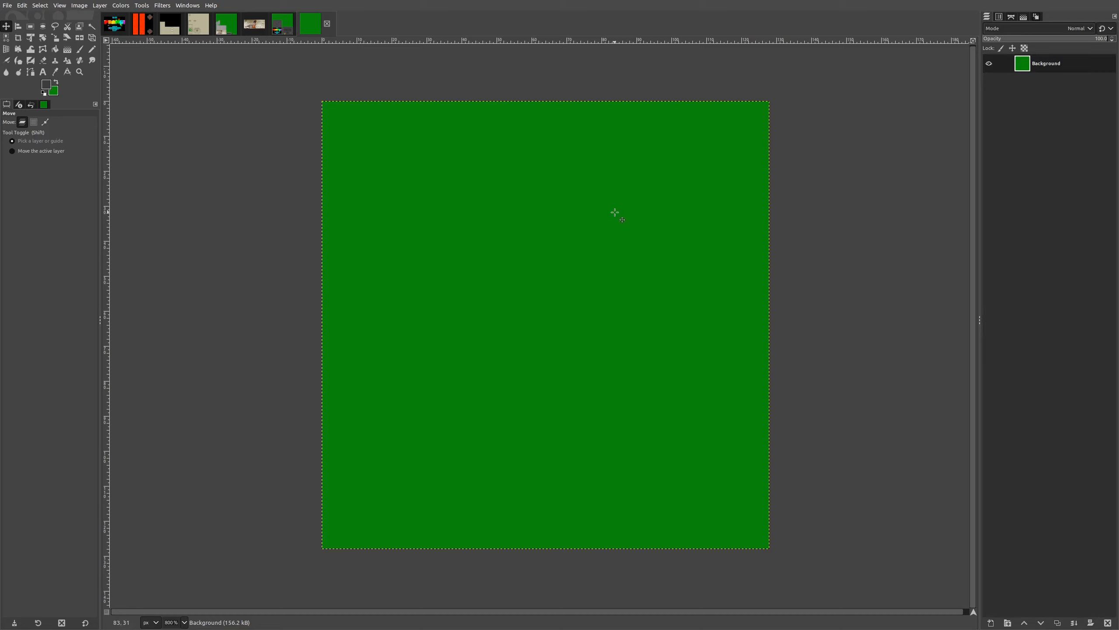
mouse_move(554, 238)
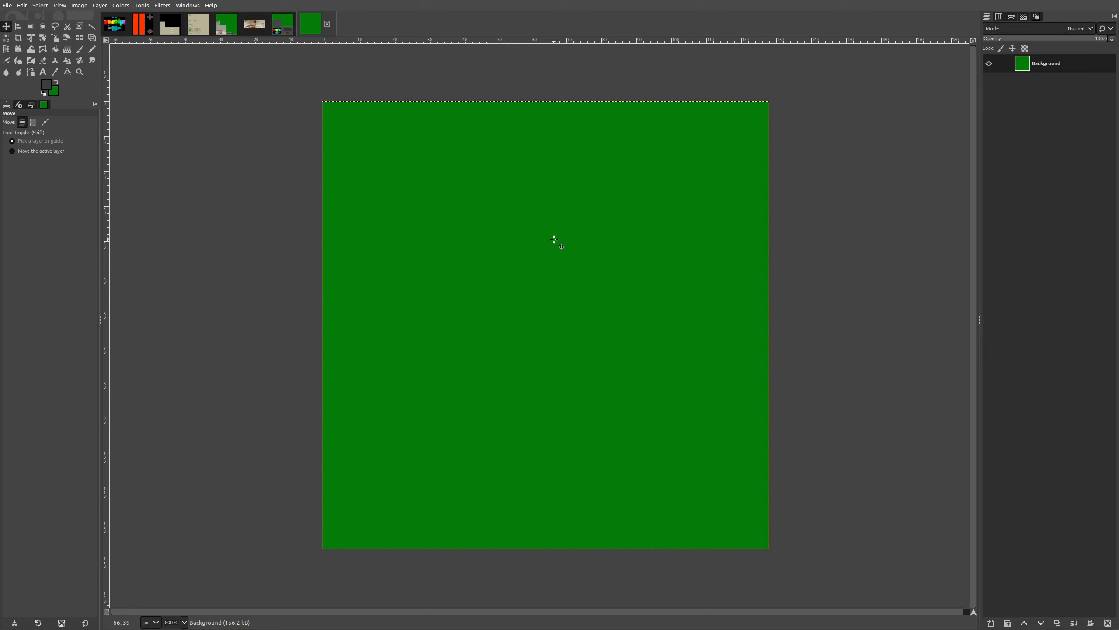
mouse_move(589, 264)
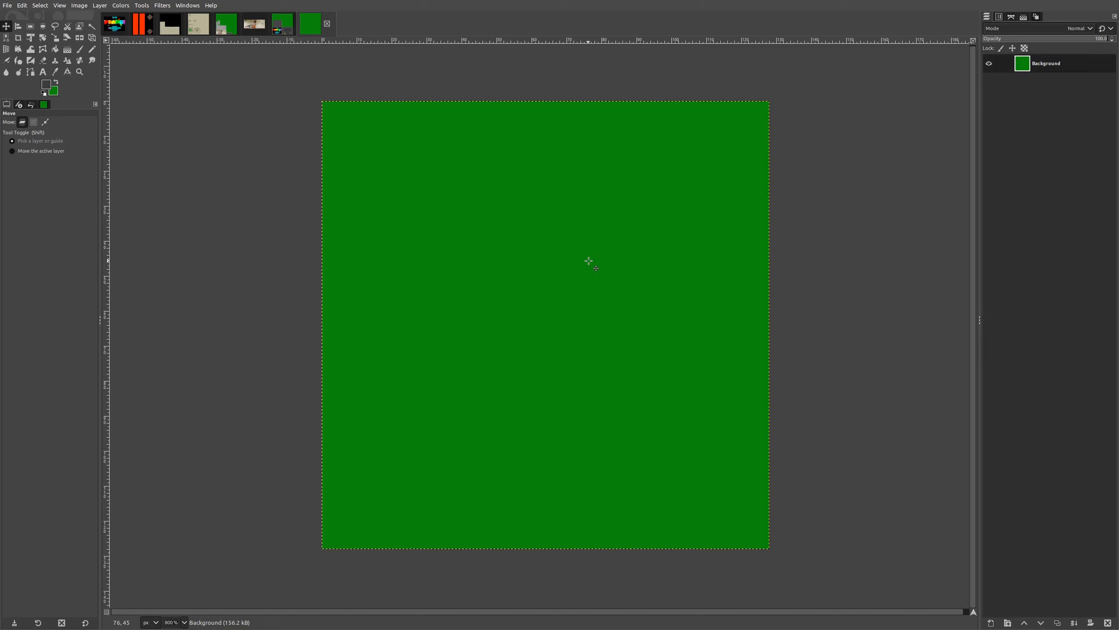
mouse_move(902, 271)
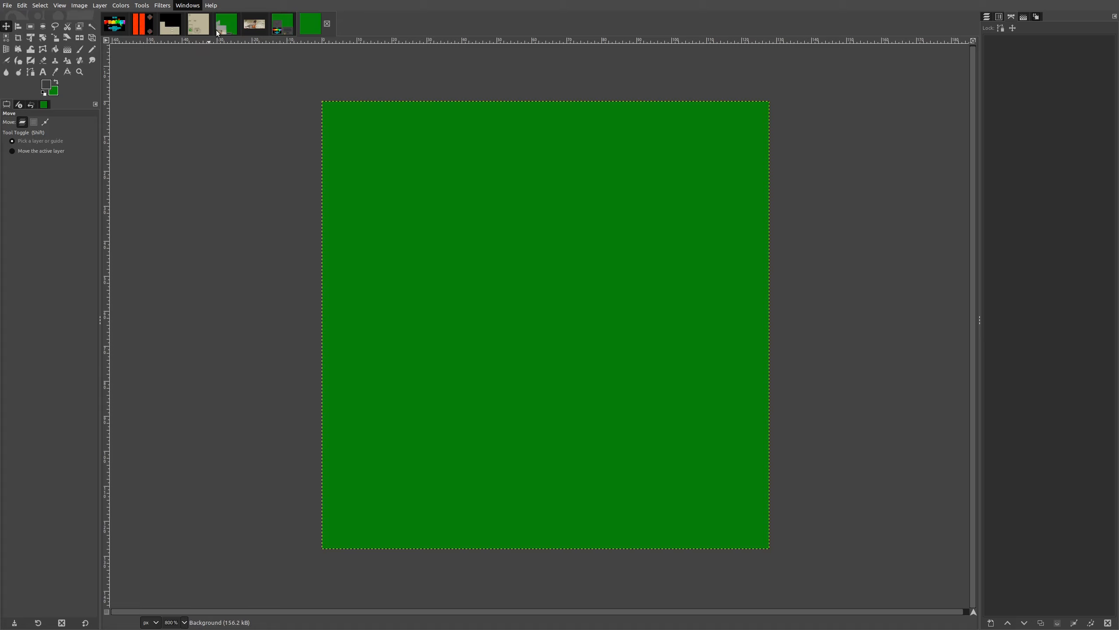
mouse_move(761, 128)
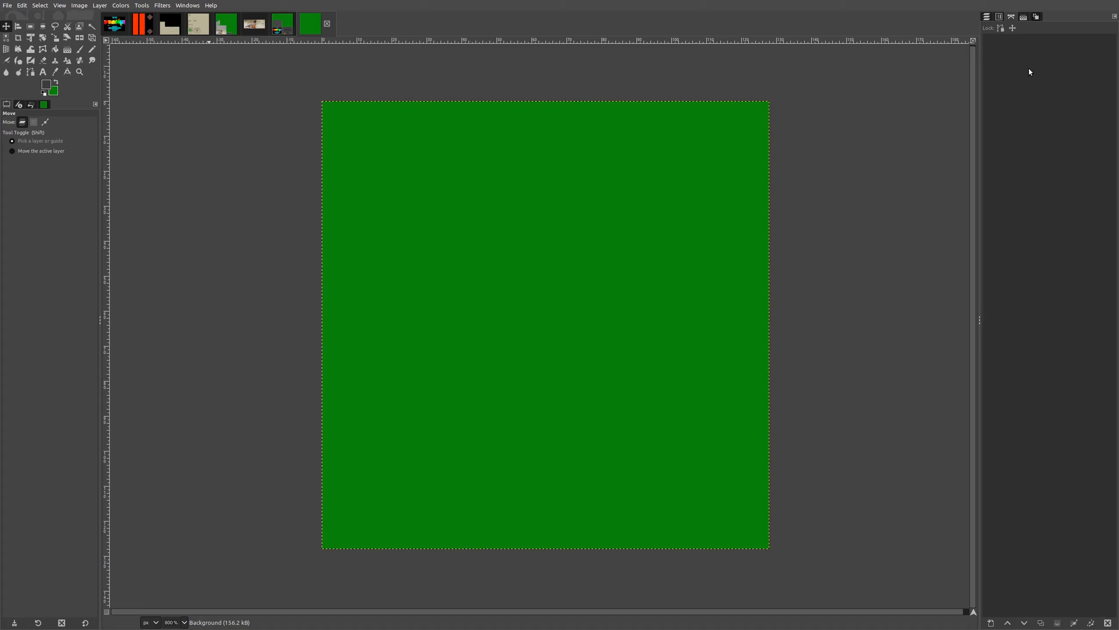
mouse_move(965, 299)
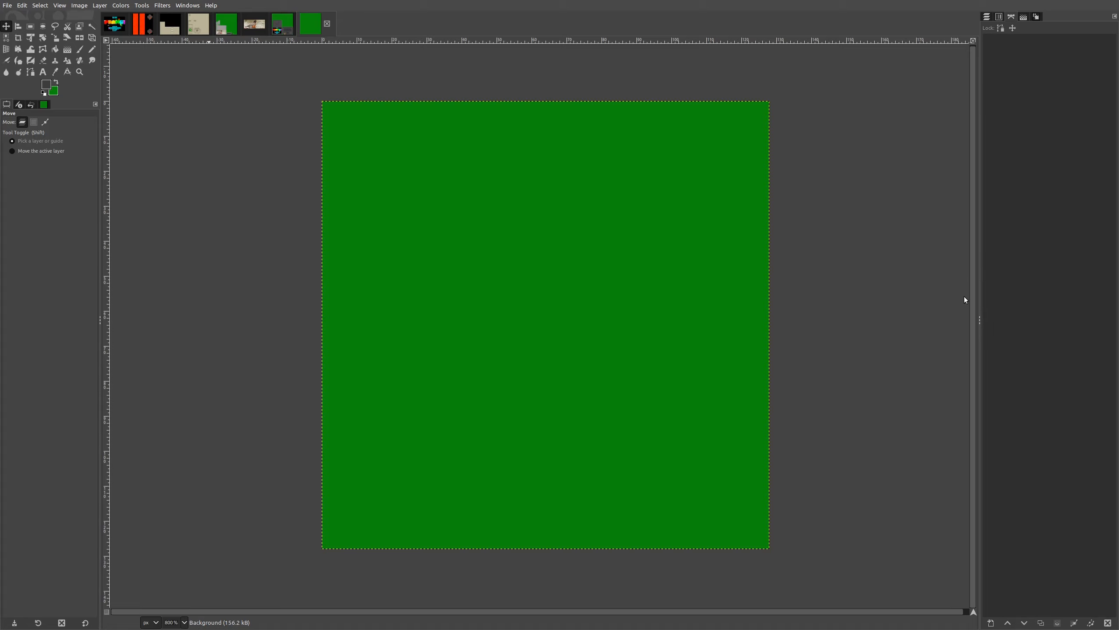
mouse_move(859, 258)
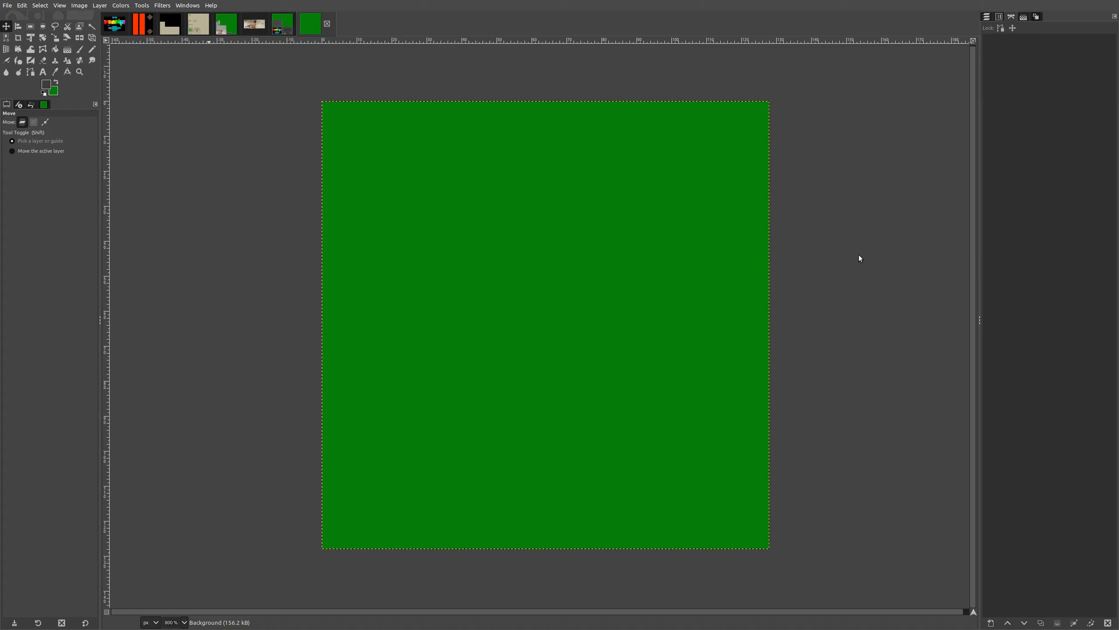
mouse_move(875, 263)
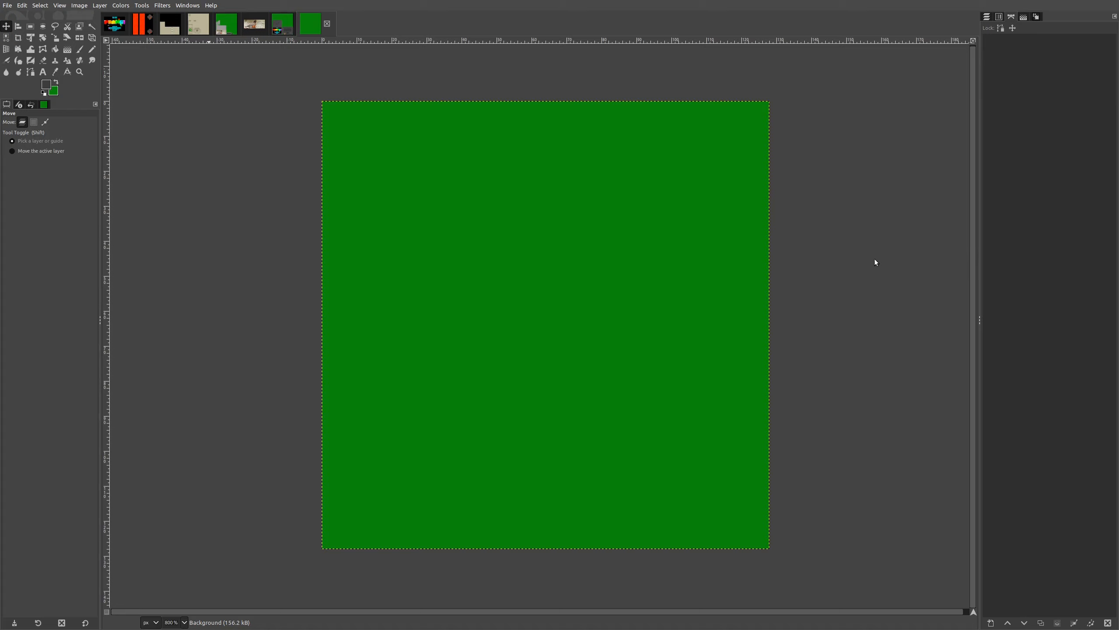
mouse_move(917, 281)
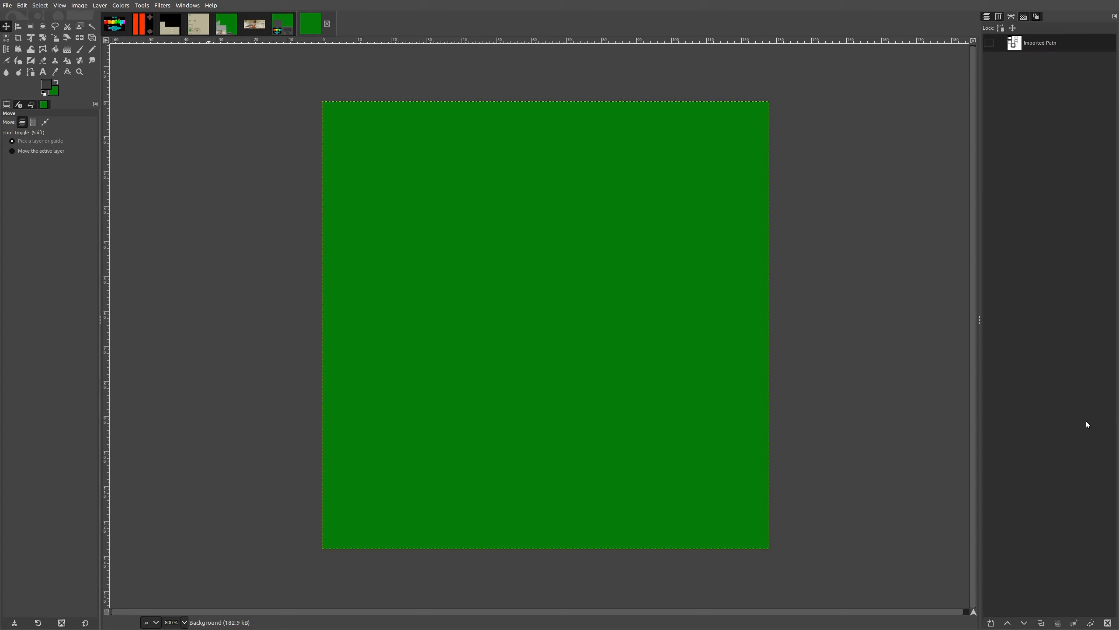
mouse_move(1004, 59)
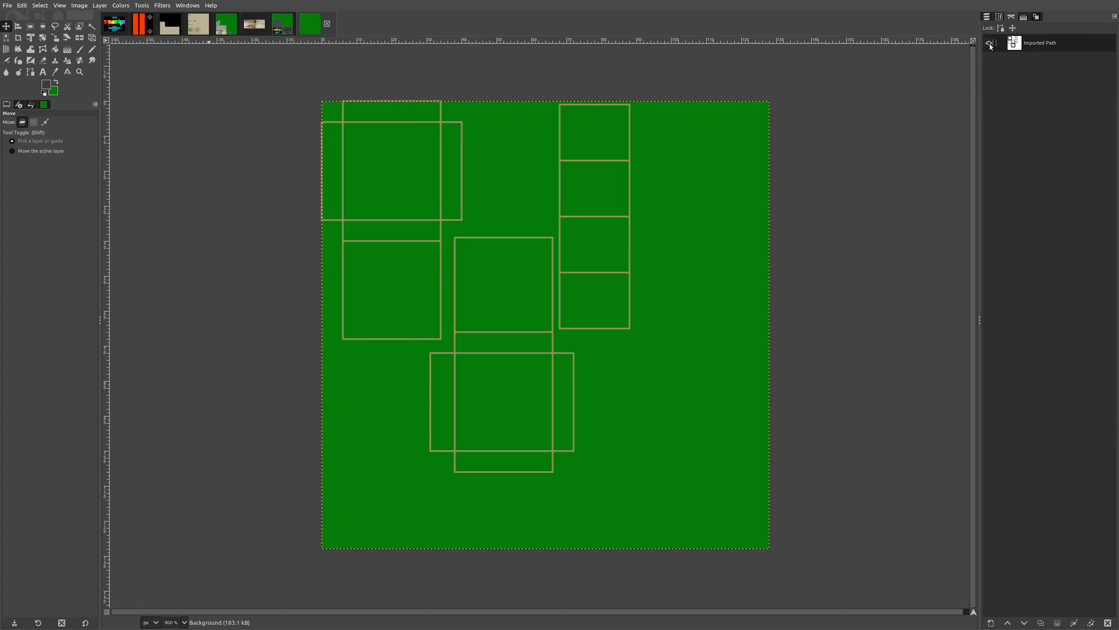
Step: Make the Imported Path outlines visible and pick the Pencil for hard-edged pixels
click(991, 43)
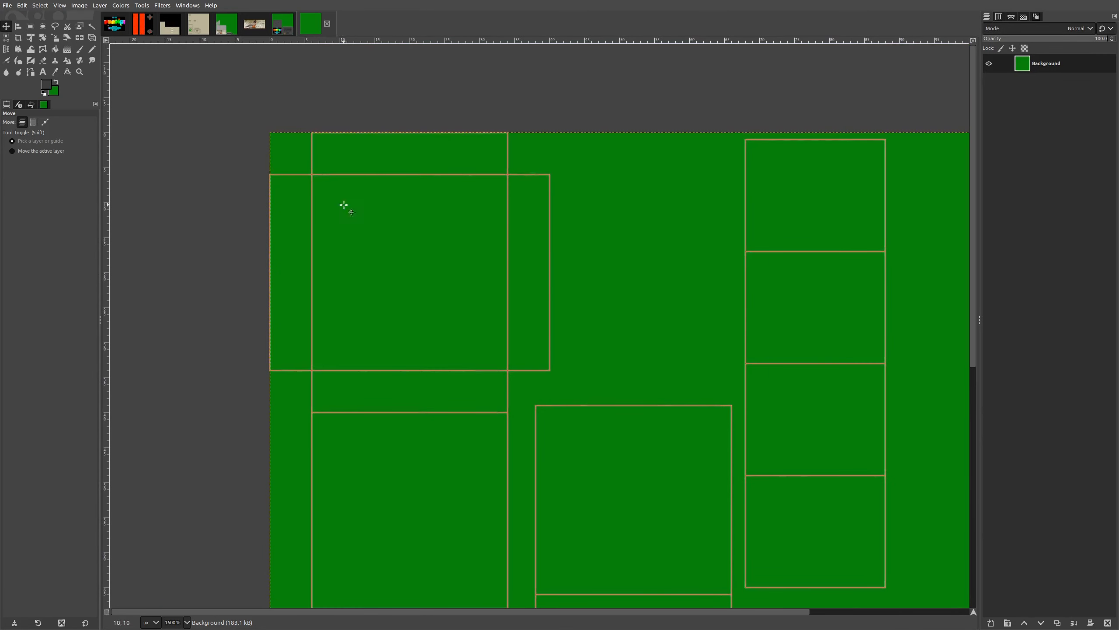
mouse_move(96, 79)
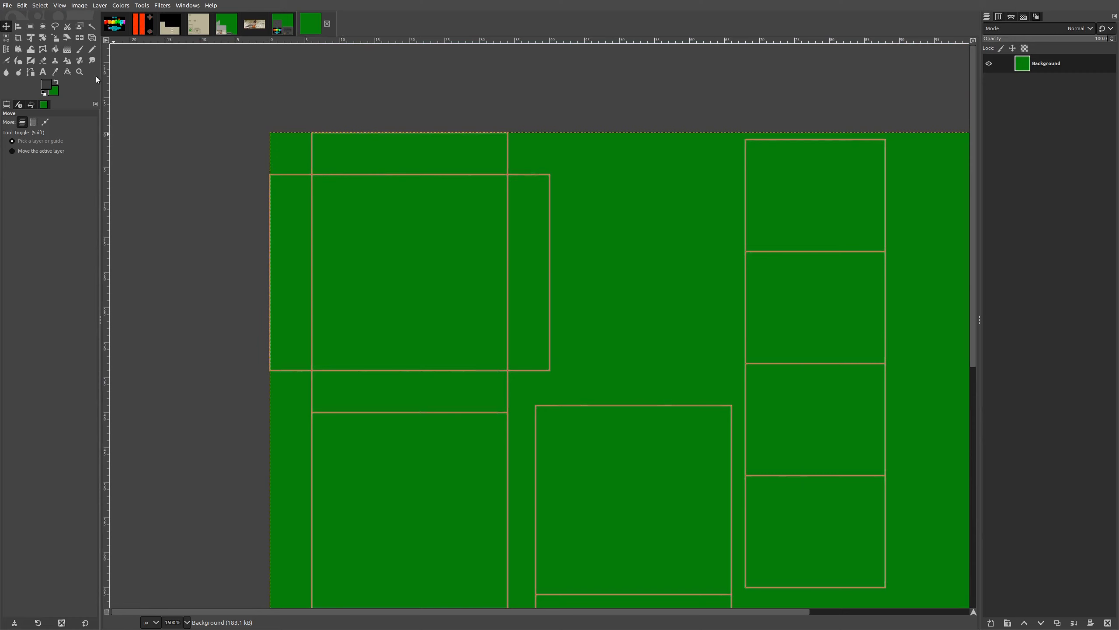
click(91, 60)
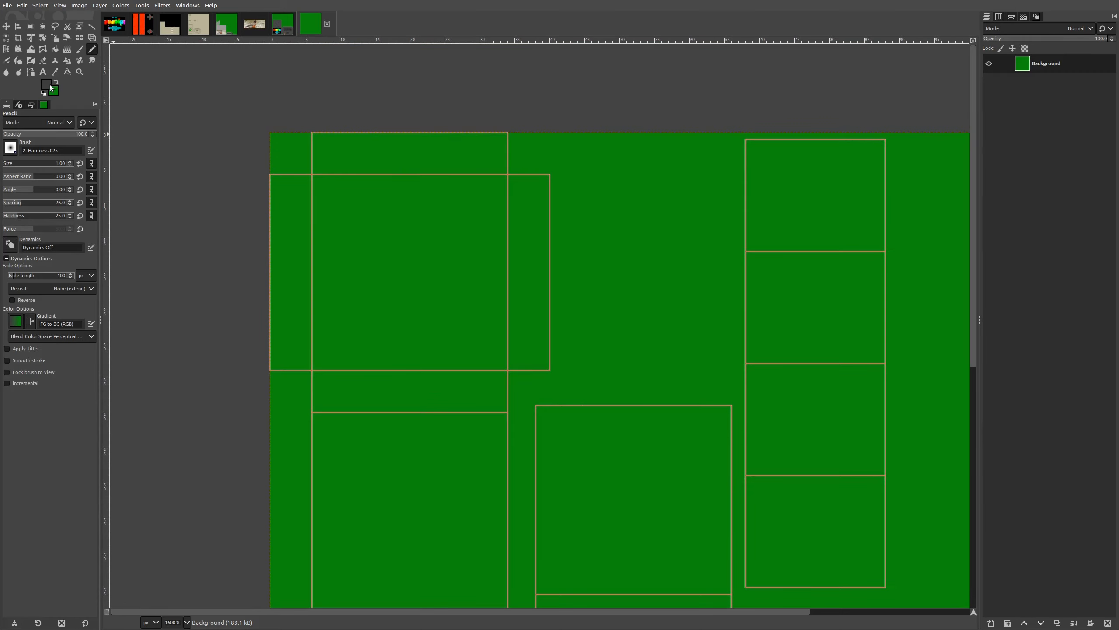
mouse_move(349, 192)
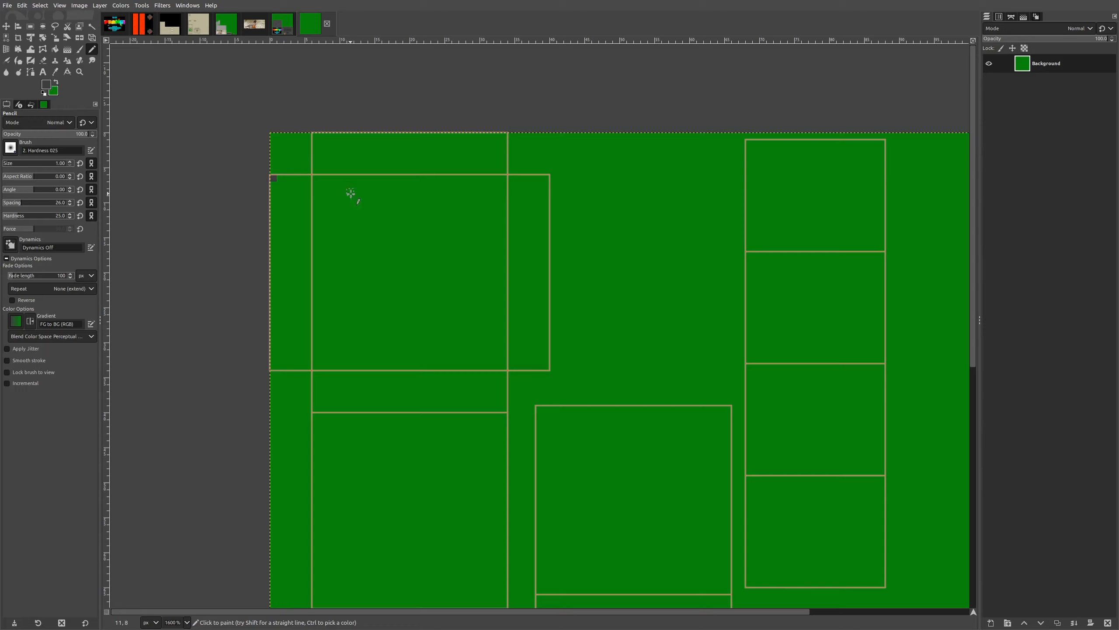
mouse_move(317, 179)
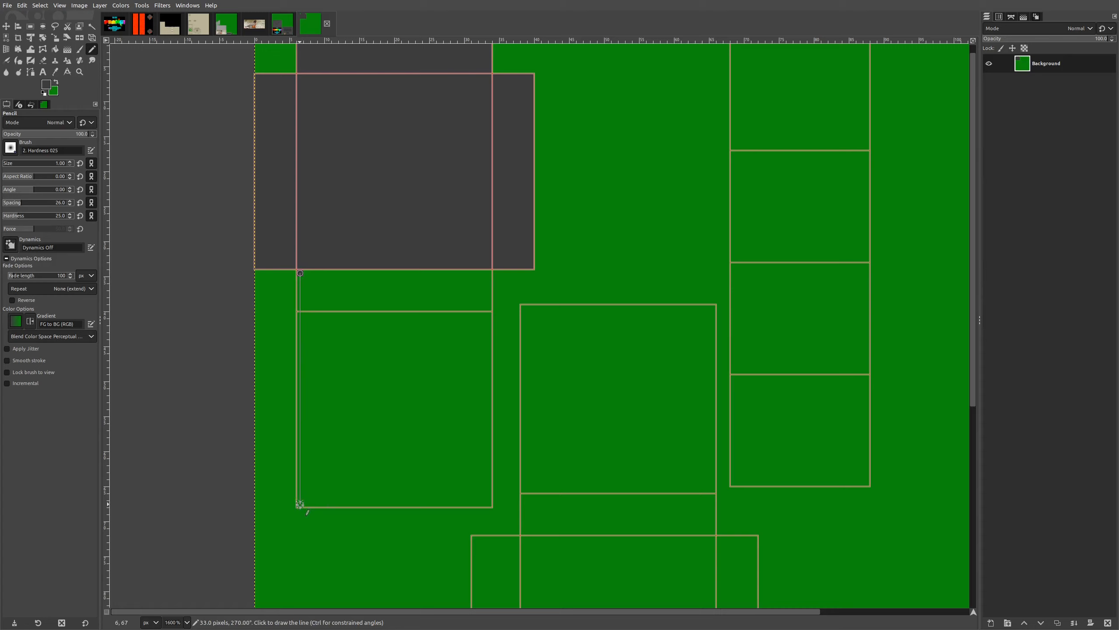
Step: Draw a straight dark-gray pencil edge down the upper-left island outline
click(488, 273)
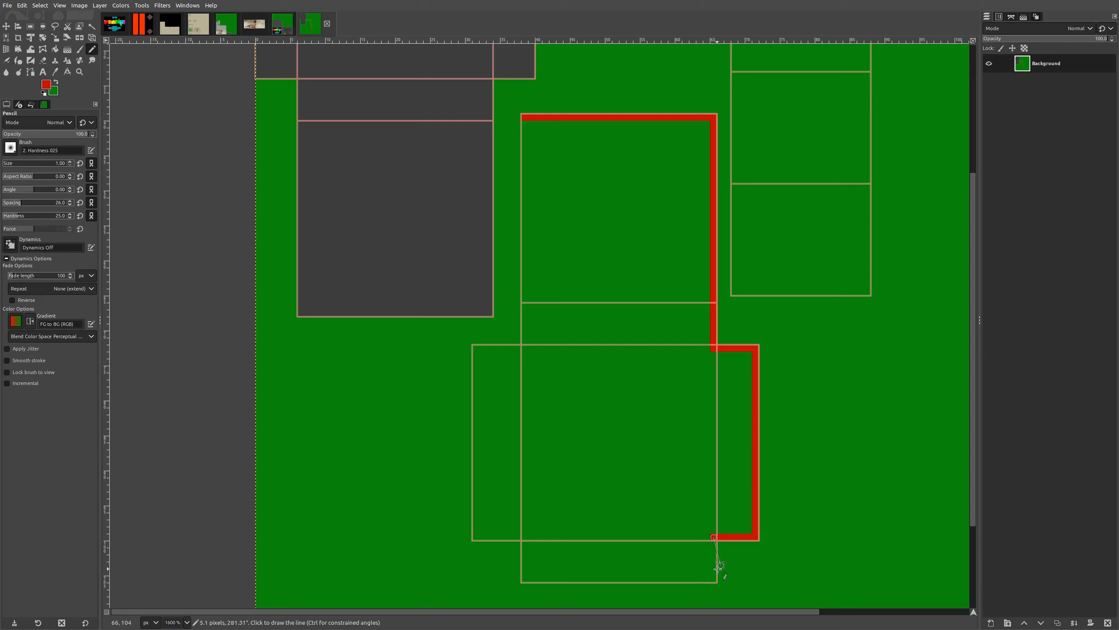
mouse_move(525, 580)
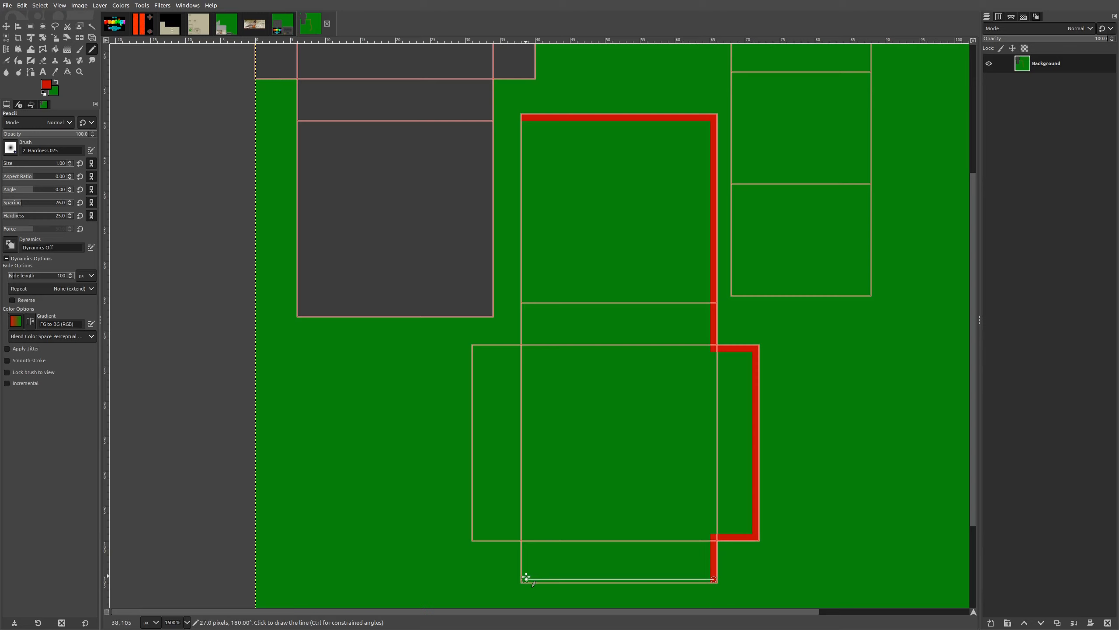
Step: Draw red pencil edges along the middle island's bottom and left side
click(475, 360)
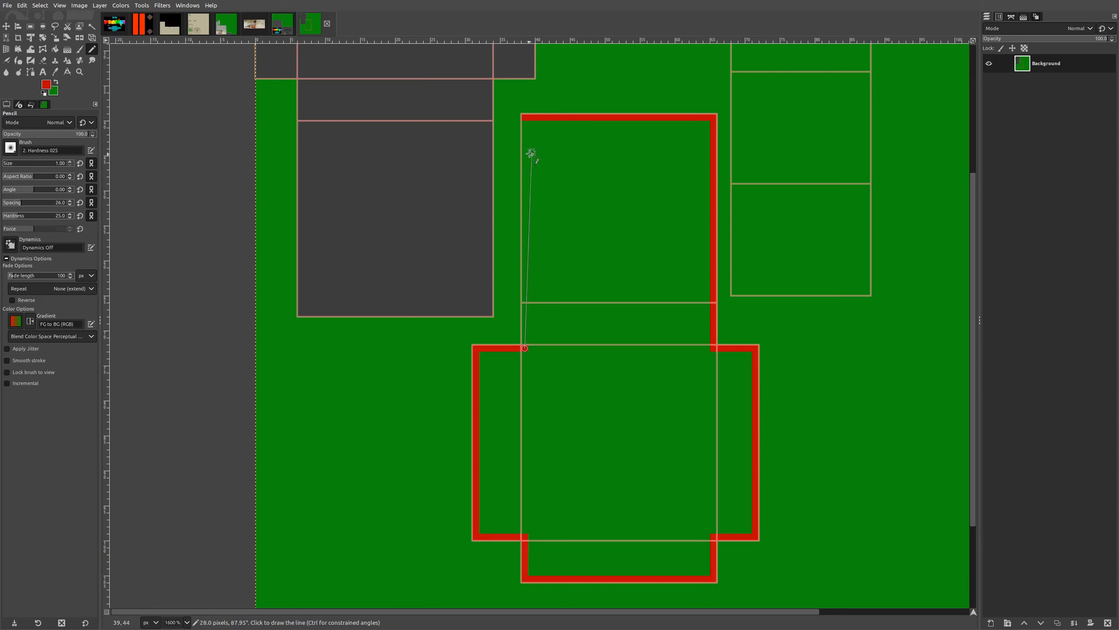
click(607, 239)
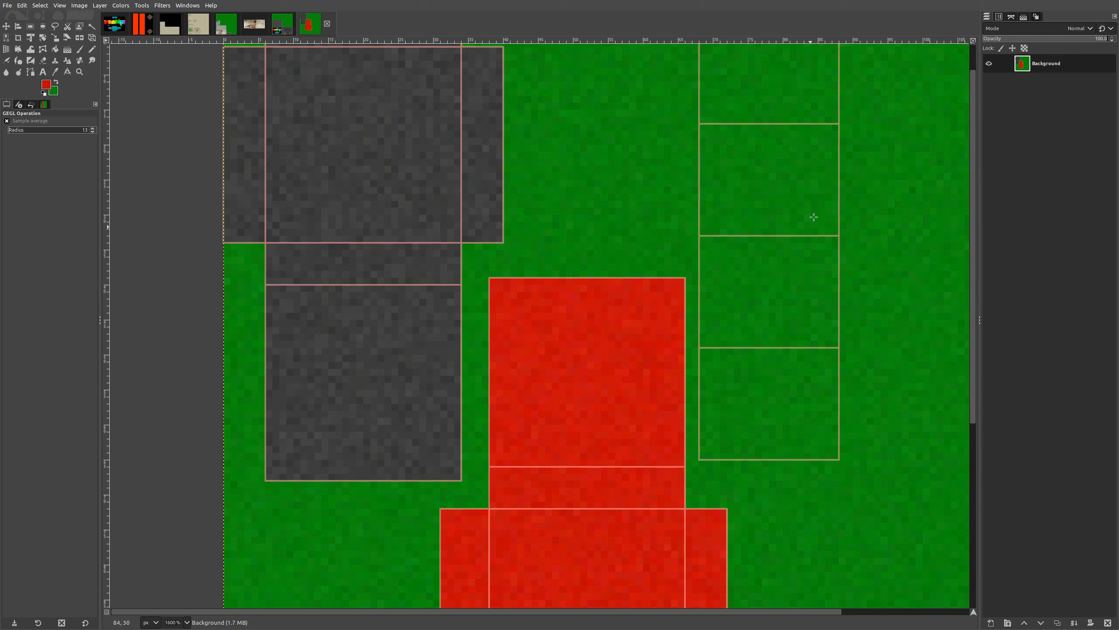
mouse_move(710, 227)
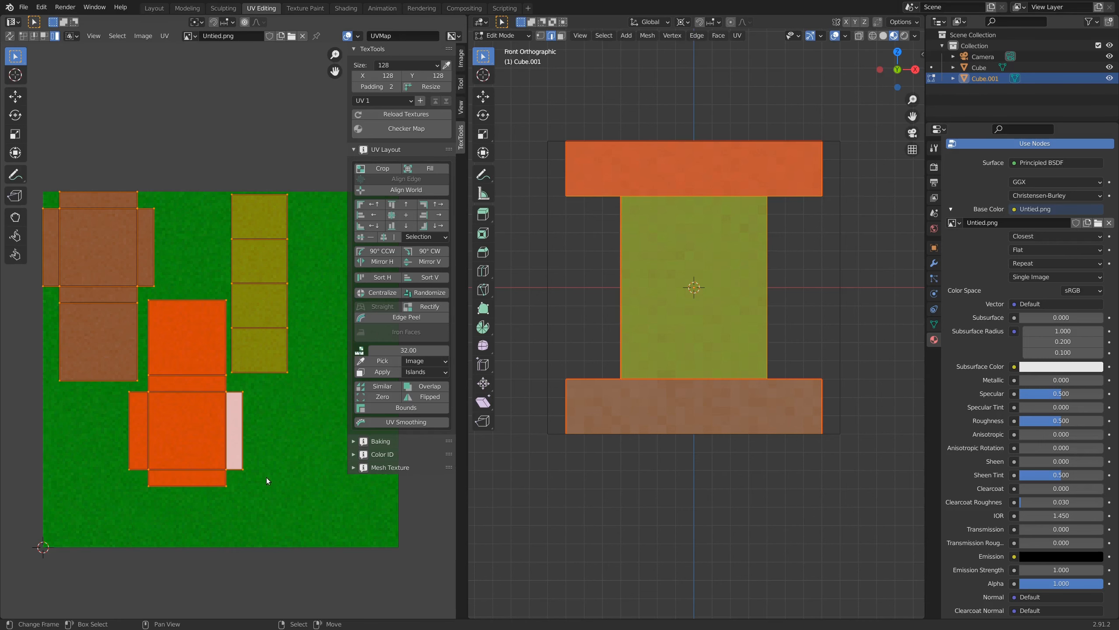
mouse_move(120, 279)
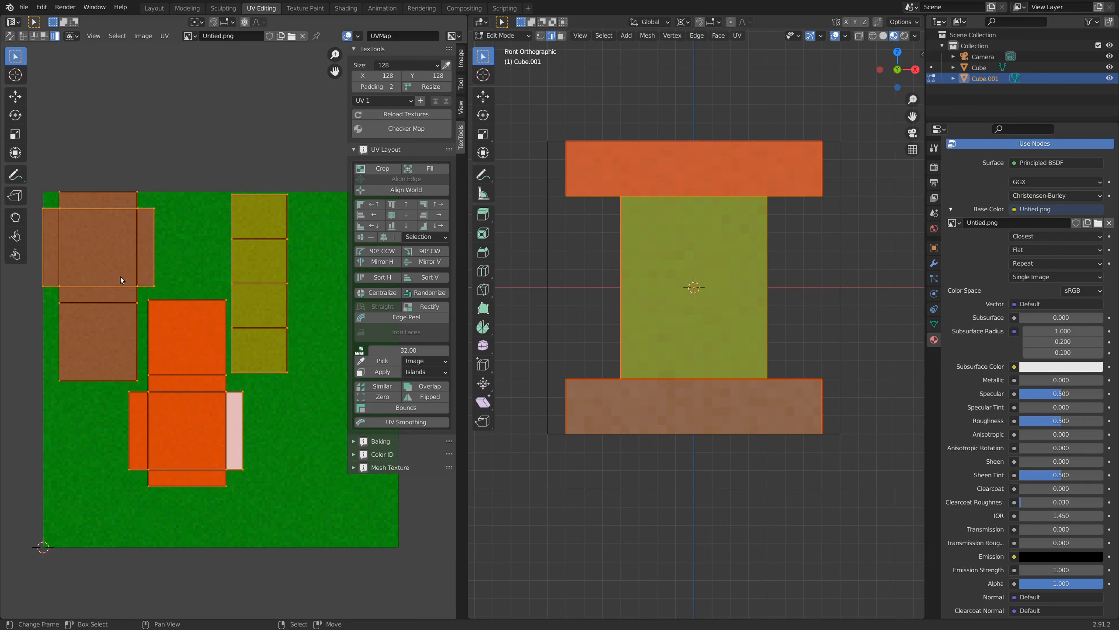
mouse_move(271, 266)
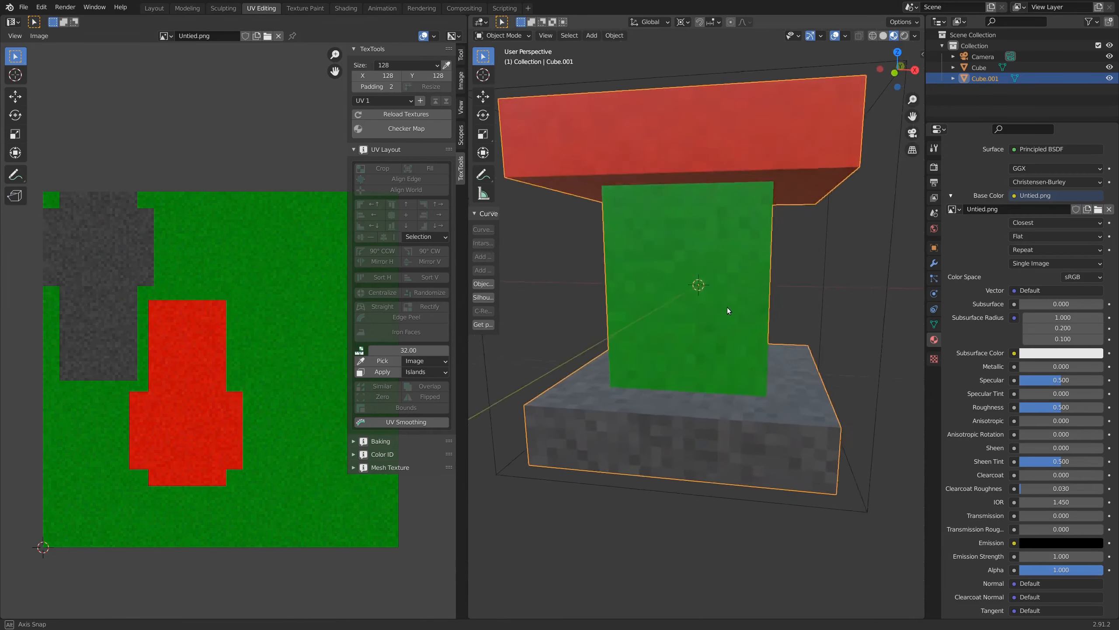
Step: Orbit around the pedestal to see its red top, green column and gray base
drag(728, 311, 707, 337)
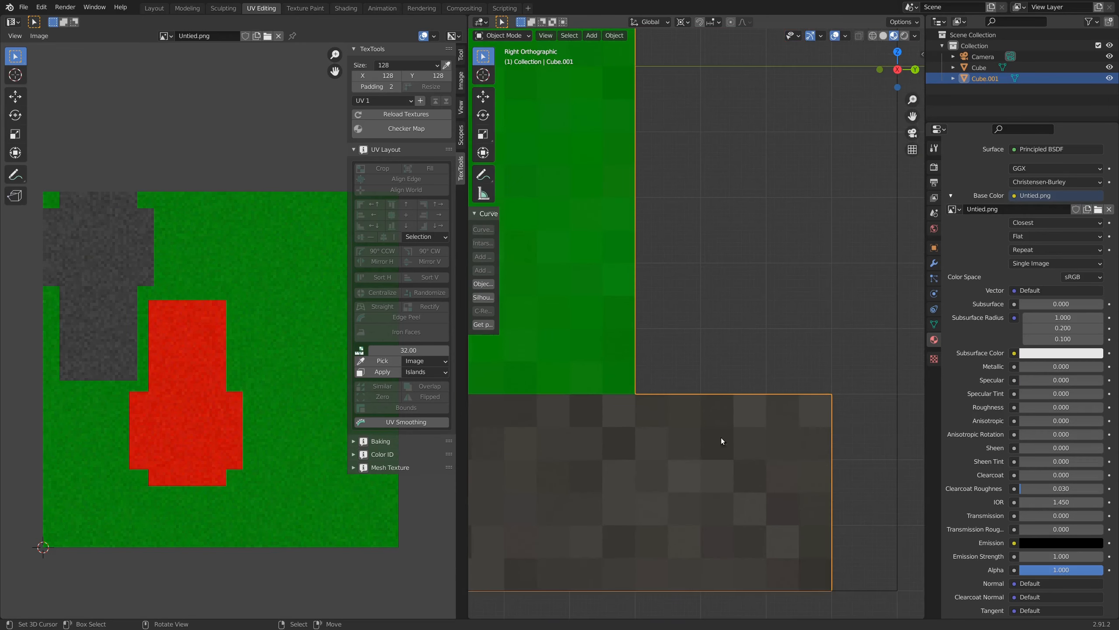
mouse_move(752, 413)
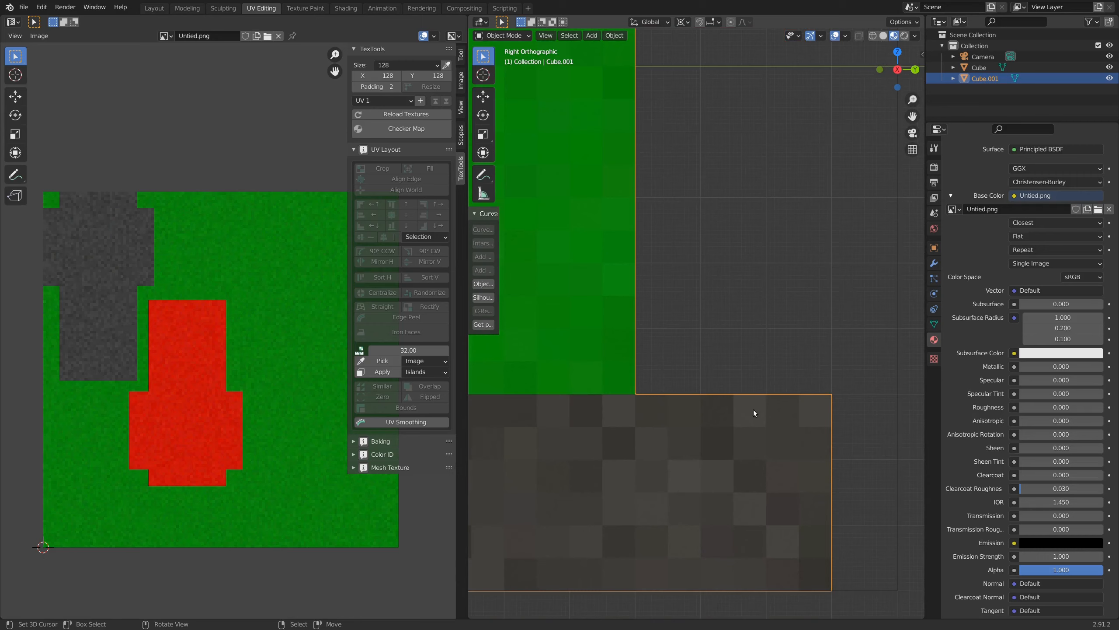
mouse_move(838, 449)
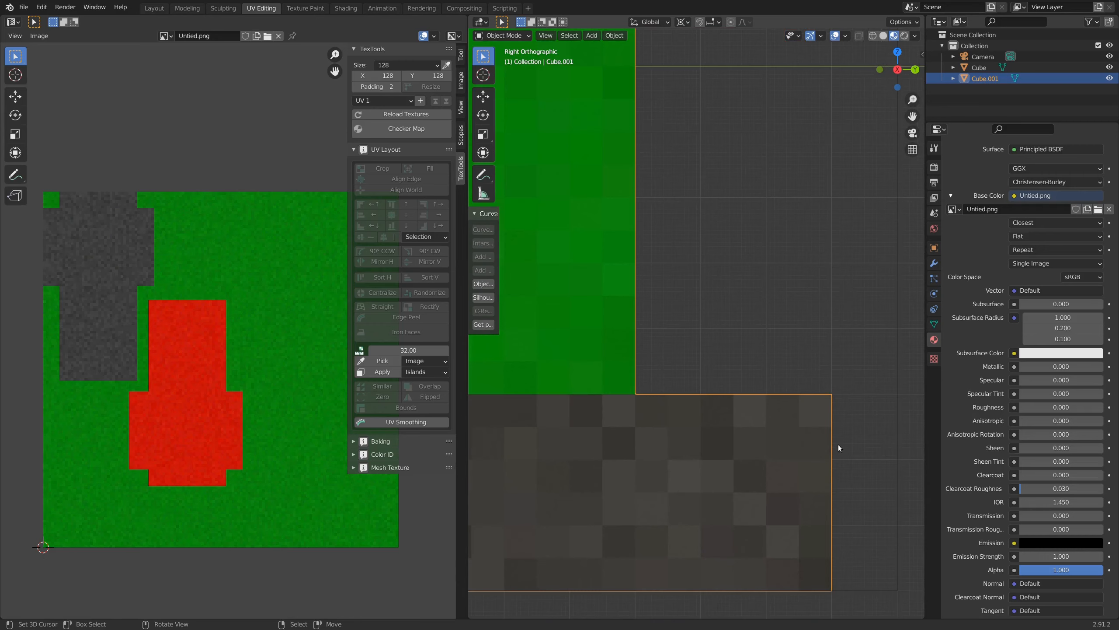
mouse_move(815, 428)
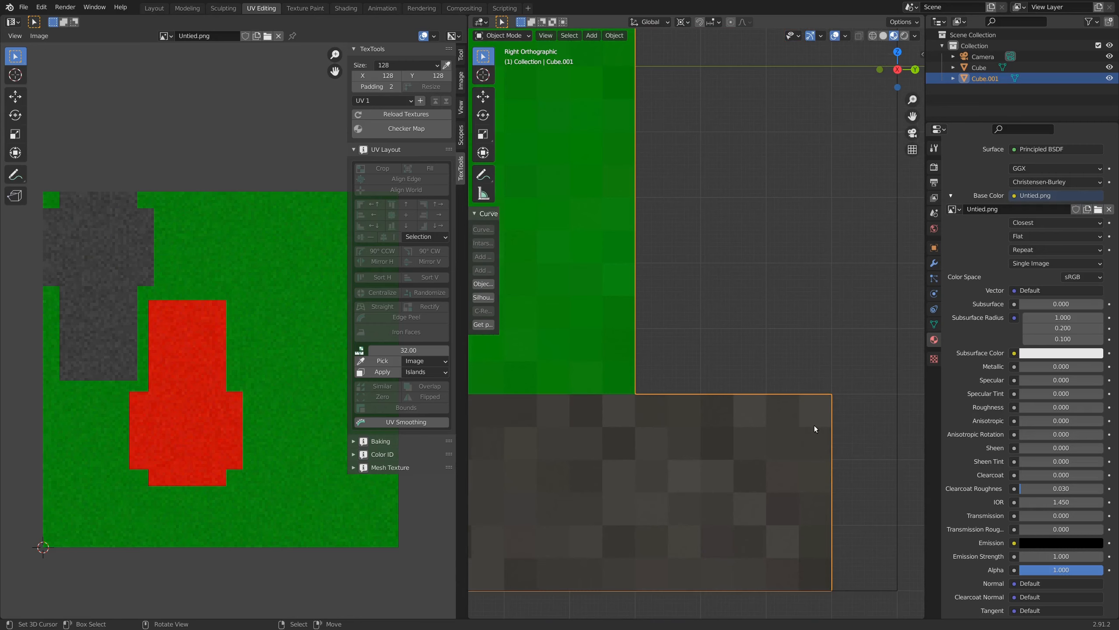
mouse_move(592, 352)
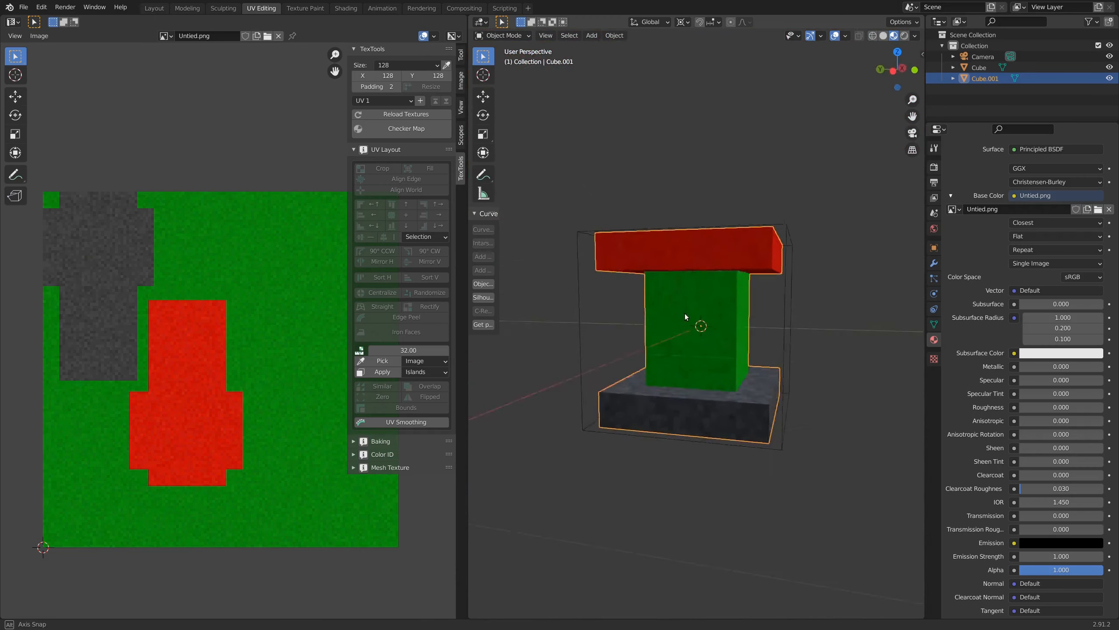
Step: Orbit from Right Orthographic into a perspective view above the pedestal
drag(685, 314, 643, 364)
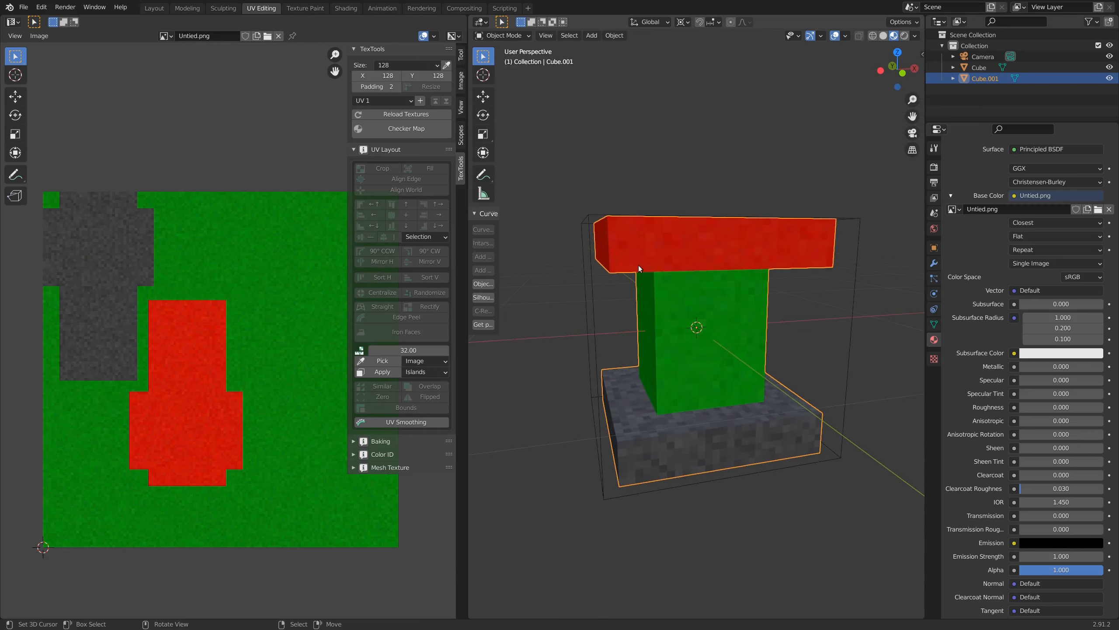
mouse_move(248, 298)
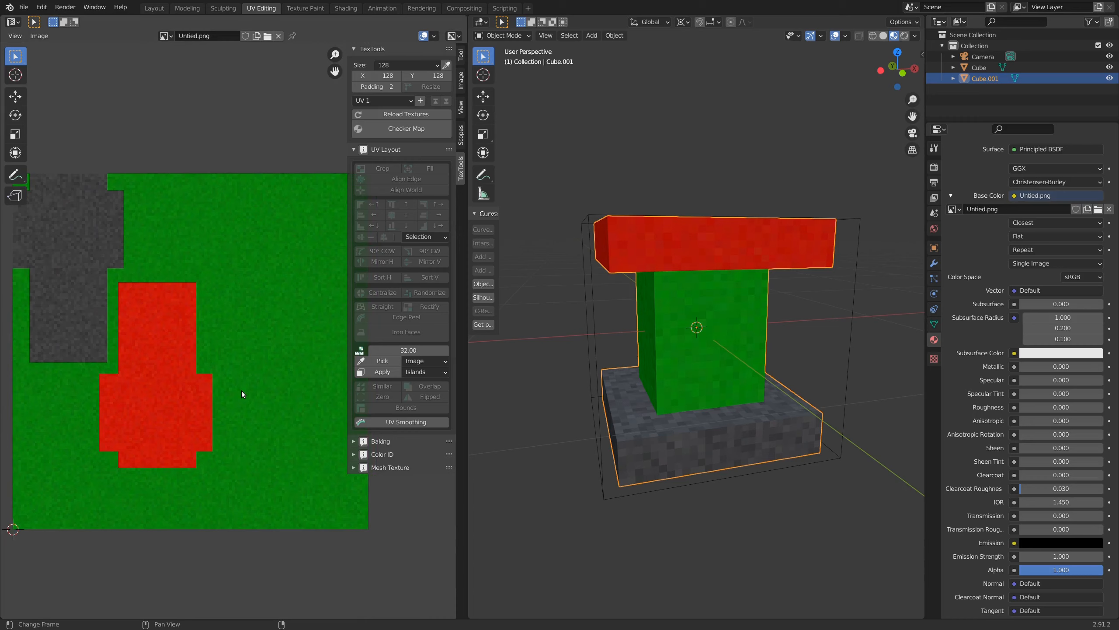
mouse_move(222, 327)
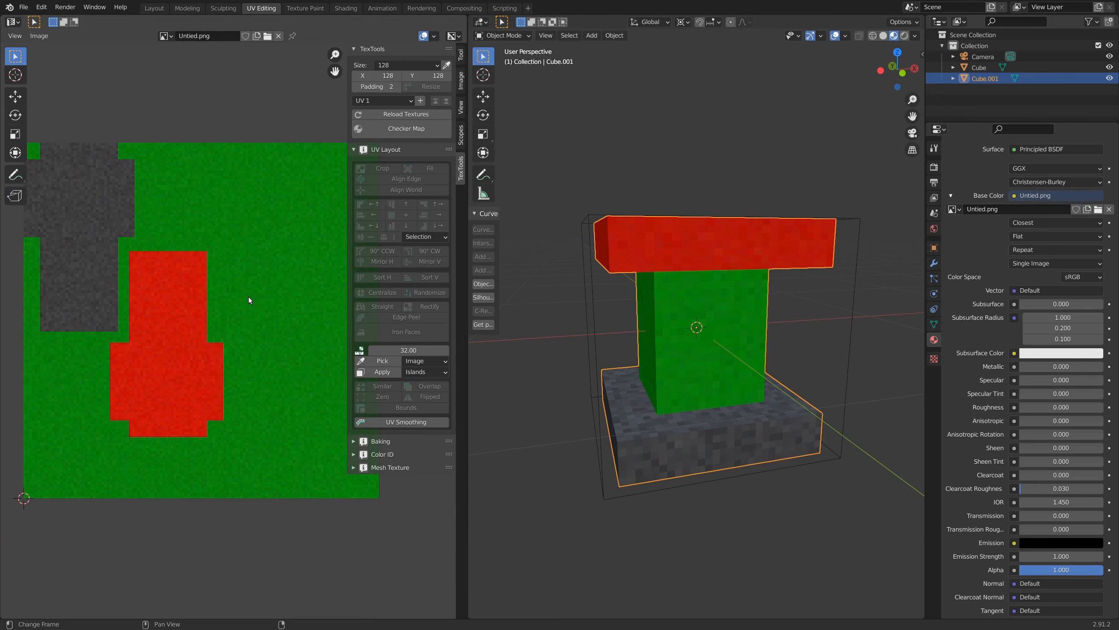
mouse_move(216, 293)
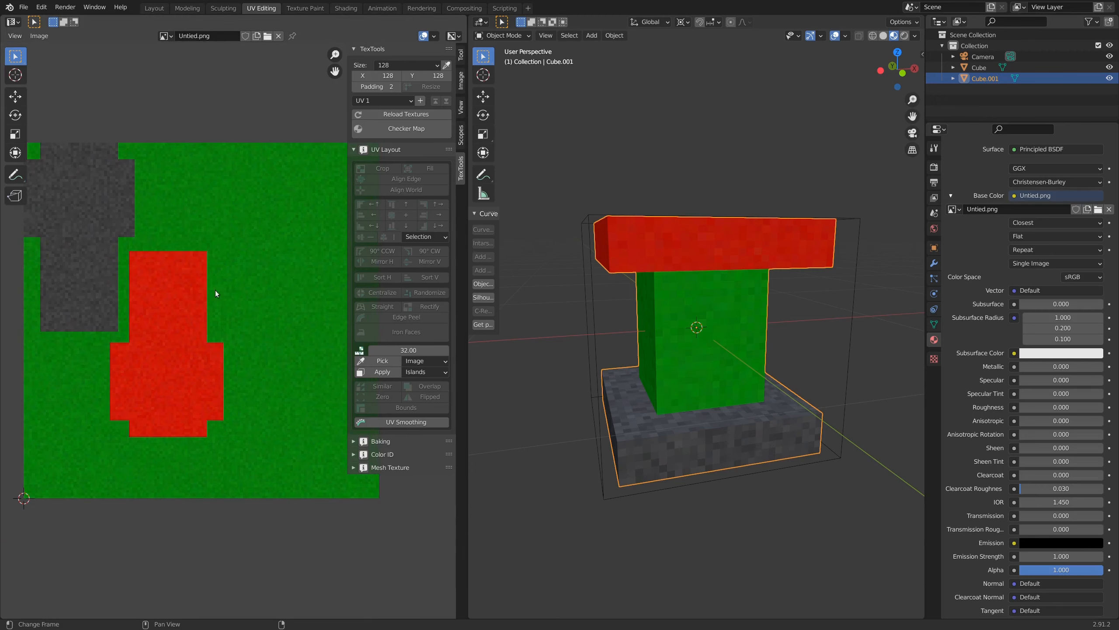
mouse_move(188, 343)
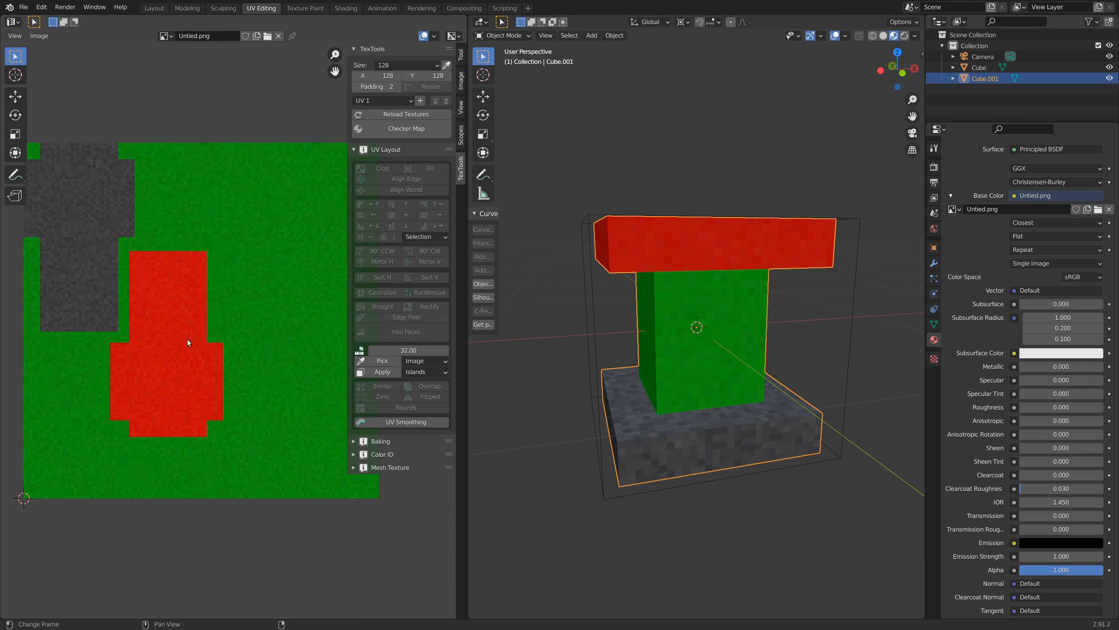
mouse_move(249, 270)
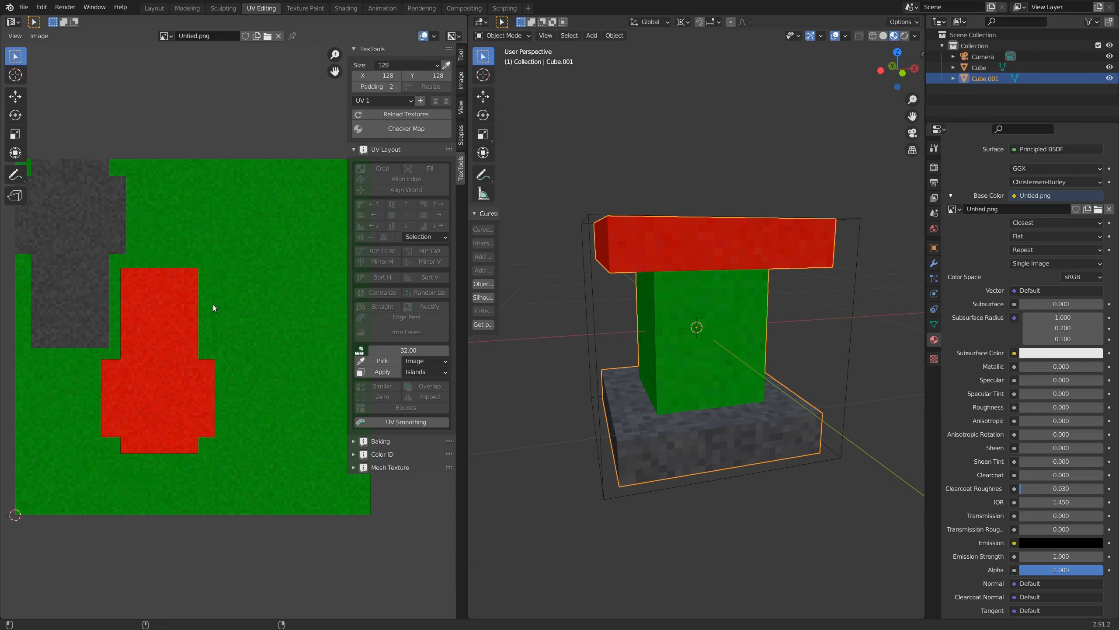
mouse_move(254, 286)
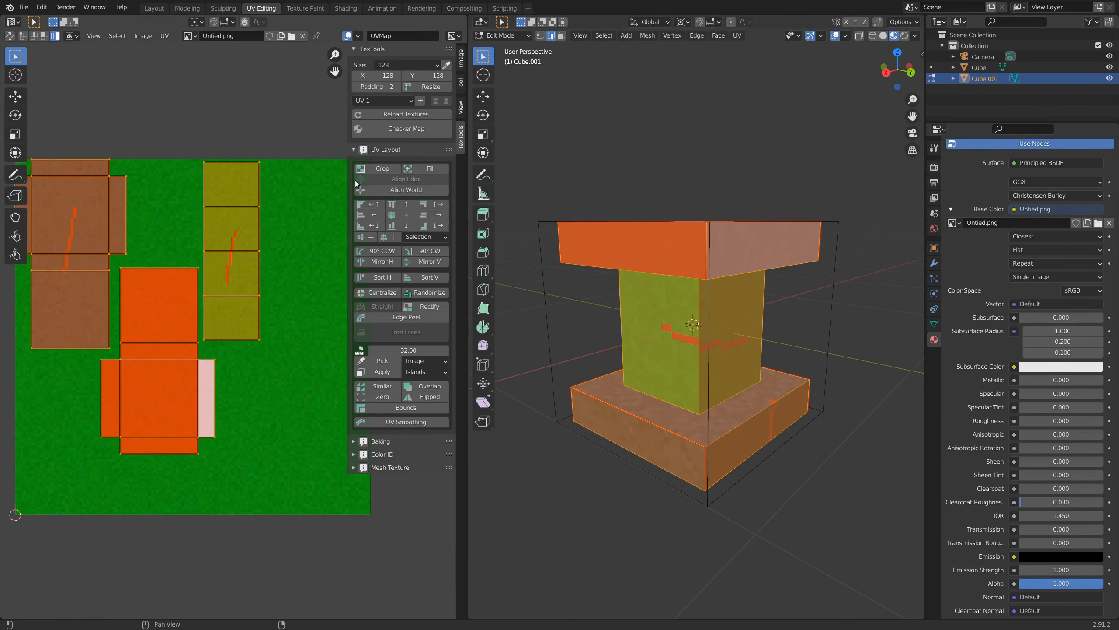
mouse_move(386, 271)
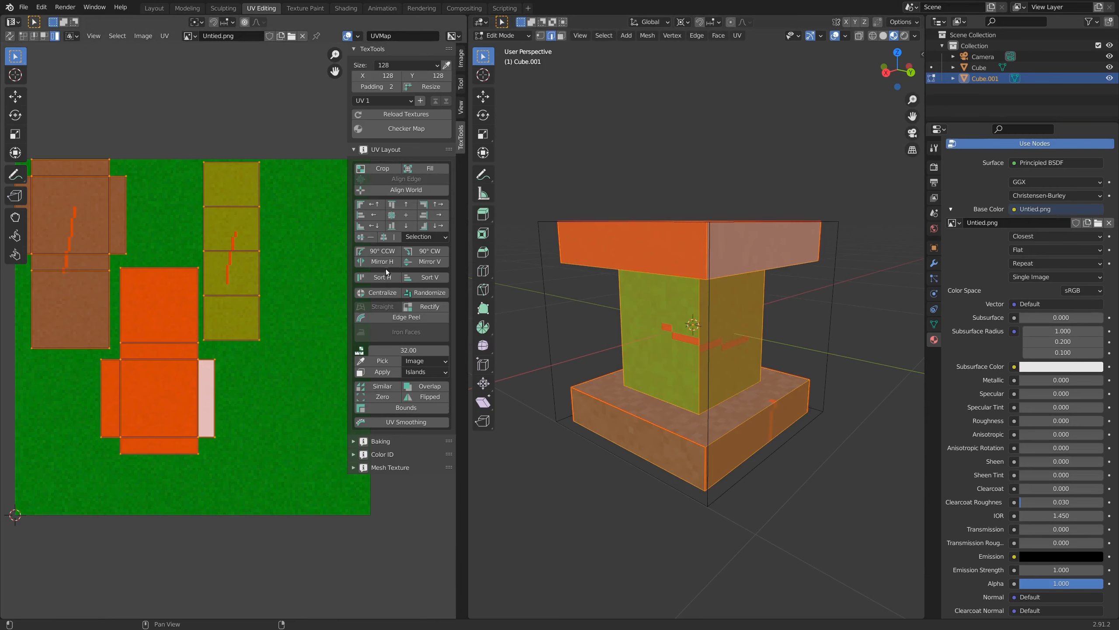
mouse_move(429, 277)
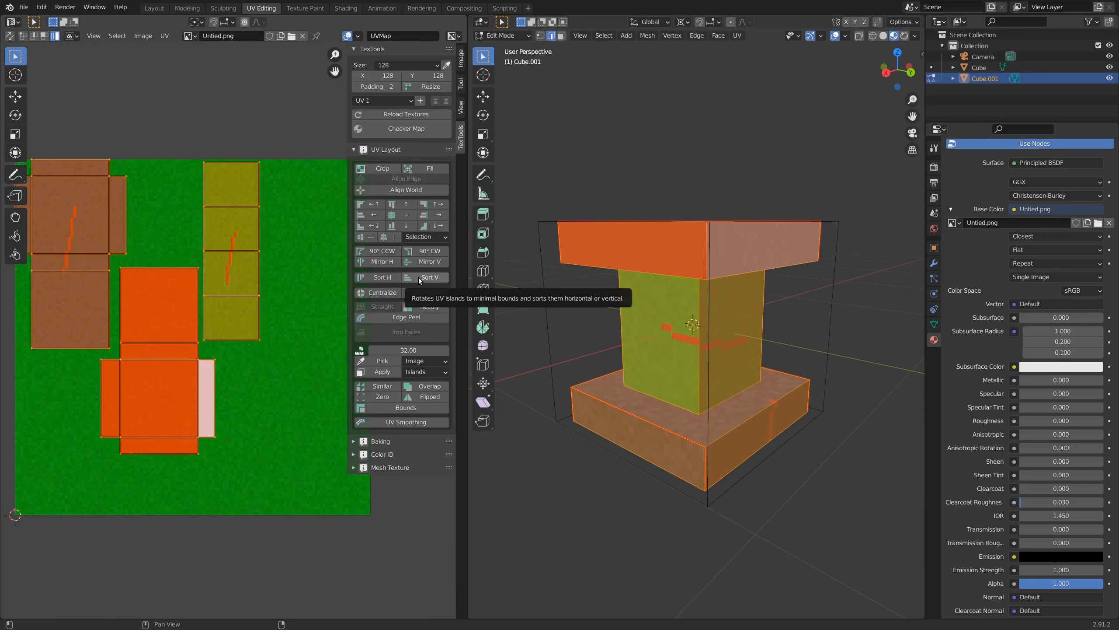
Step: Sort the islands vertically, apply texel density, and move the top's island onto the red region
click(429, 277)
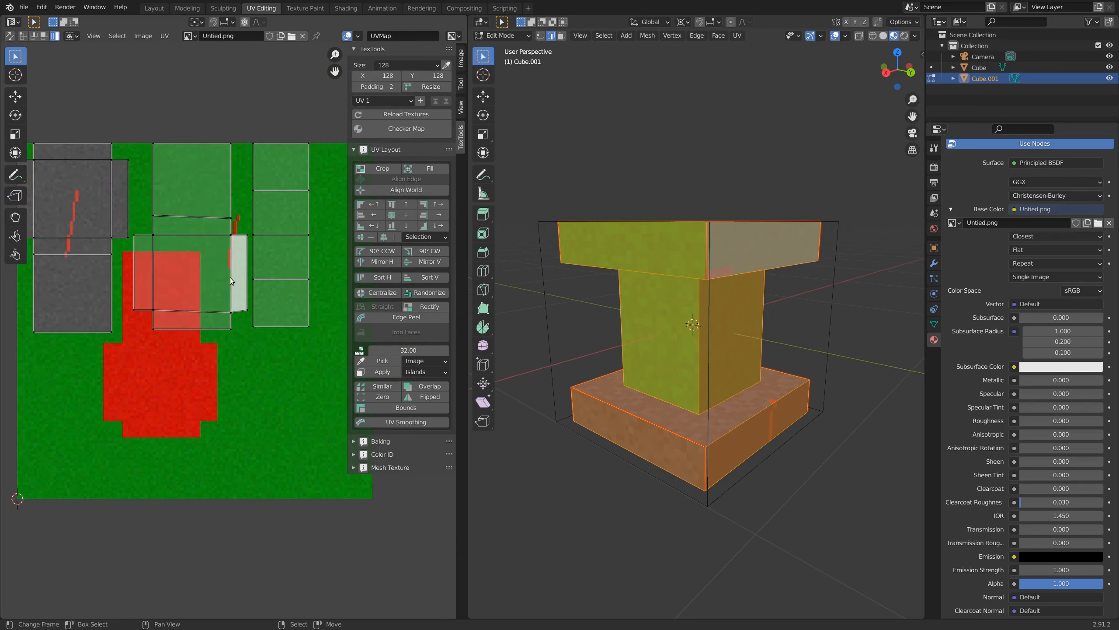
click(383, 371)
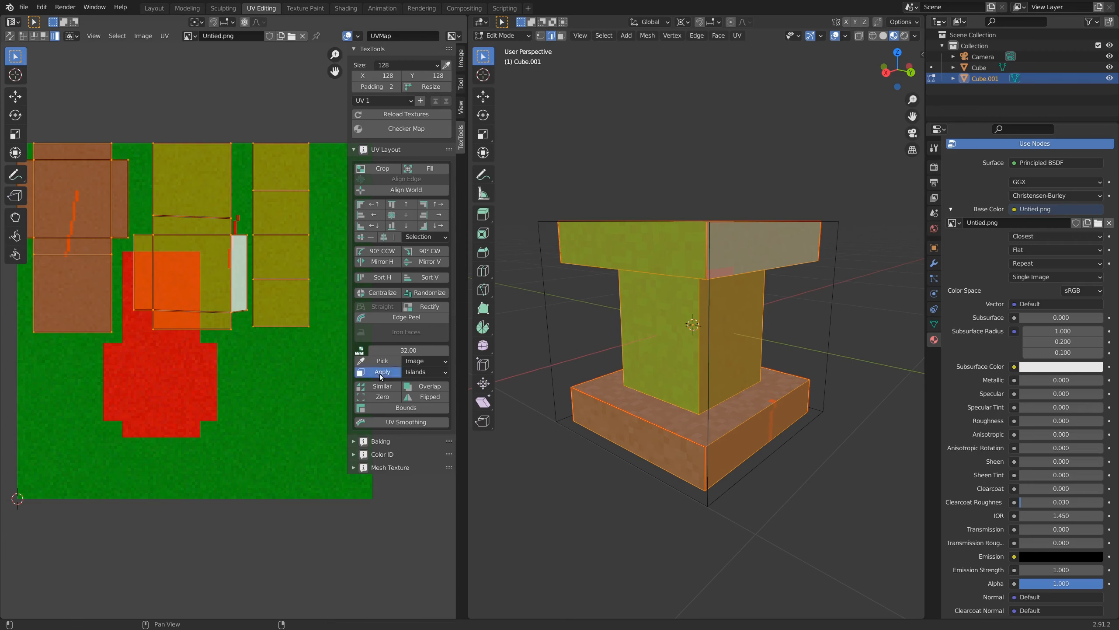
mouse_move(383, 360)
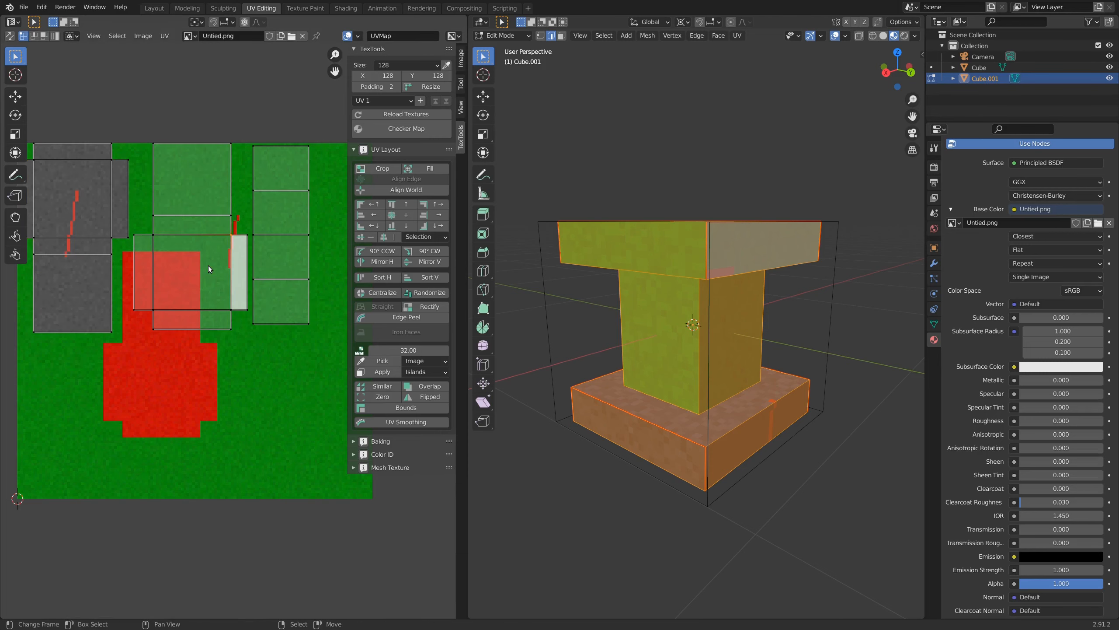
drag(207, 268, 169, 315)
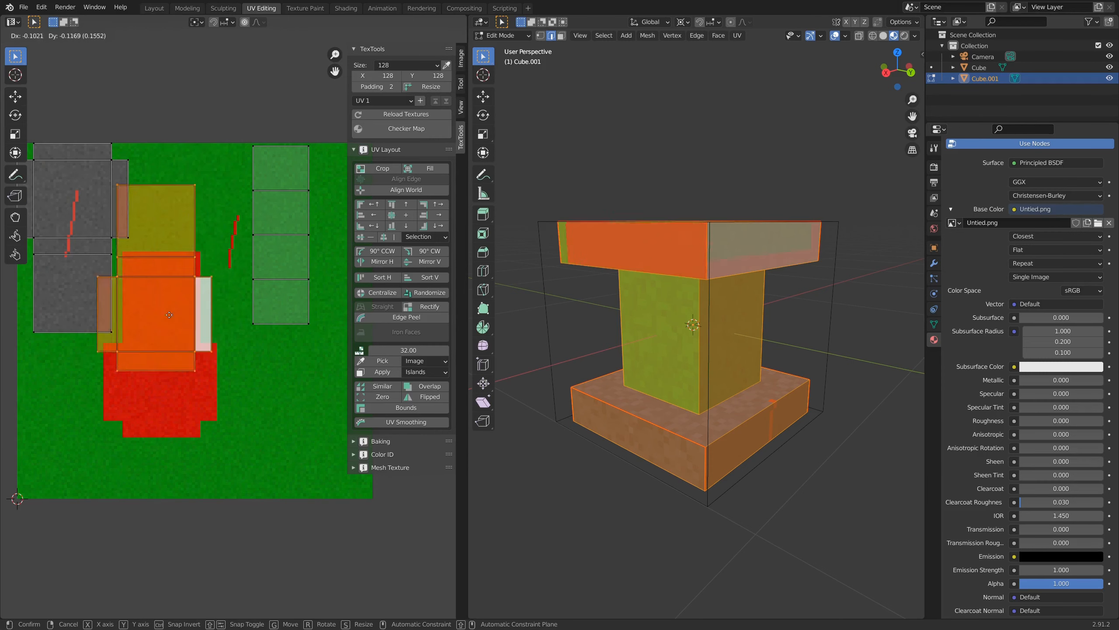
drag(168, 315, 181, 375)
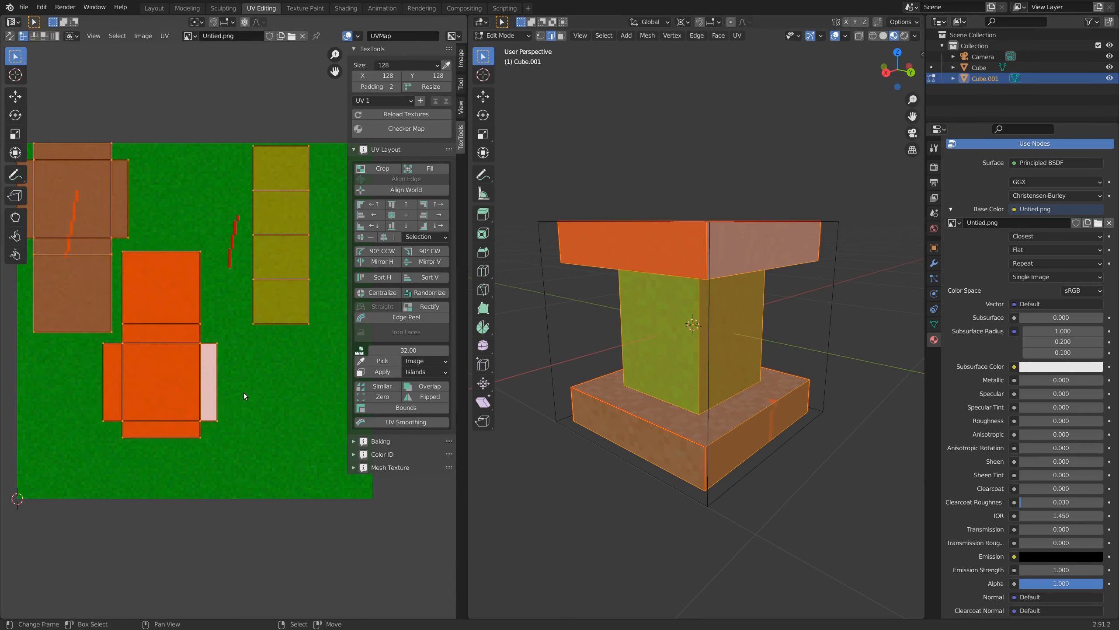
mouse_move(380, 258)
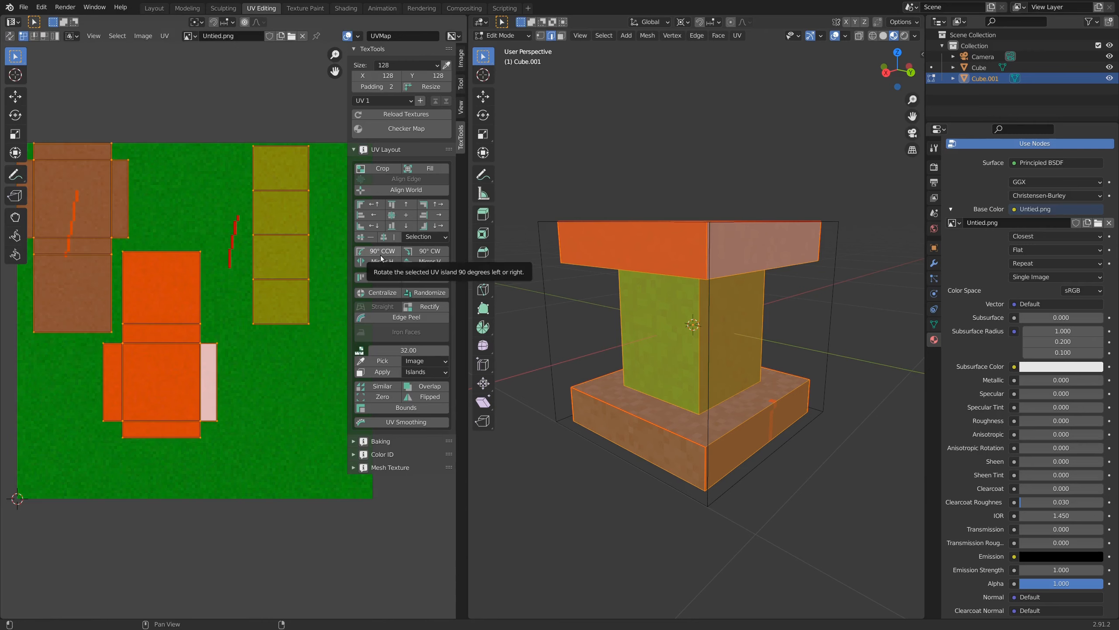
Step: Rotate the island 90° CCW and back, then select all the pedestal's faces
click(377, 251)
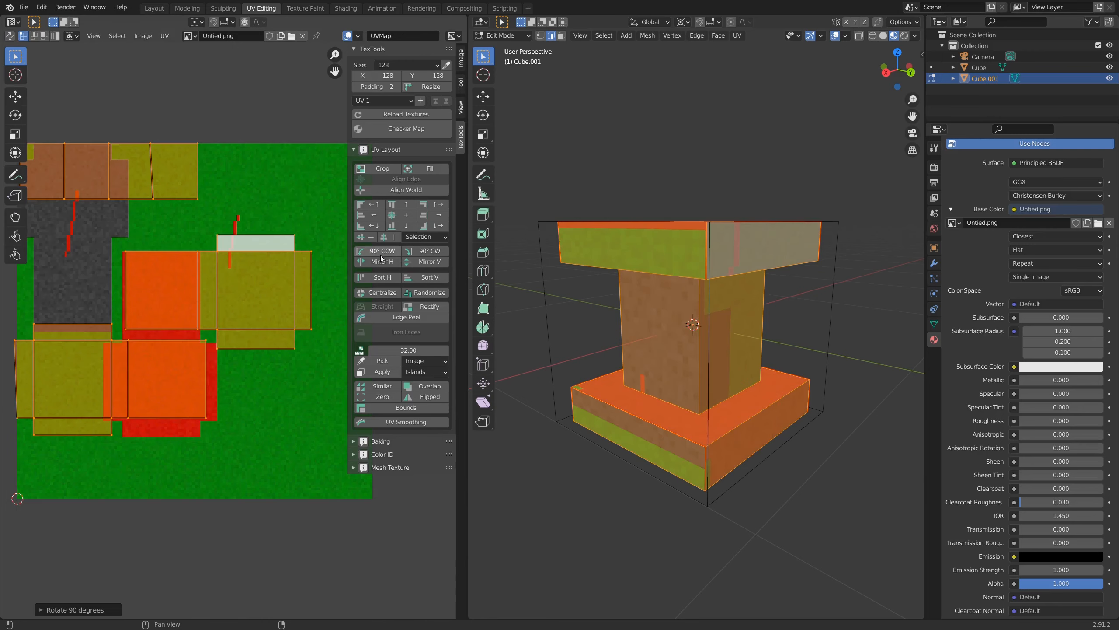
click(378, 251)
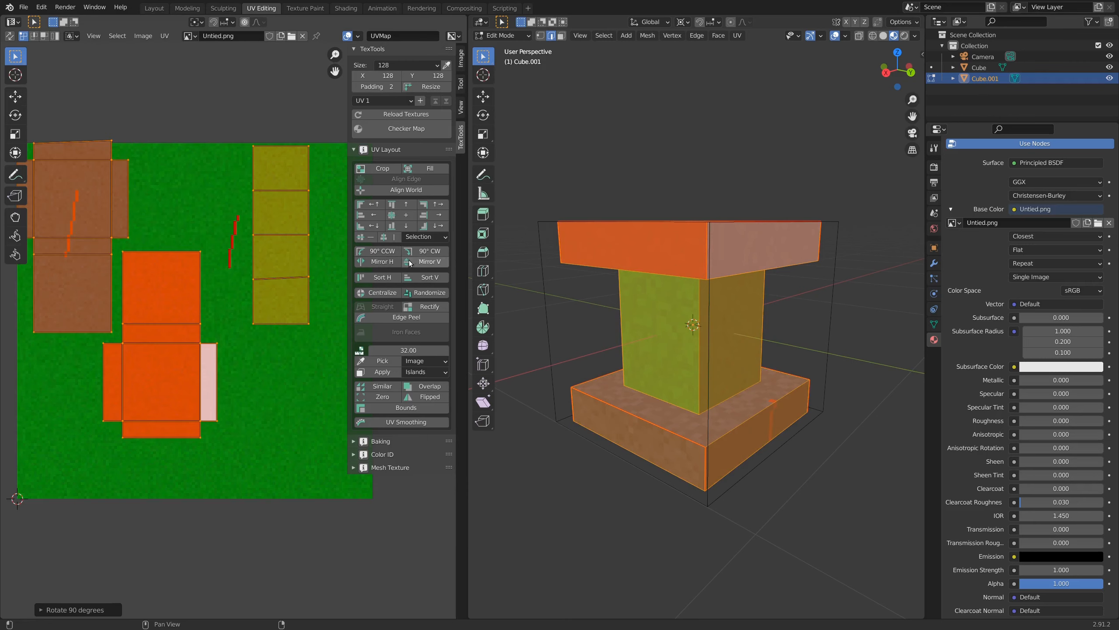
click(391, 205)
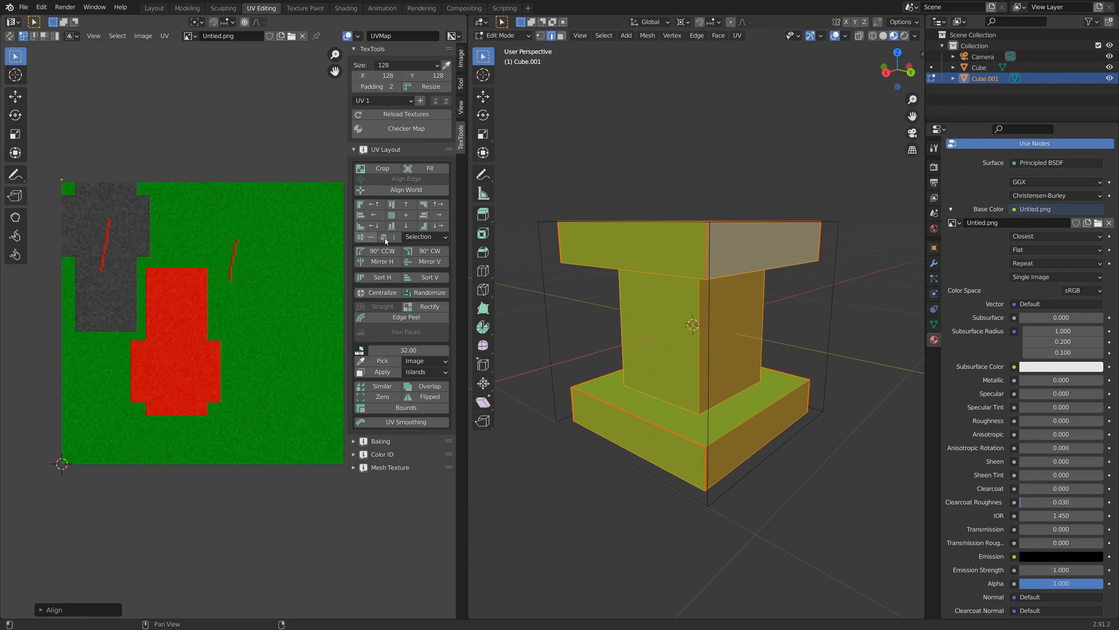
Step: Align the UVs to the canvas edge with TexTools and start a fresh Unwrap
click(425, 236)
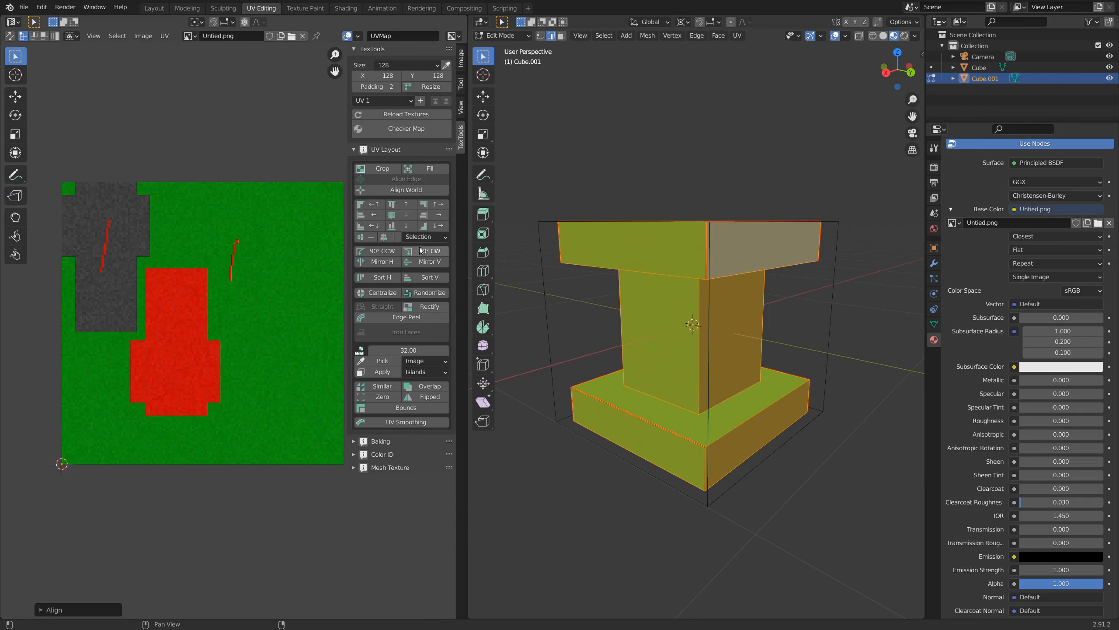
click(425, 236)
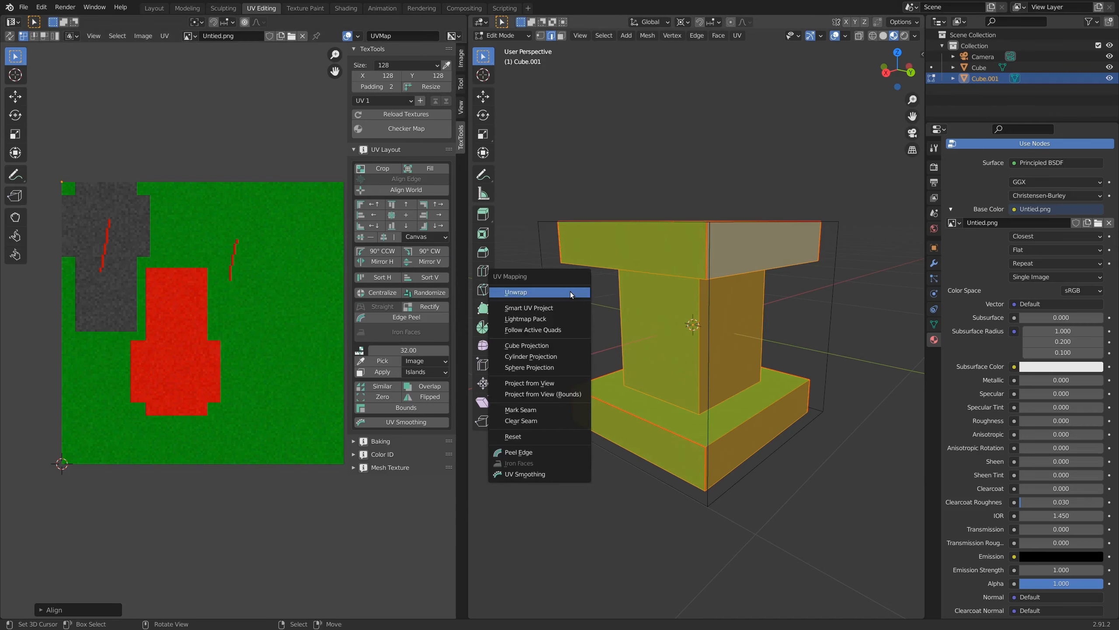
click(515, 291)
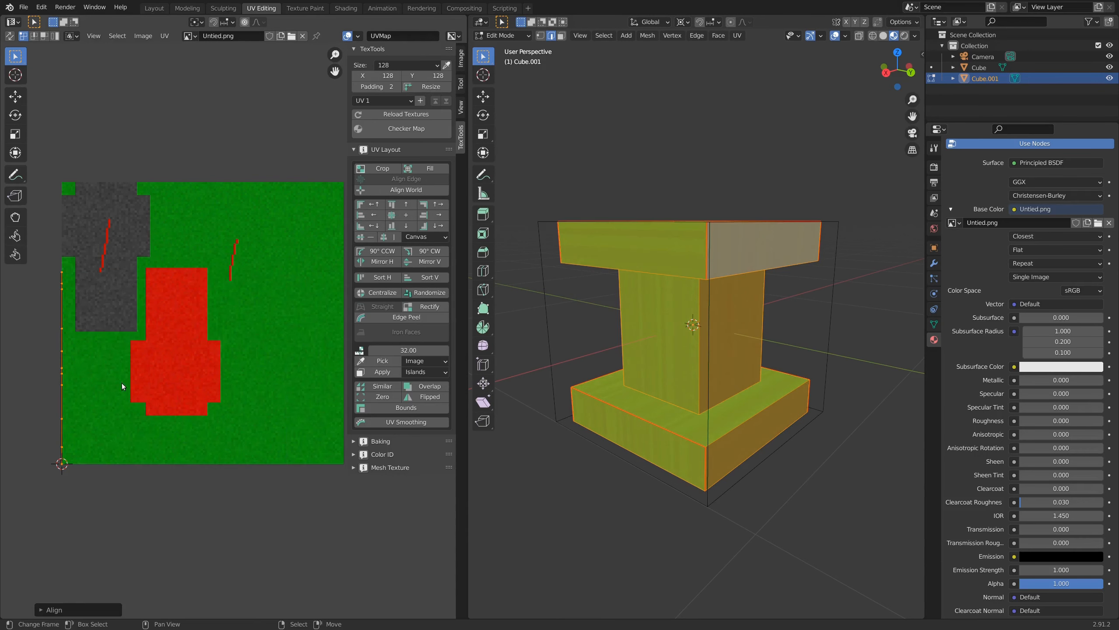
mouse_move(212, 295)
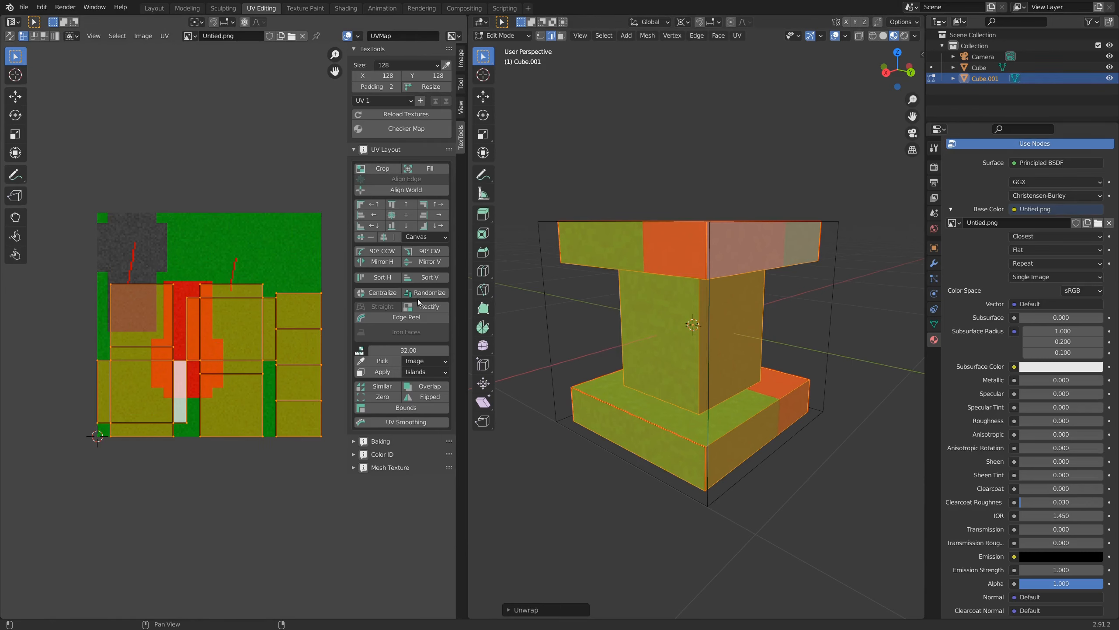
Step: Open TexTools Randomize island options and cancel without changes
click(429, 293)
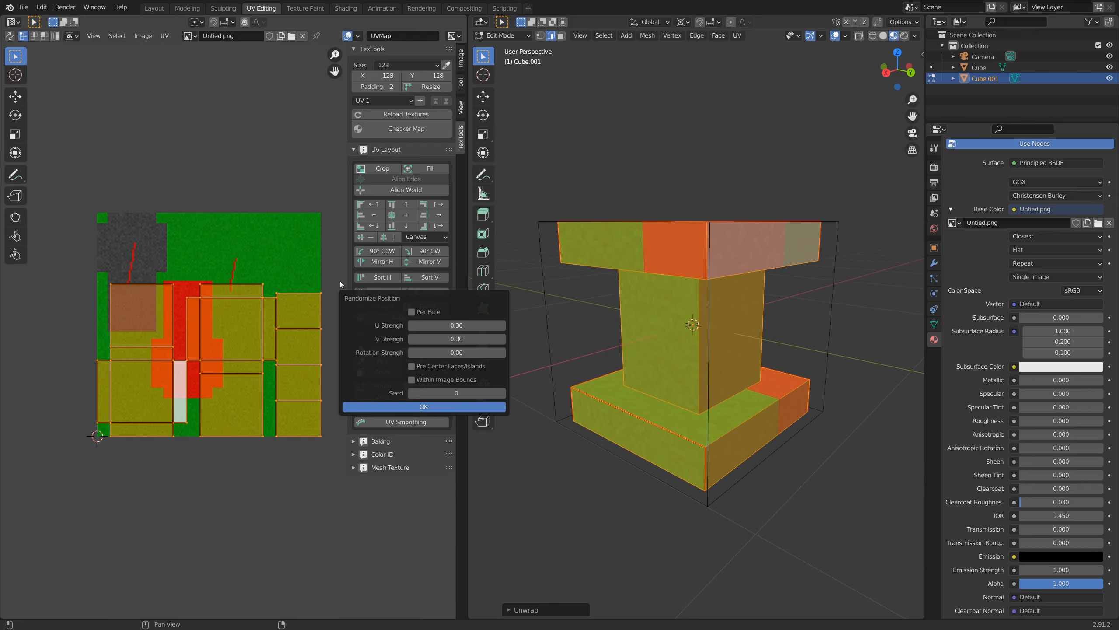
click(423, 405)
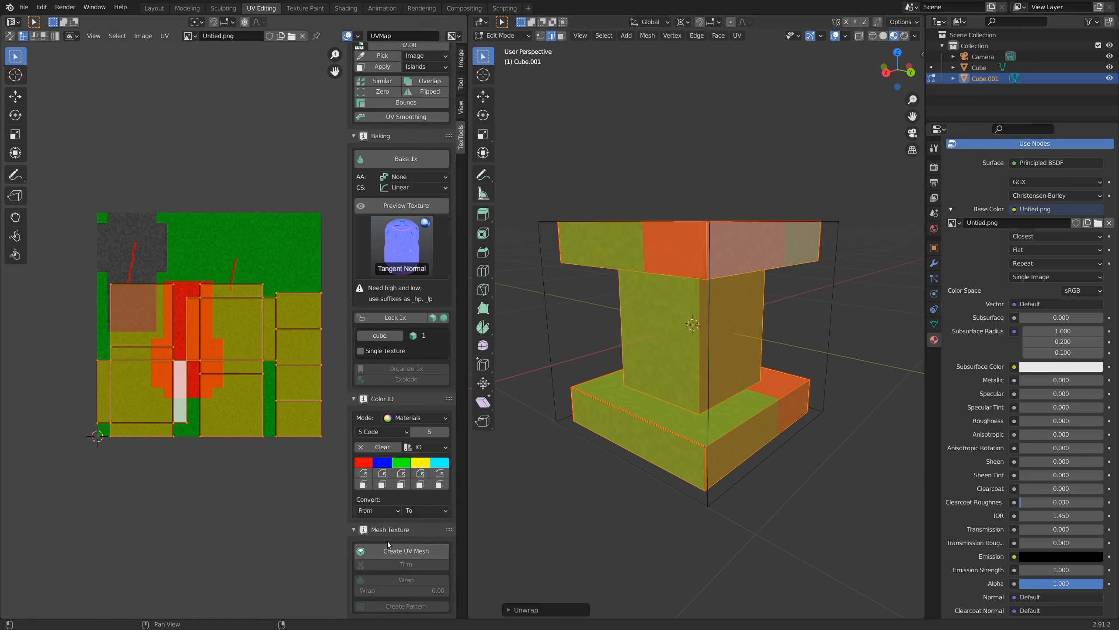
mouse_move(389, 508)
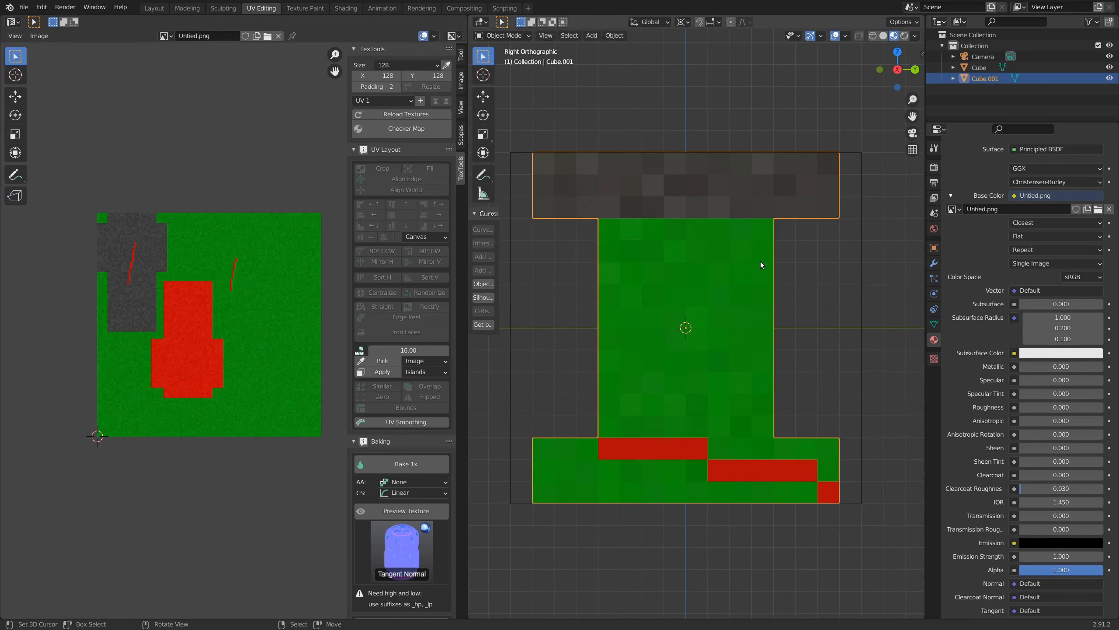
mouse_move(812, 168)
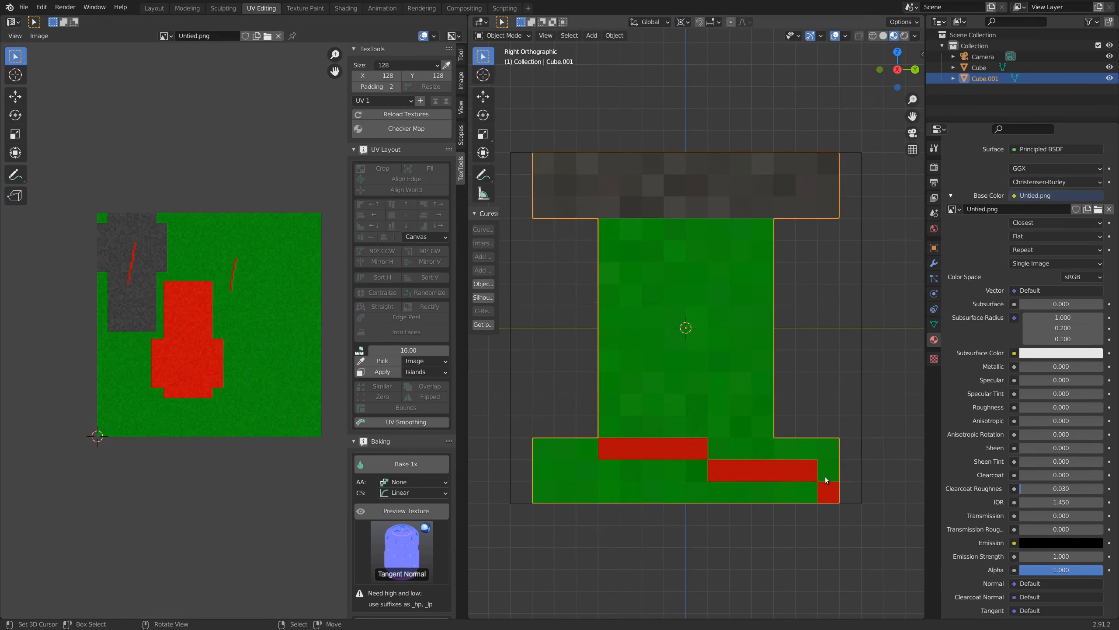
mouse_move(756, 208)
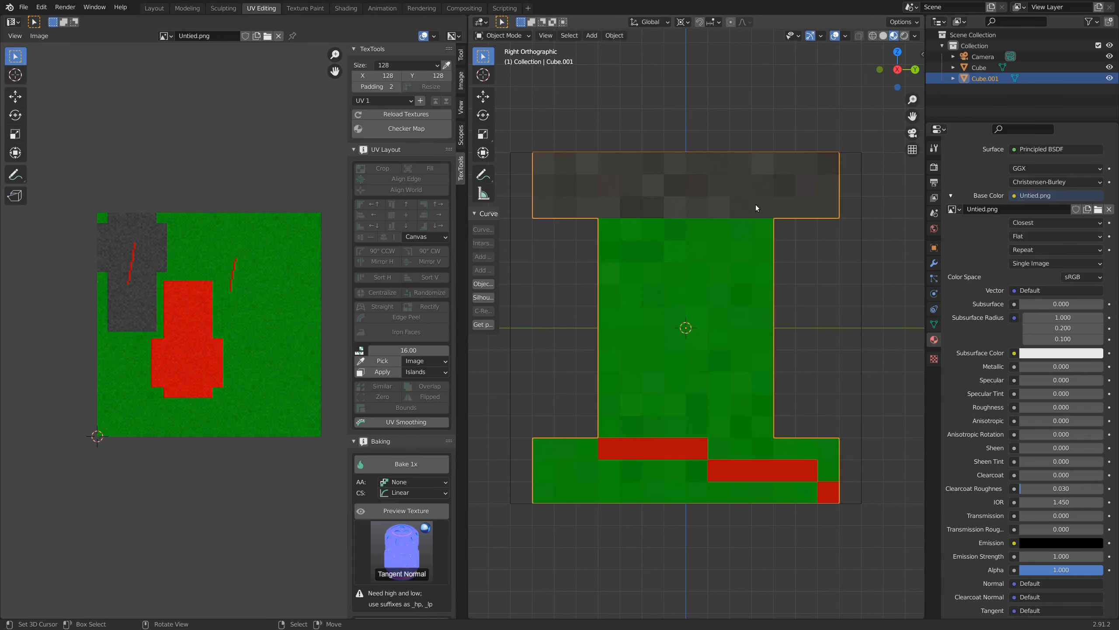